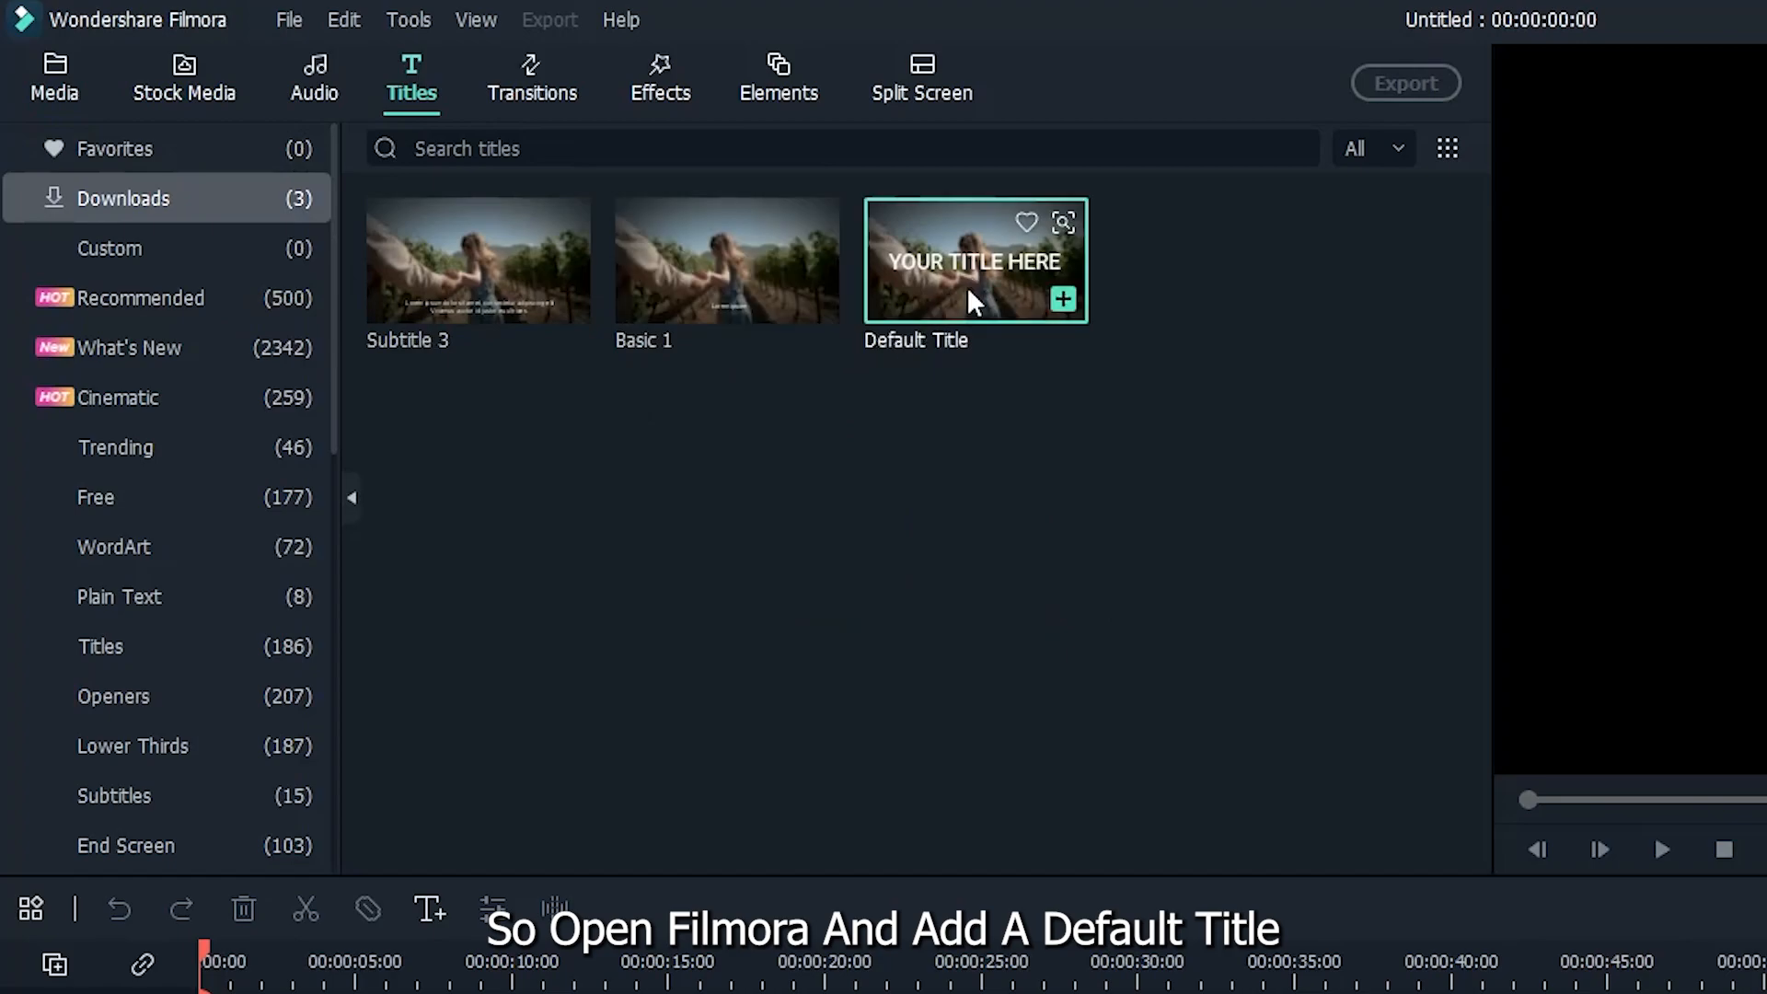
# - Add the Default Title from the Titles library to the start of the timeline
pyautogui.click(1063, 300)
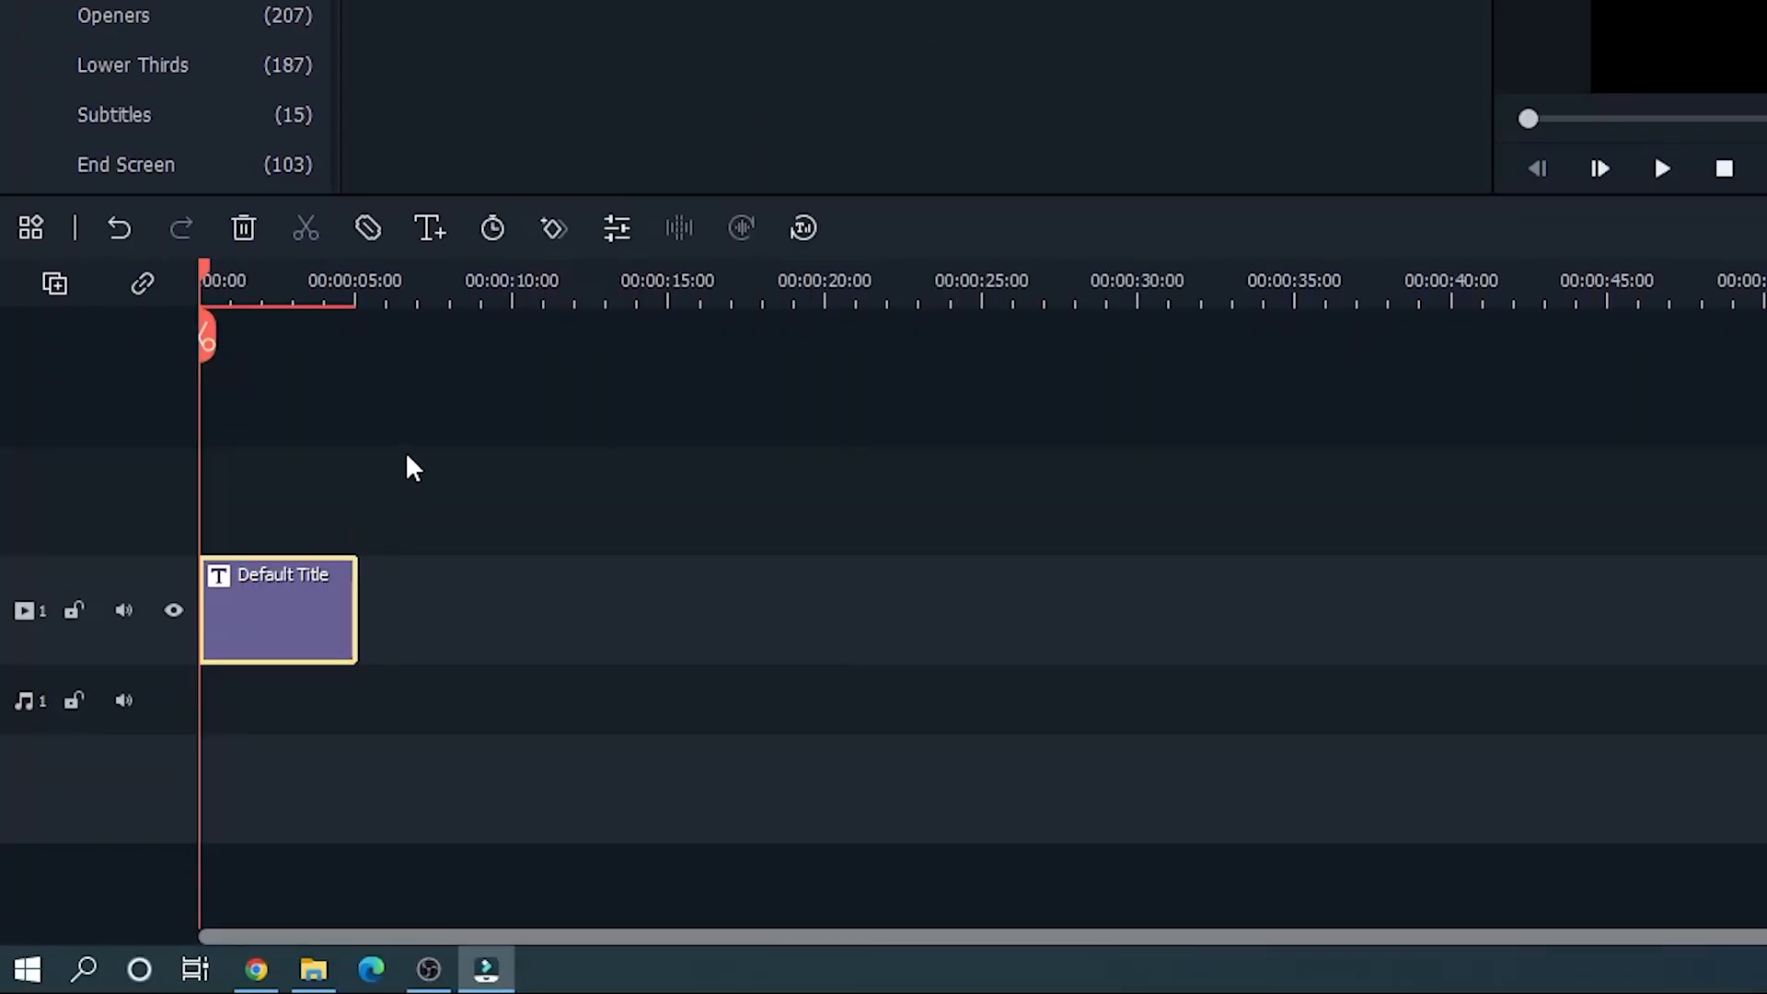
pyautogui.moveTo(381, 292)
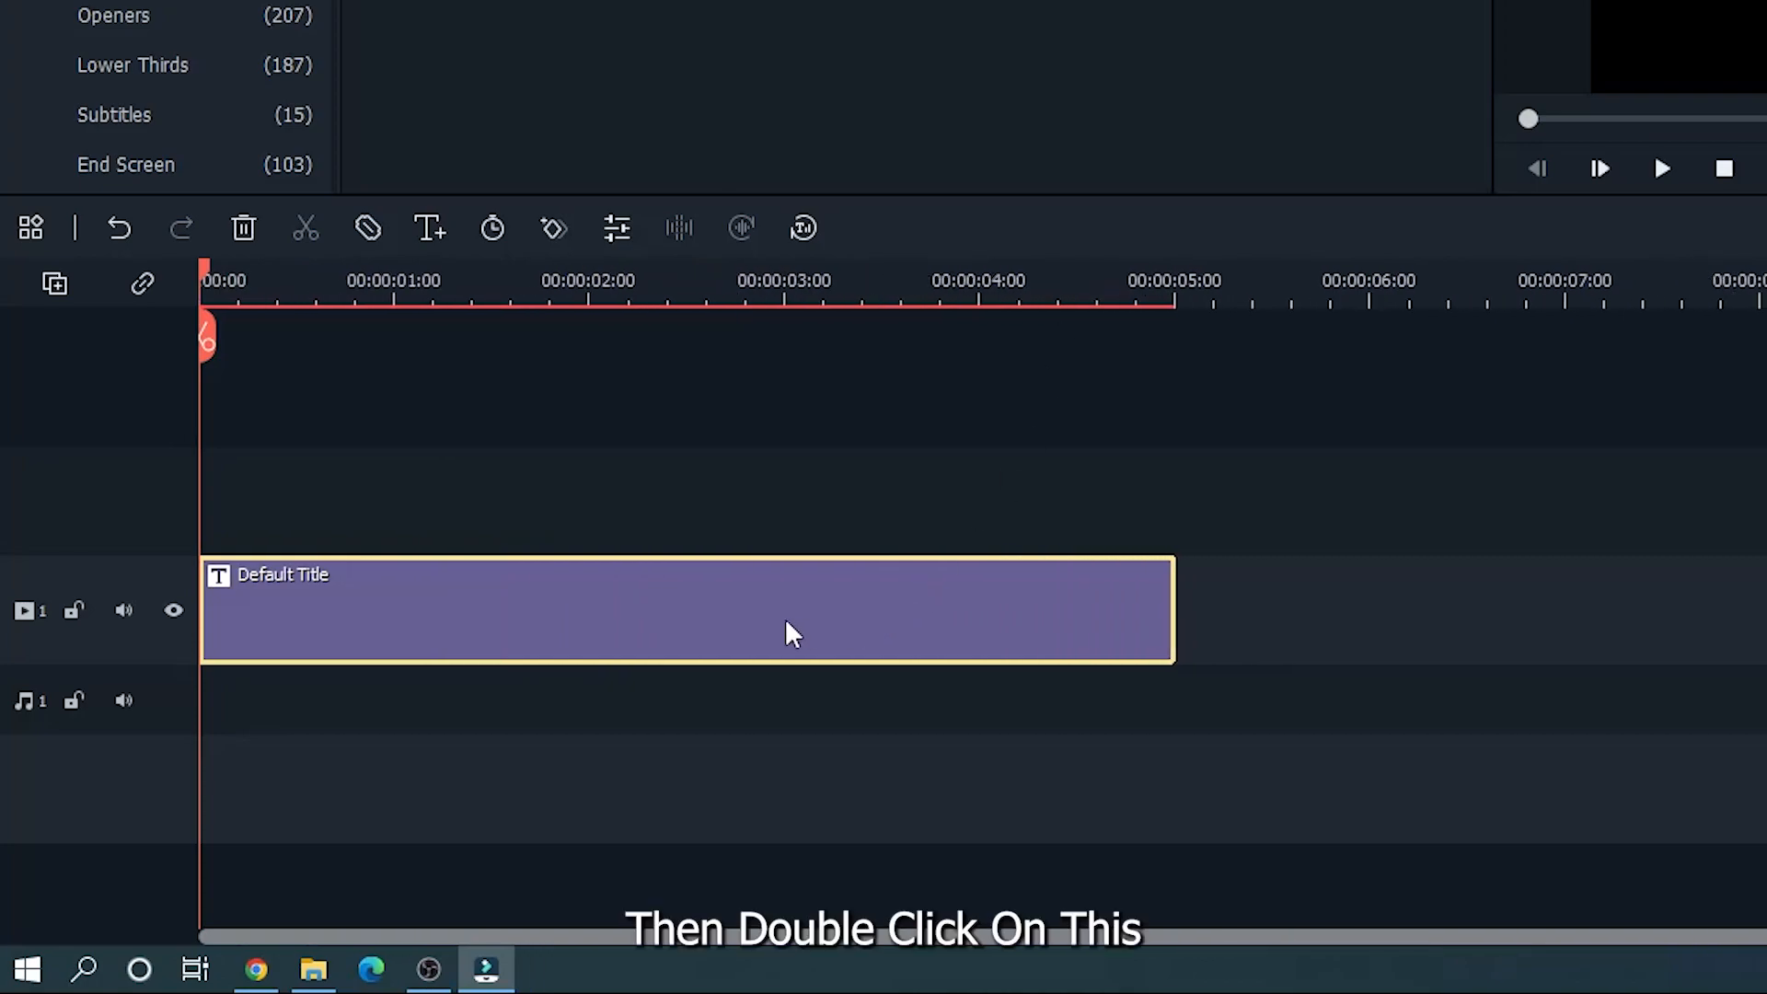
# - Replace the placeholder title text with 'It's been a long day without you, my friend'
pyautogui.doubleClick(688, 609)
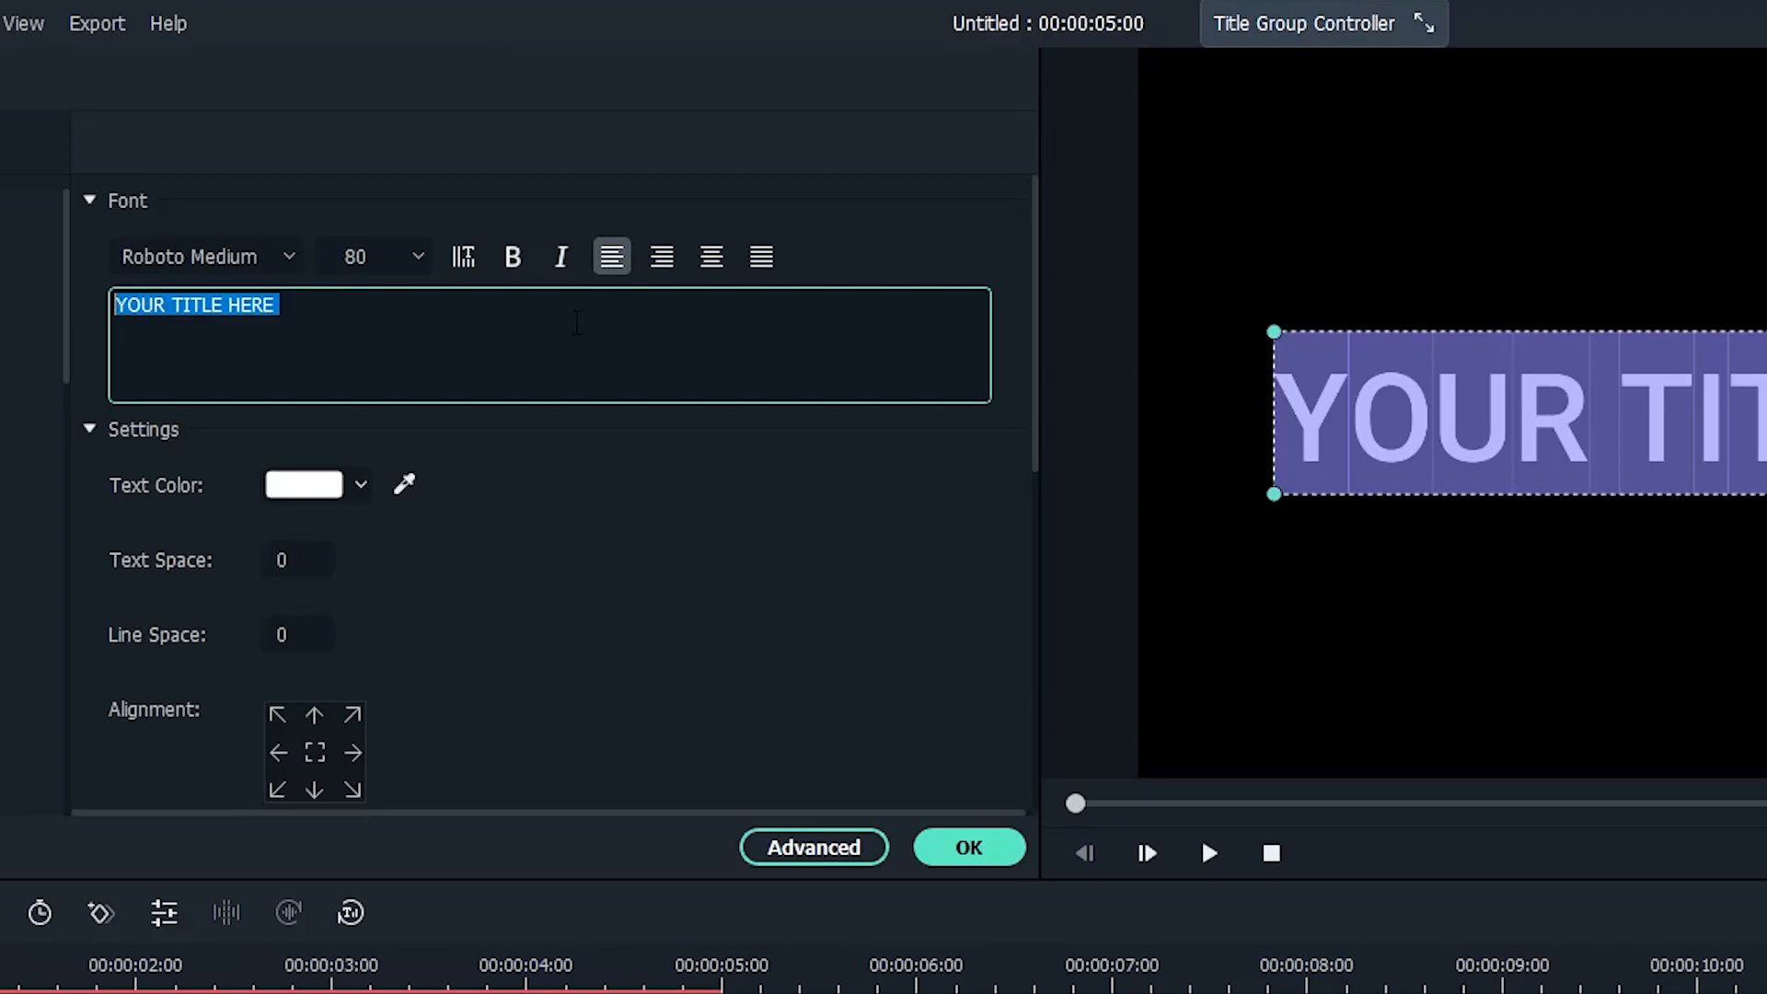
pyautogui.press('Delete')
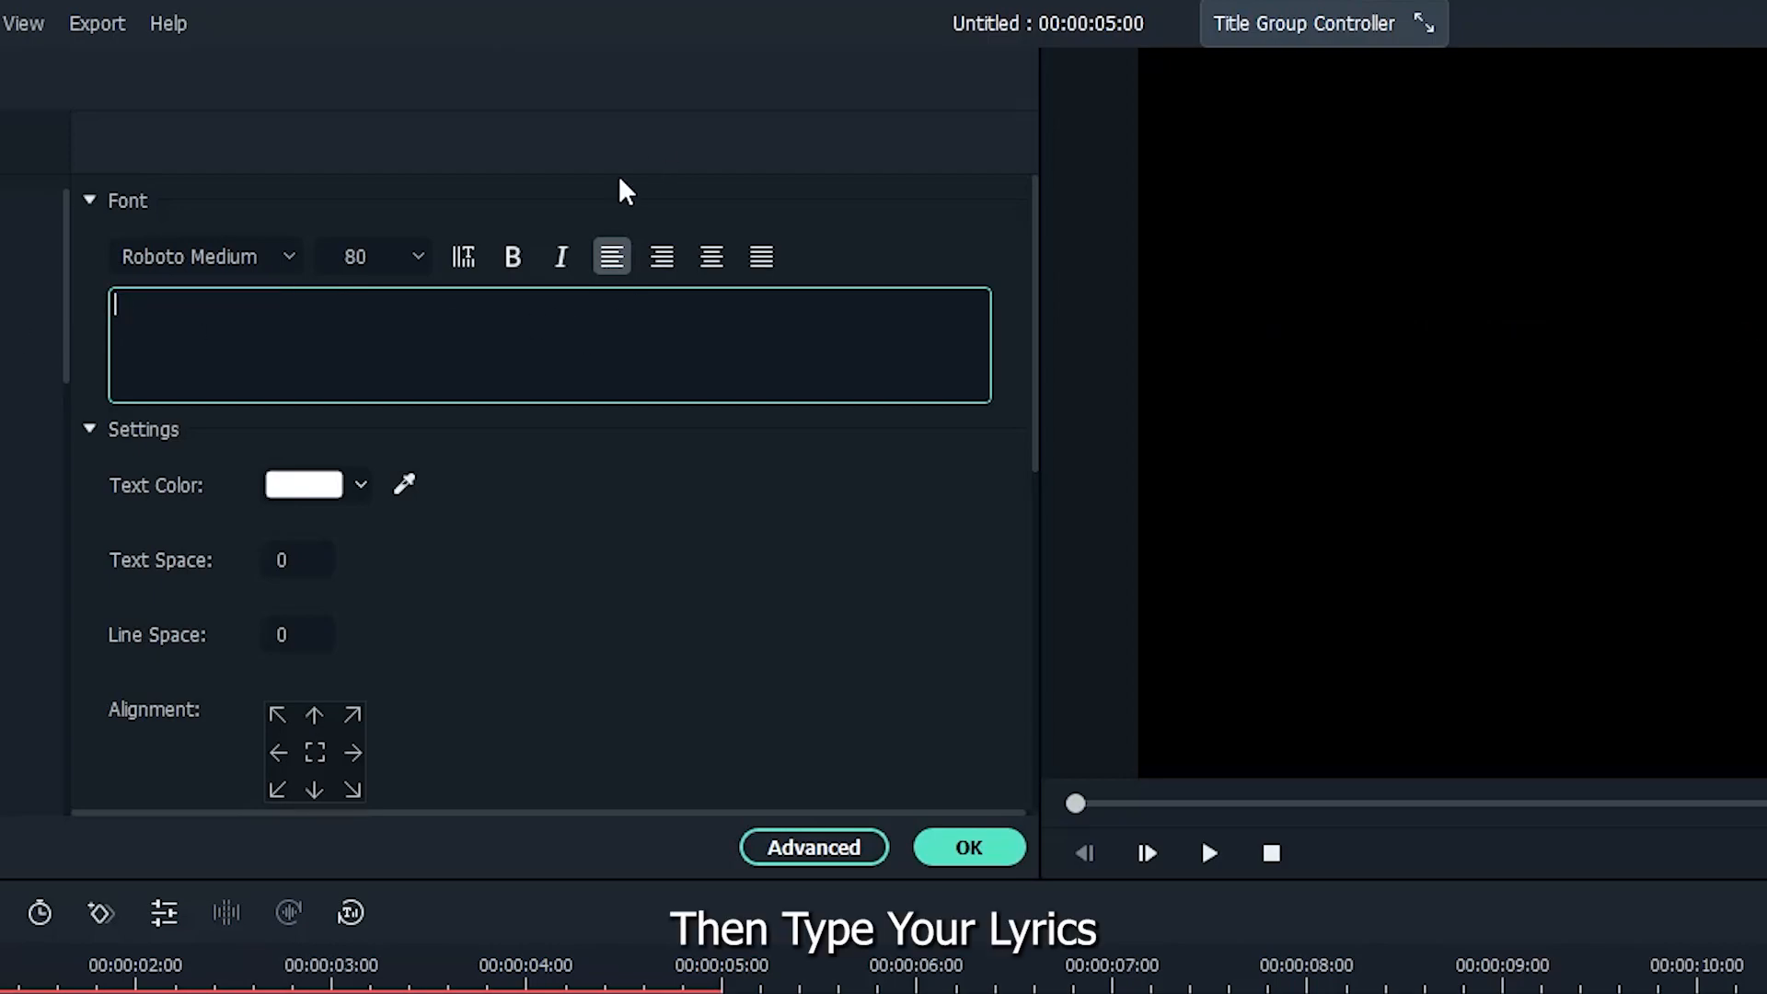
pyautogui.write("It's been a long day without you, my friend")
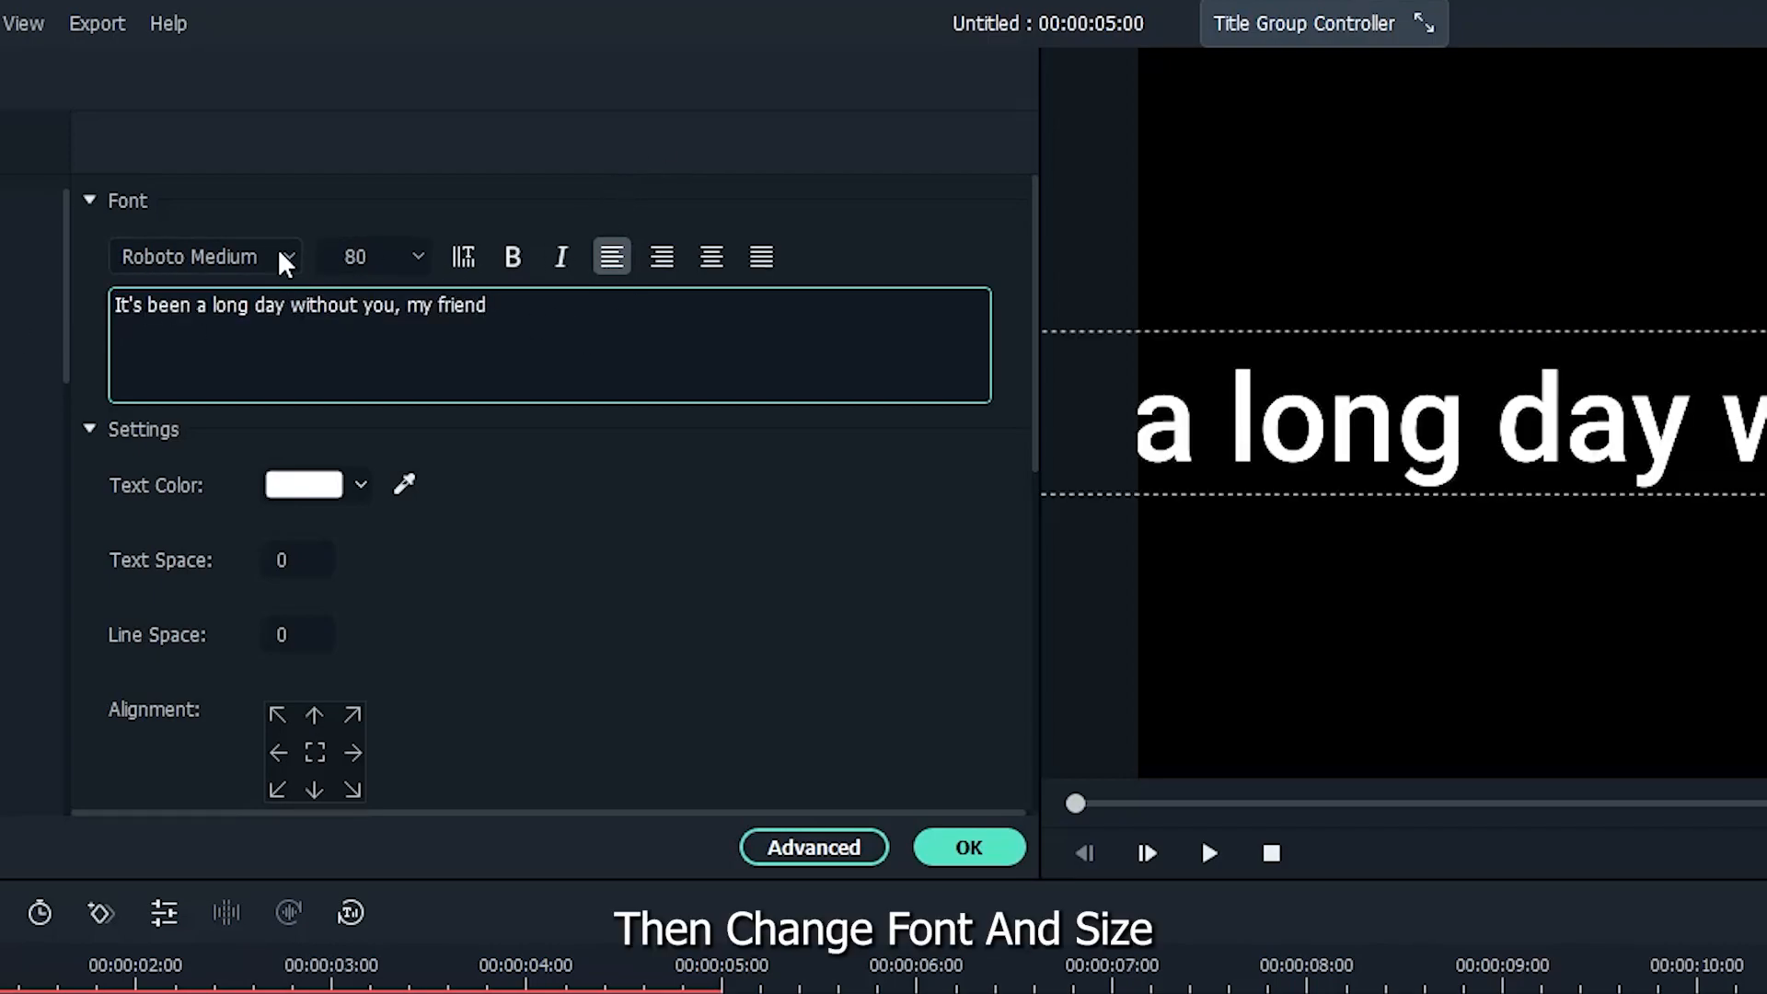
# - Set the title font to sweet purple at size 40
pyautogui.click(205, 256)
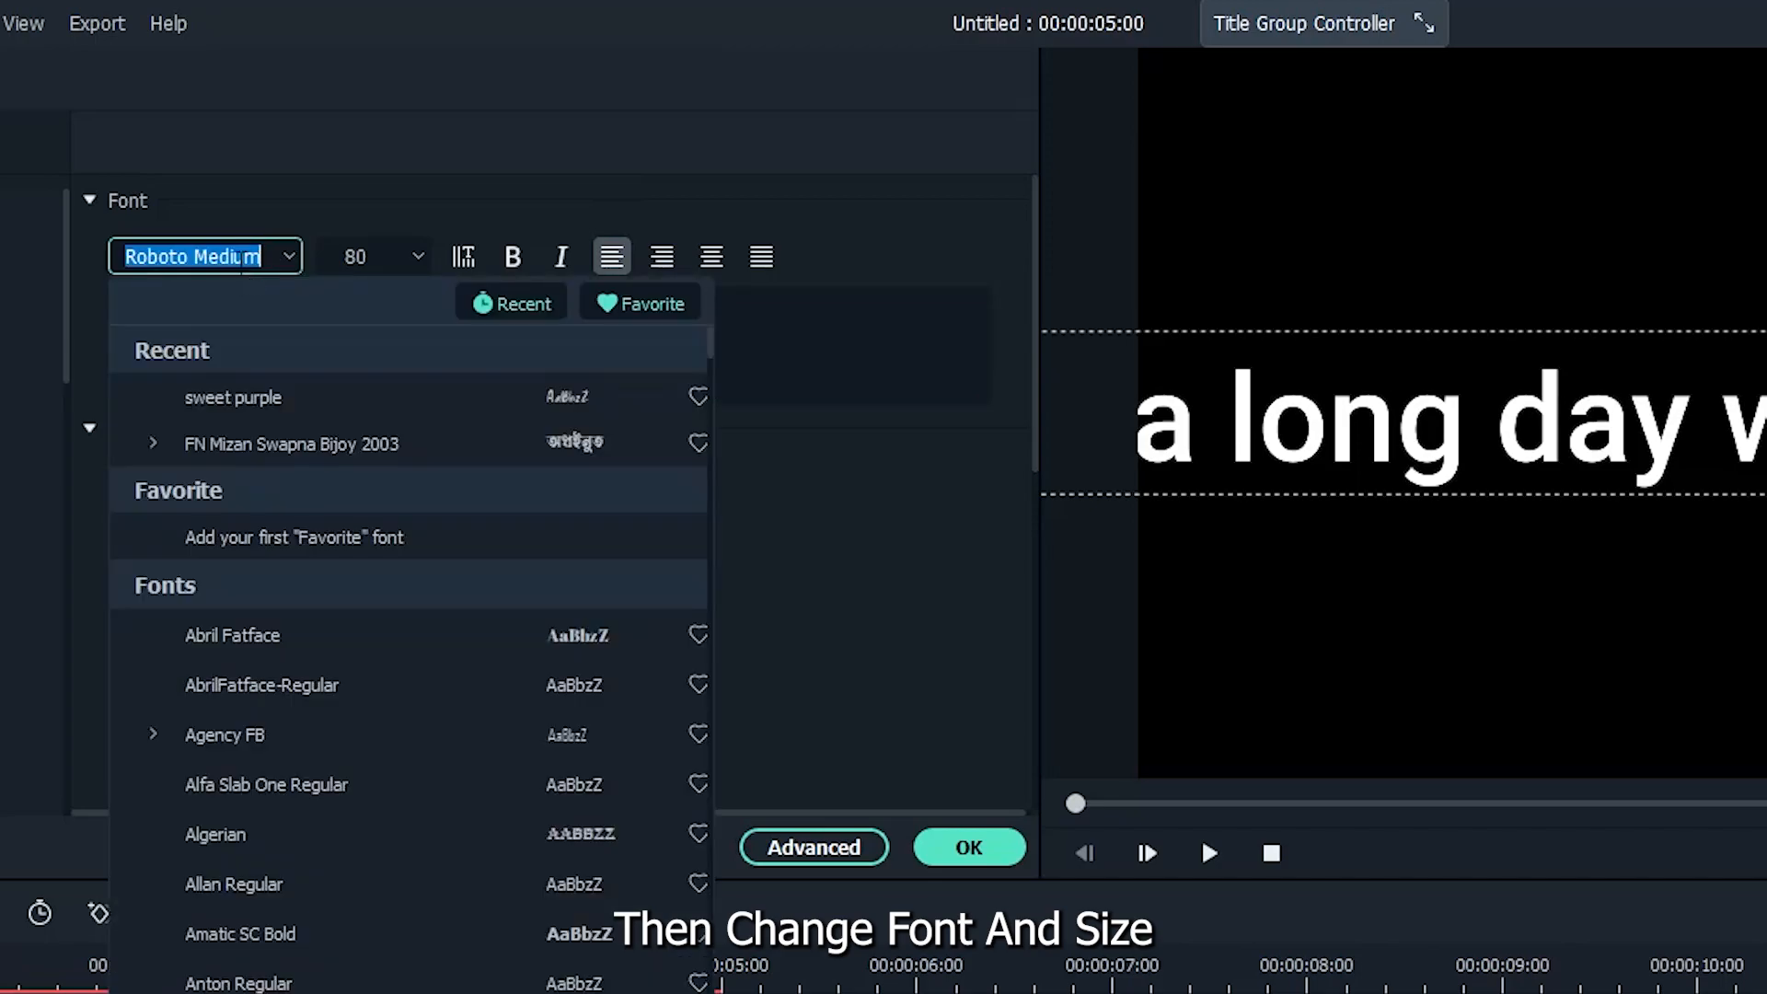
pyautogui.write('sq')
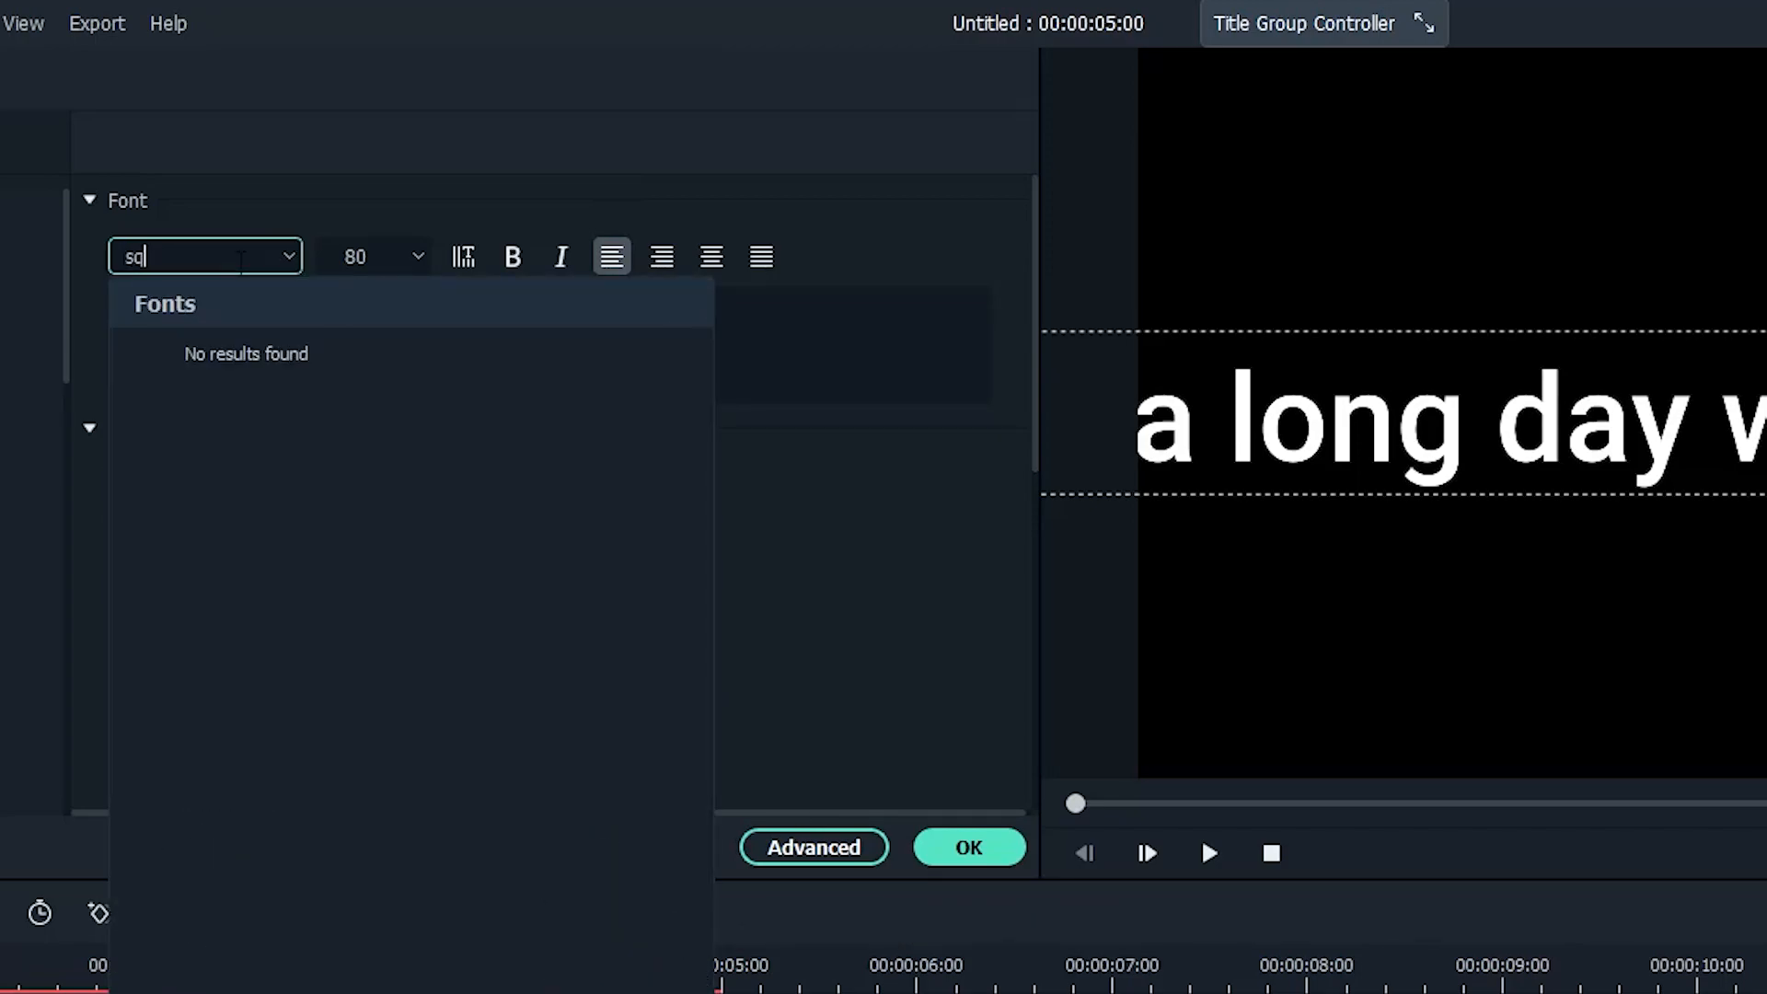
pyautogui.write('sw')
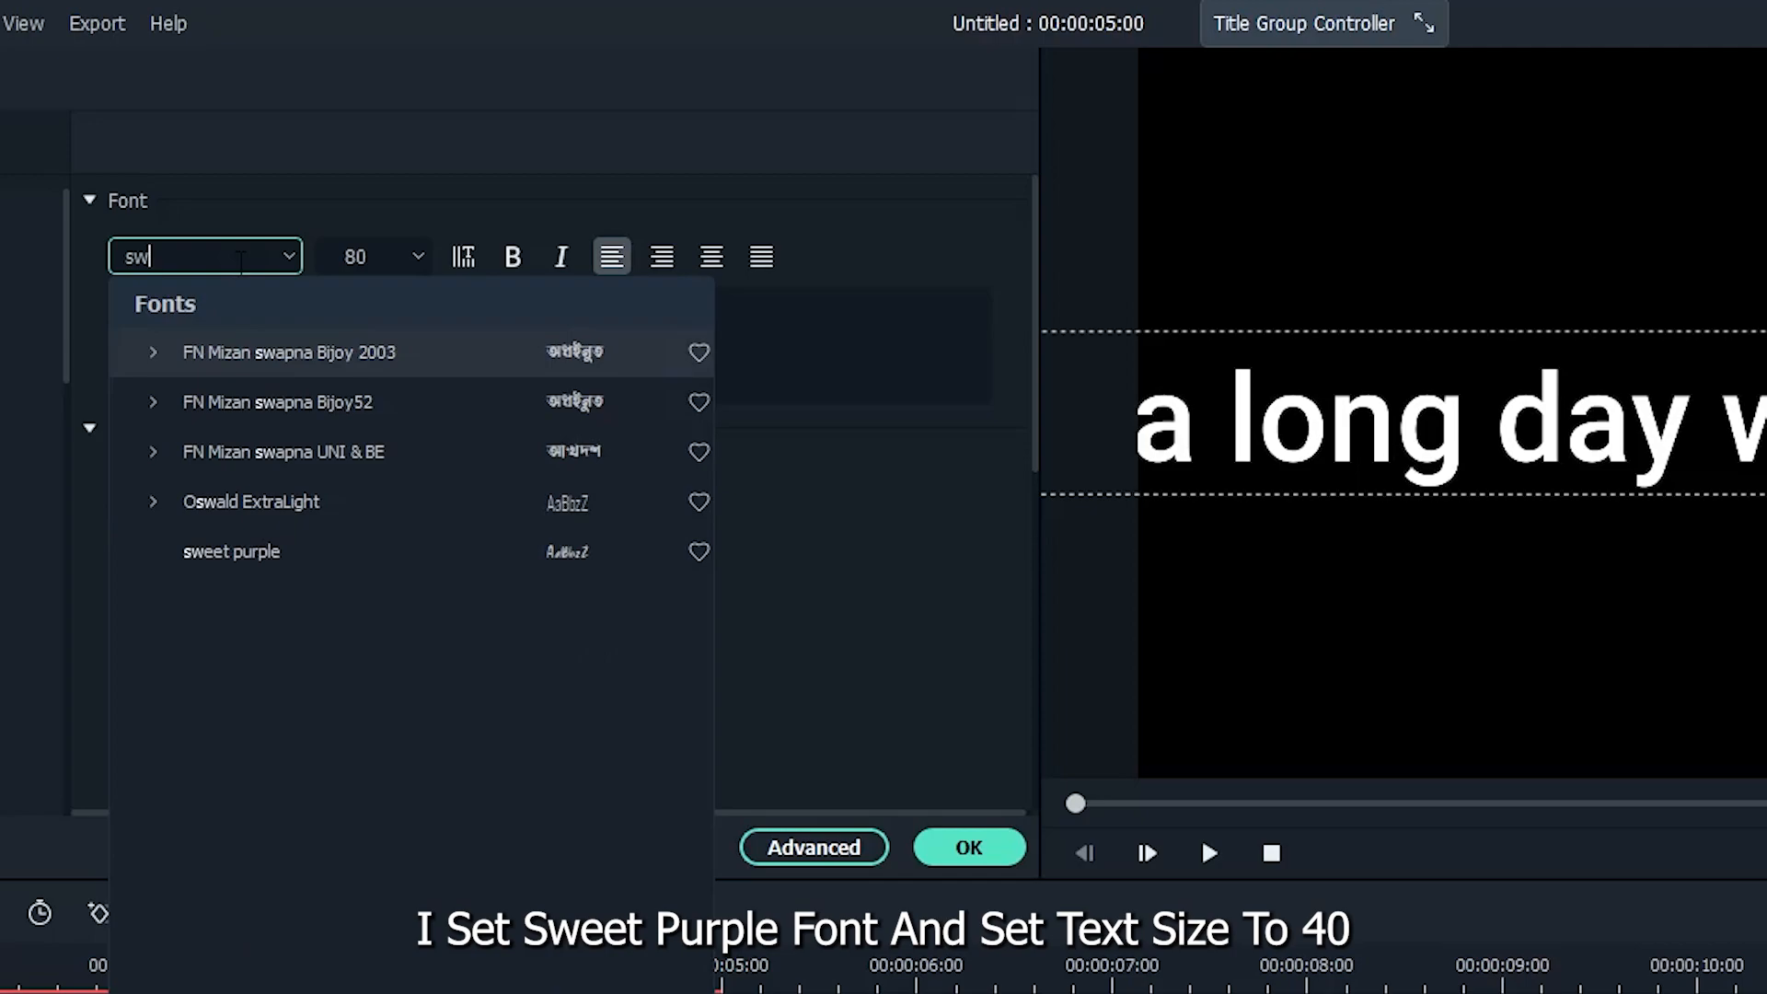
pyautogui.click(231, 551)
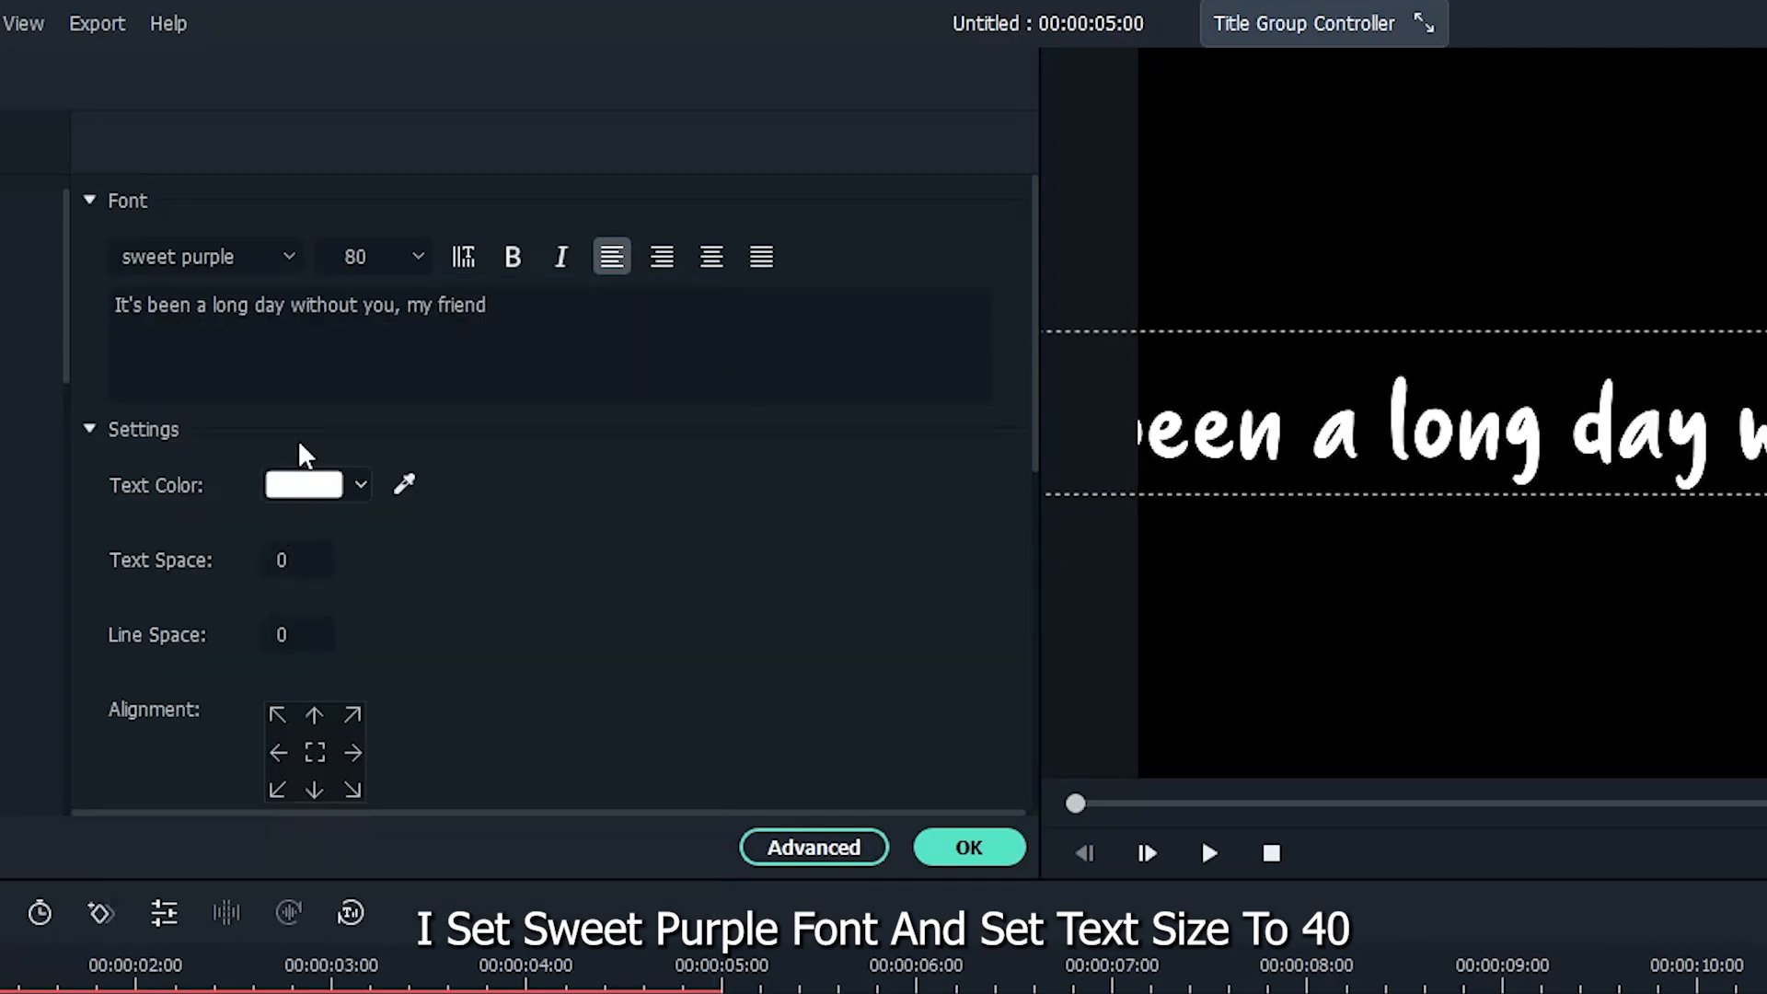
pyautogui.write('40')
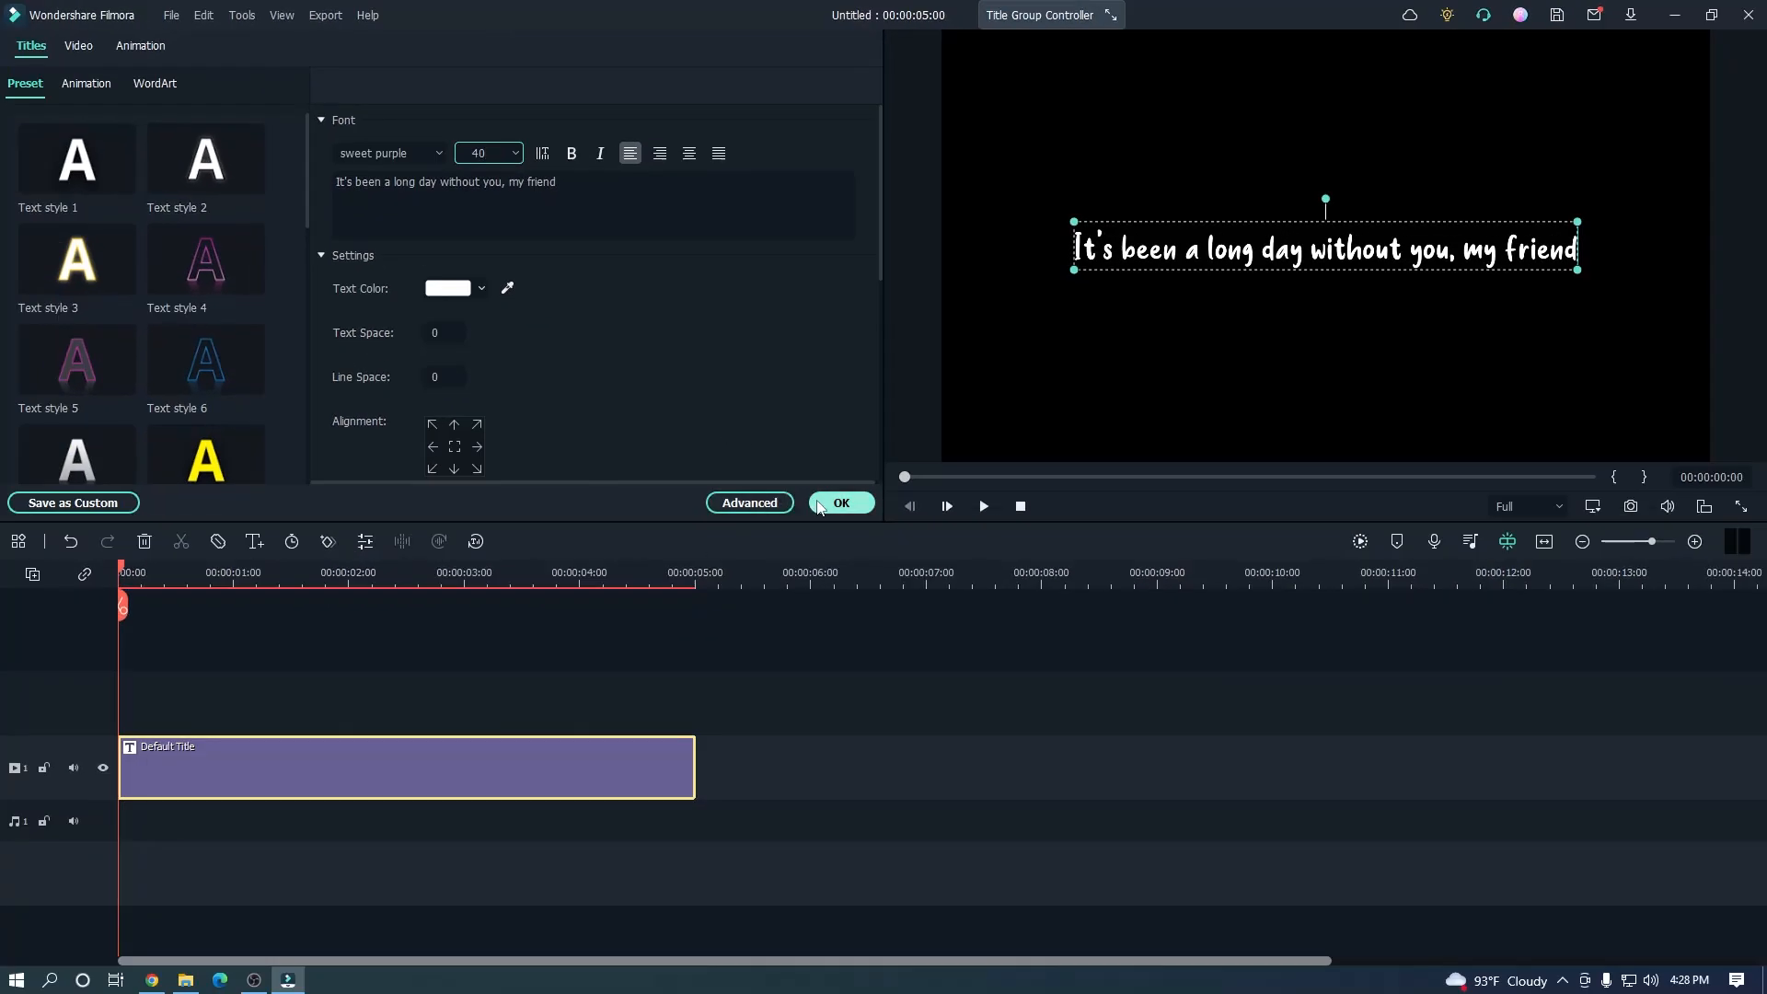
# - Confirm the title edits, then reopen the title settings and close them again
pyautogui.click(841, 502)
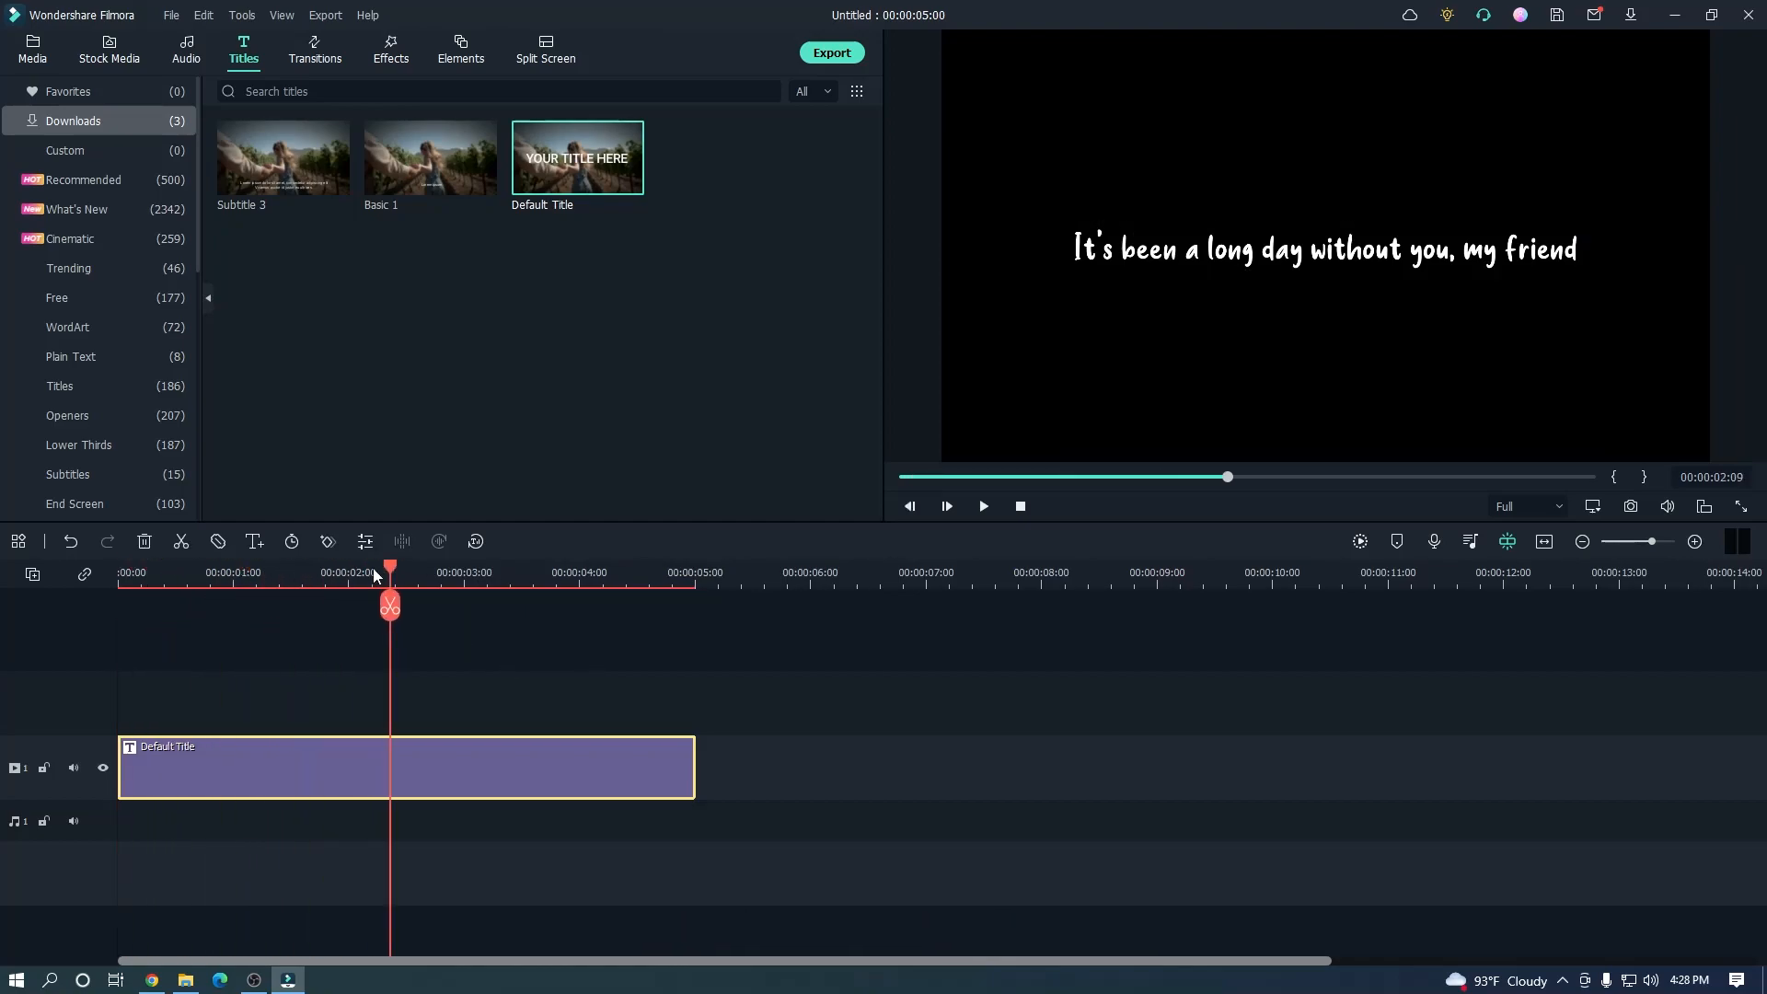
pyautogui.doubleClick(406, 766)
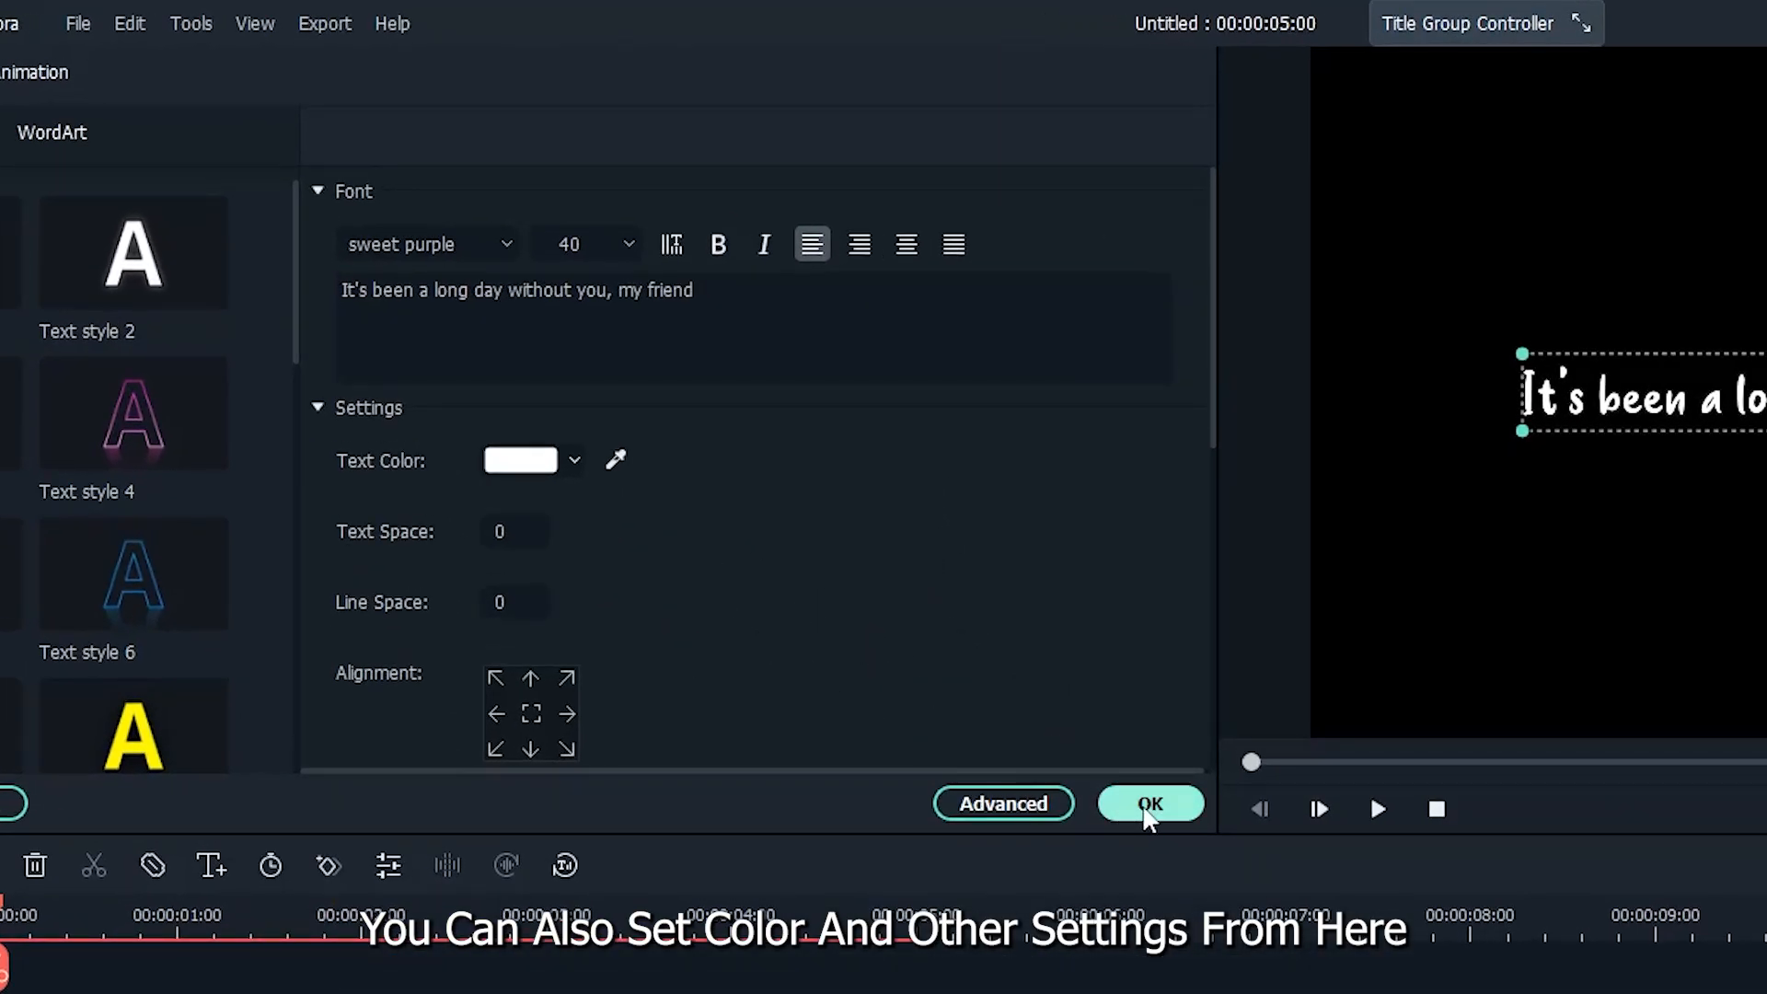
pyautogui.click(1149, 803)
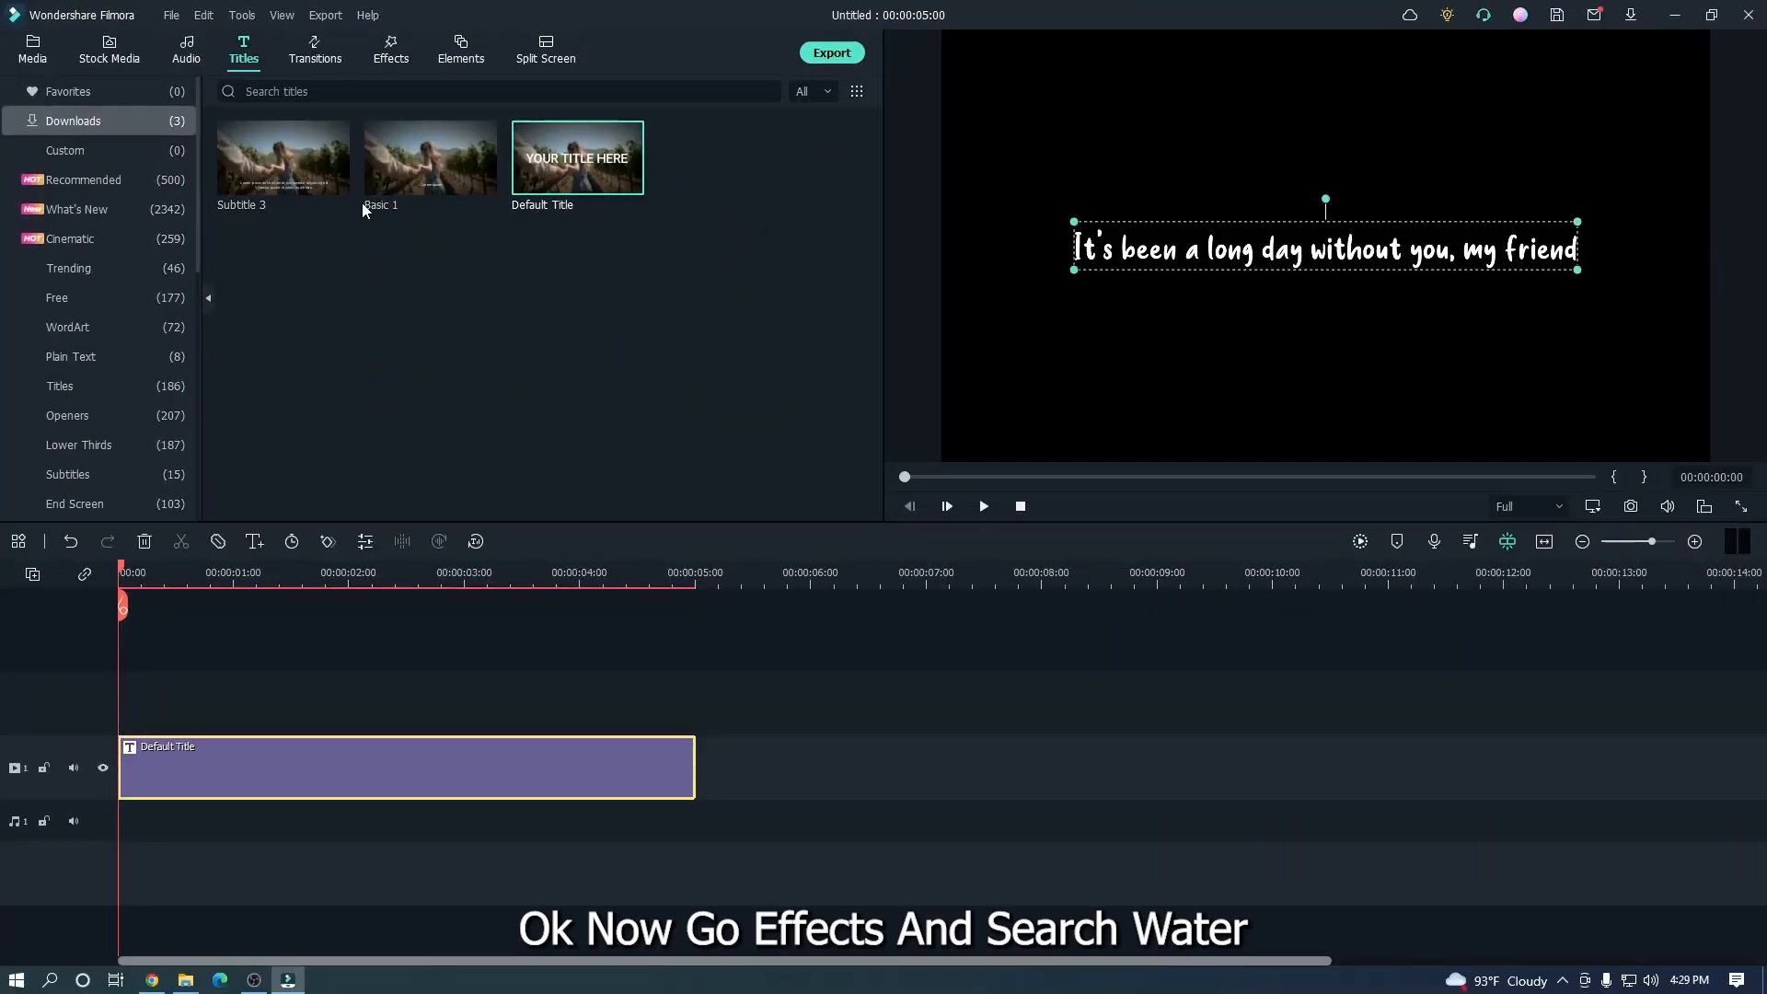
# - Search the Effects library for 'water' and open the Water effect's settings
pyautogui.click(390, 49)
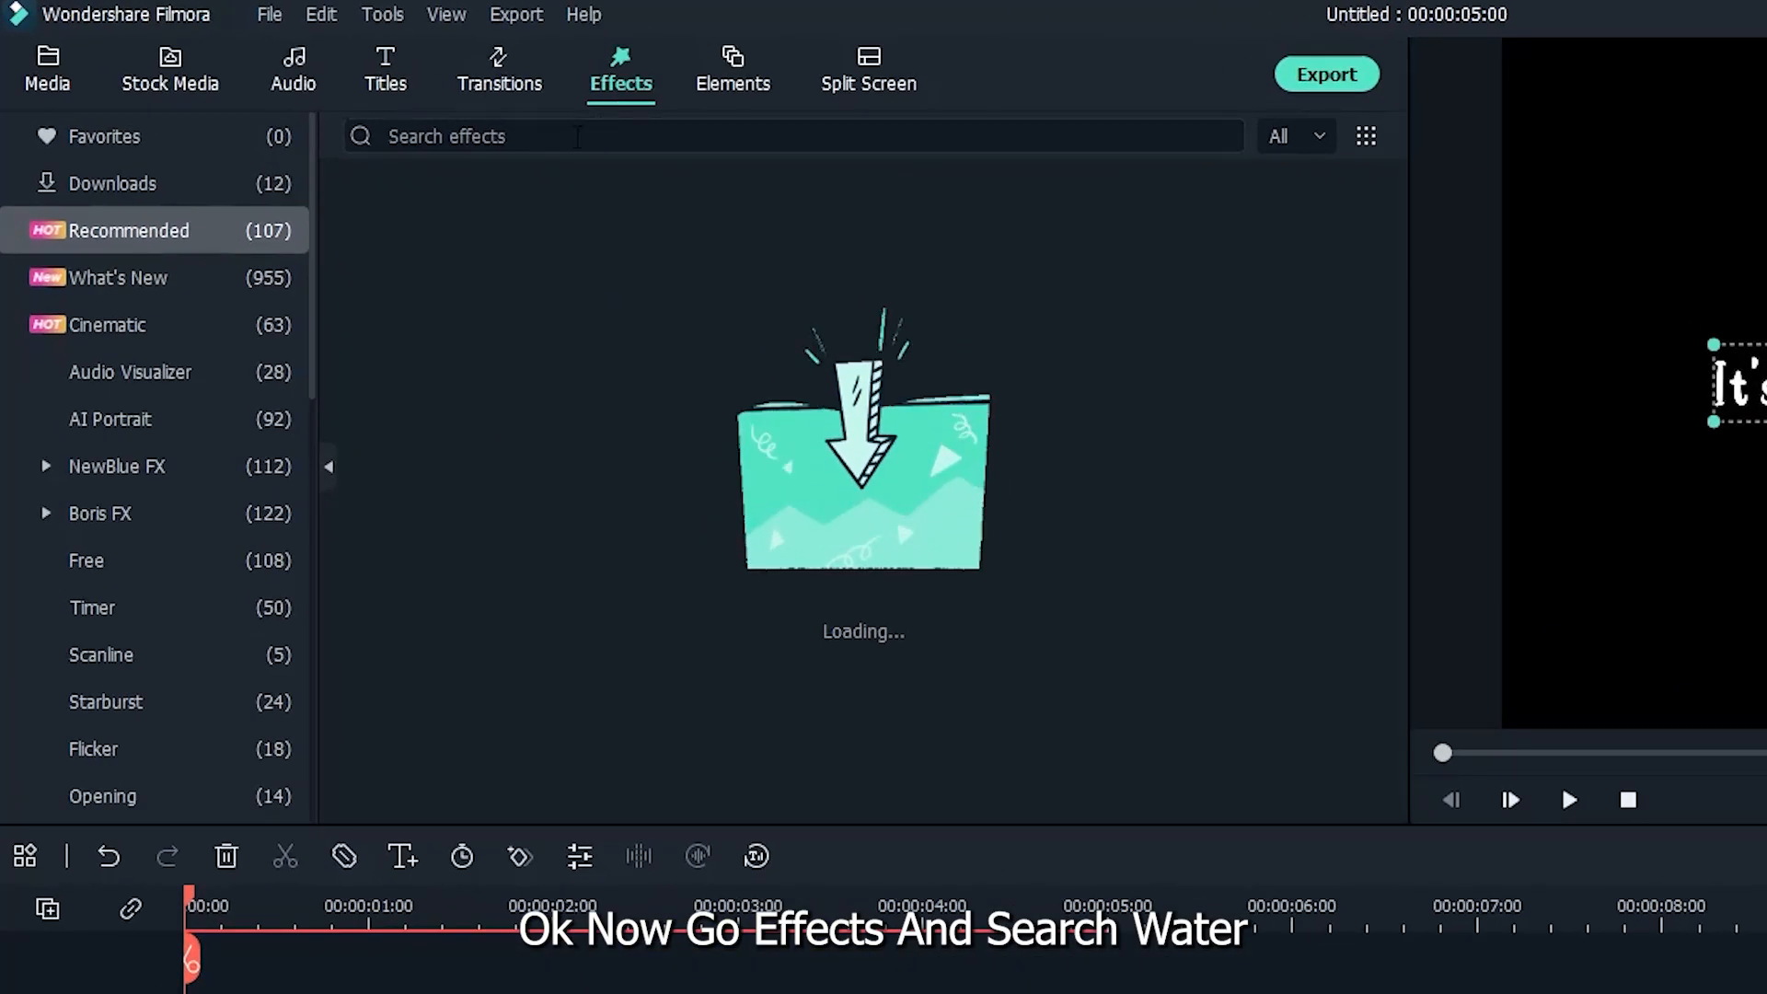
pyautogui.write('wa')
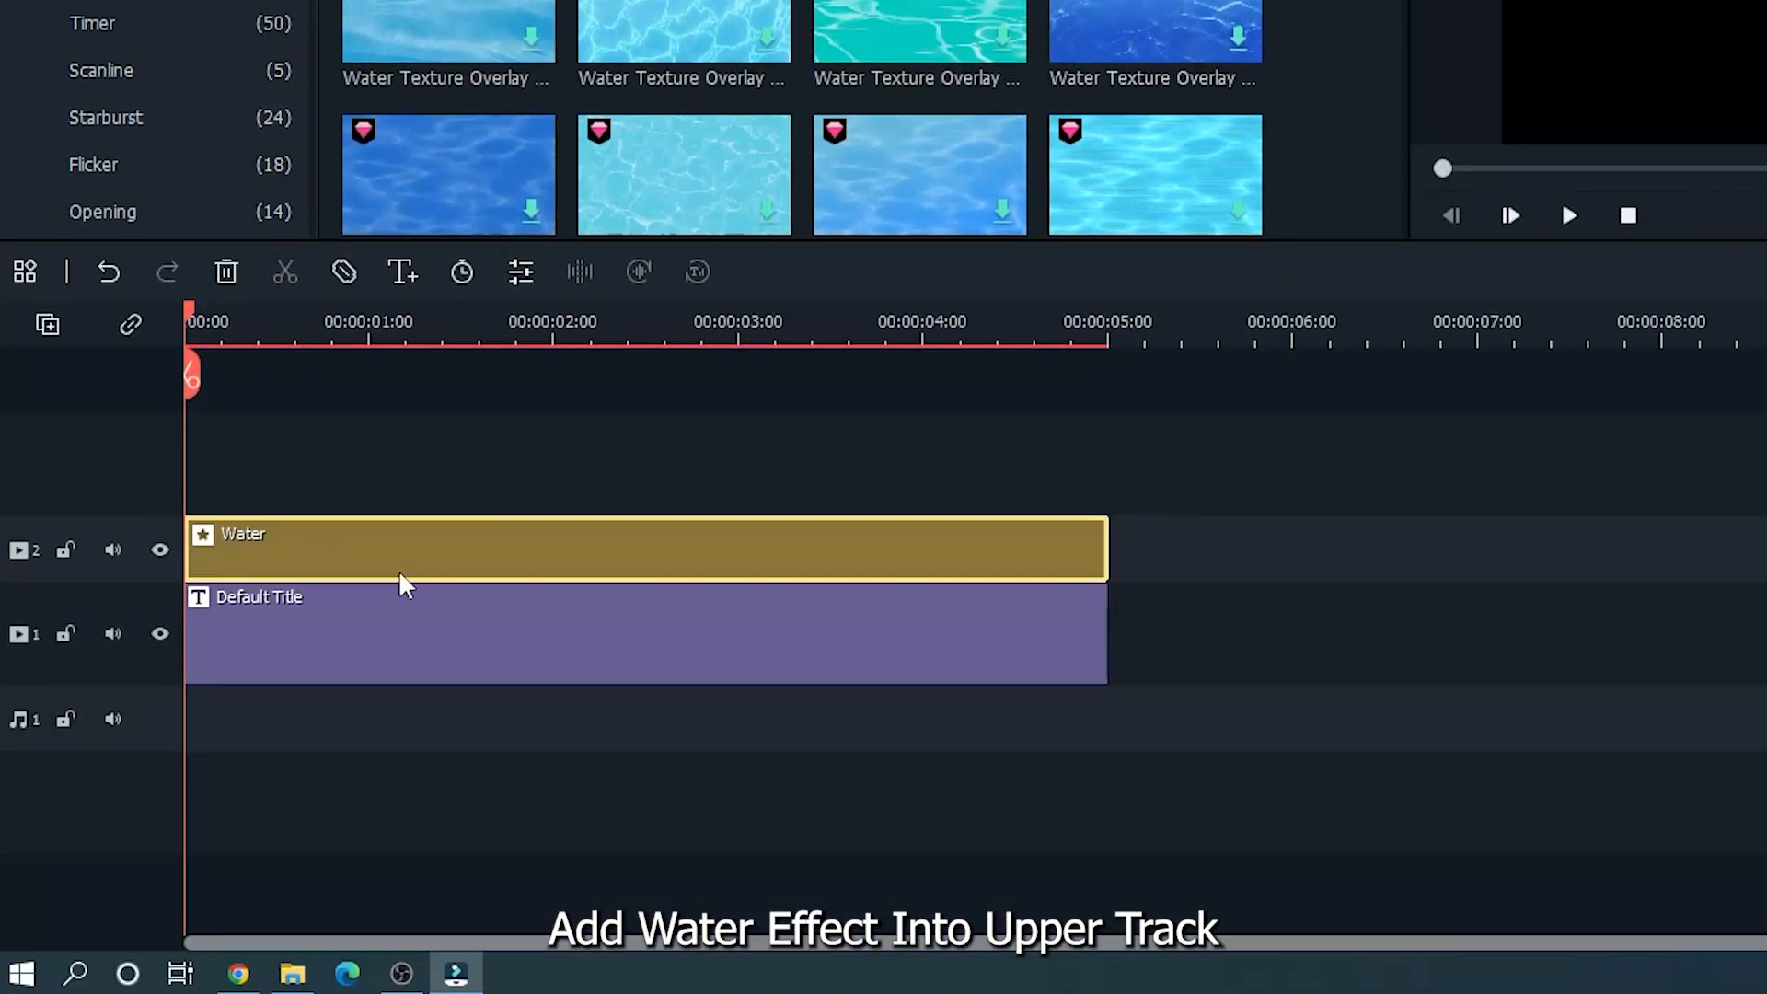
pyautogui.doubleClick(642, 549)
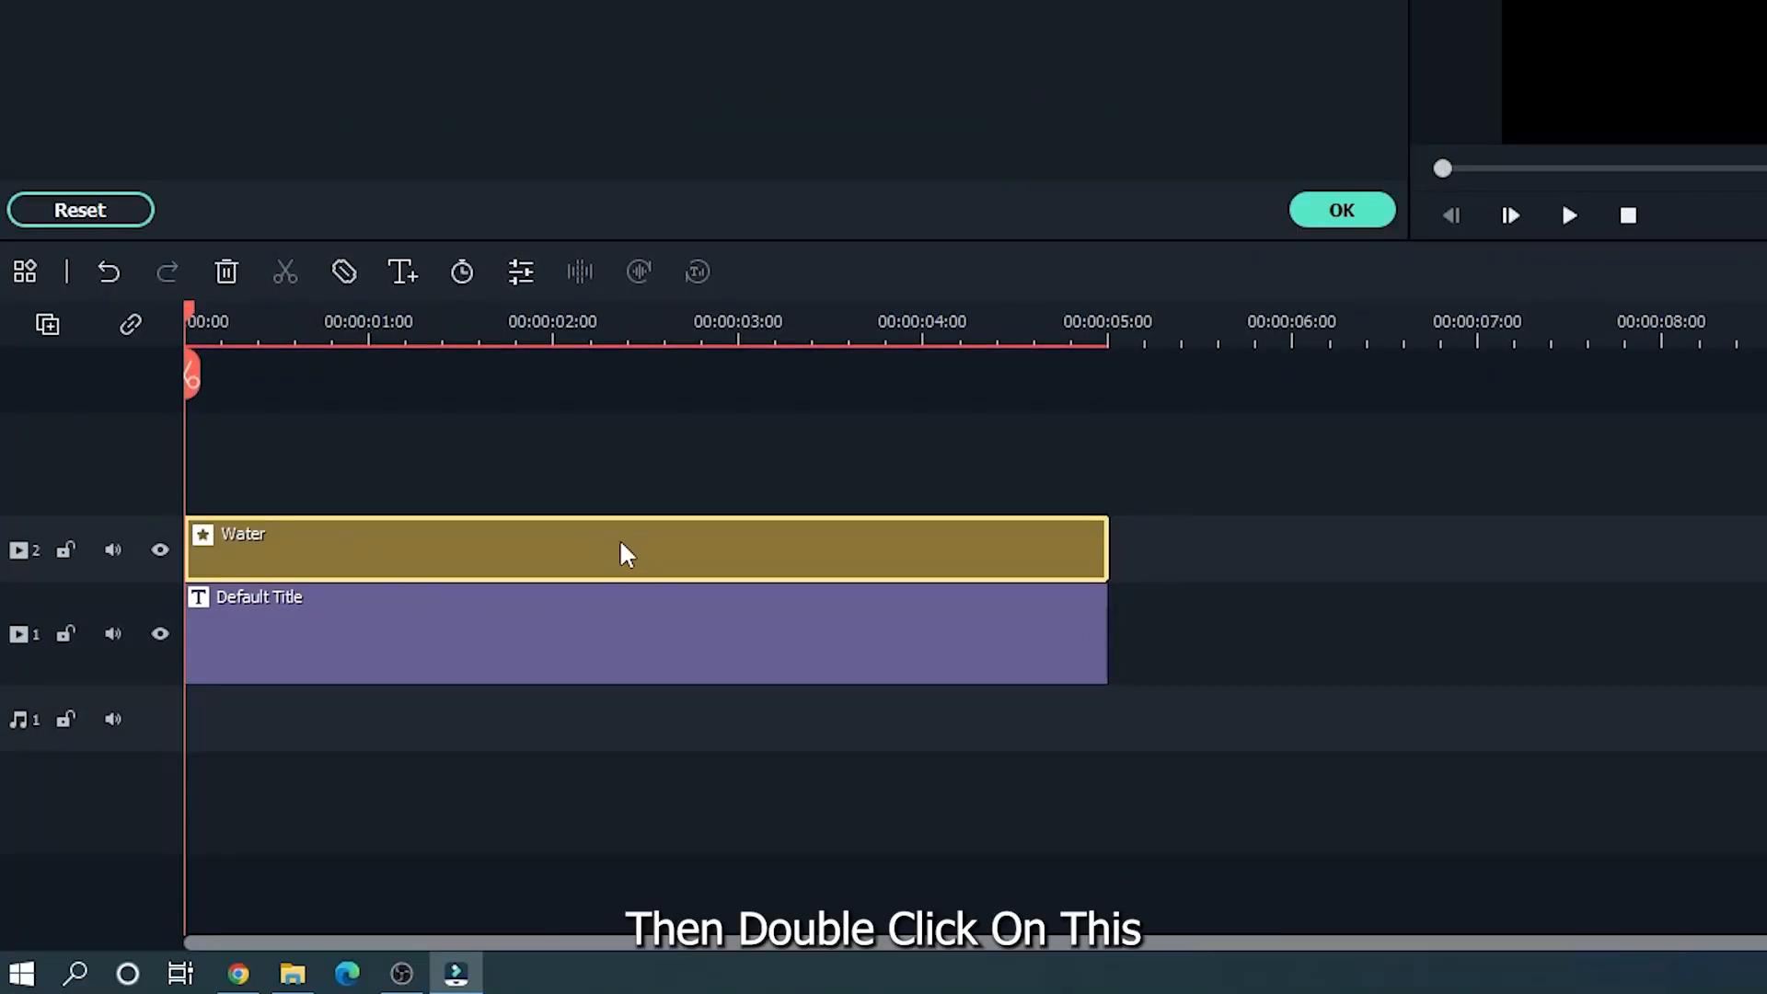
# - Set the Water effect's Emboss to 0.15 and Steps to 1, previewing the result
pyautogui.doubleClick(627, 551)
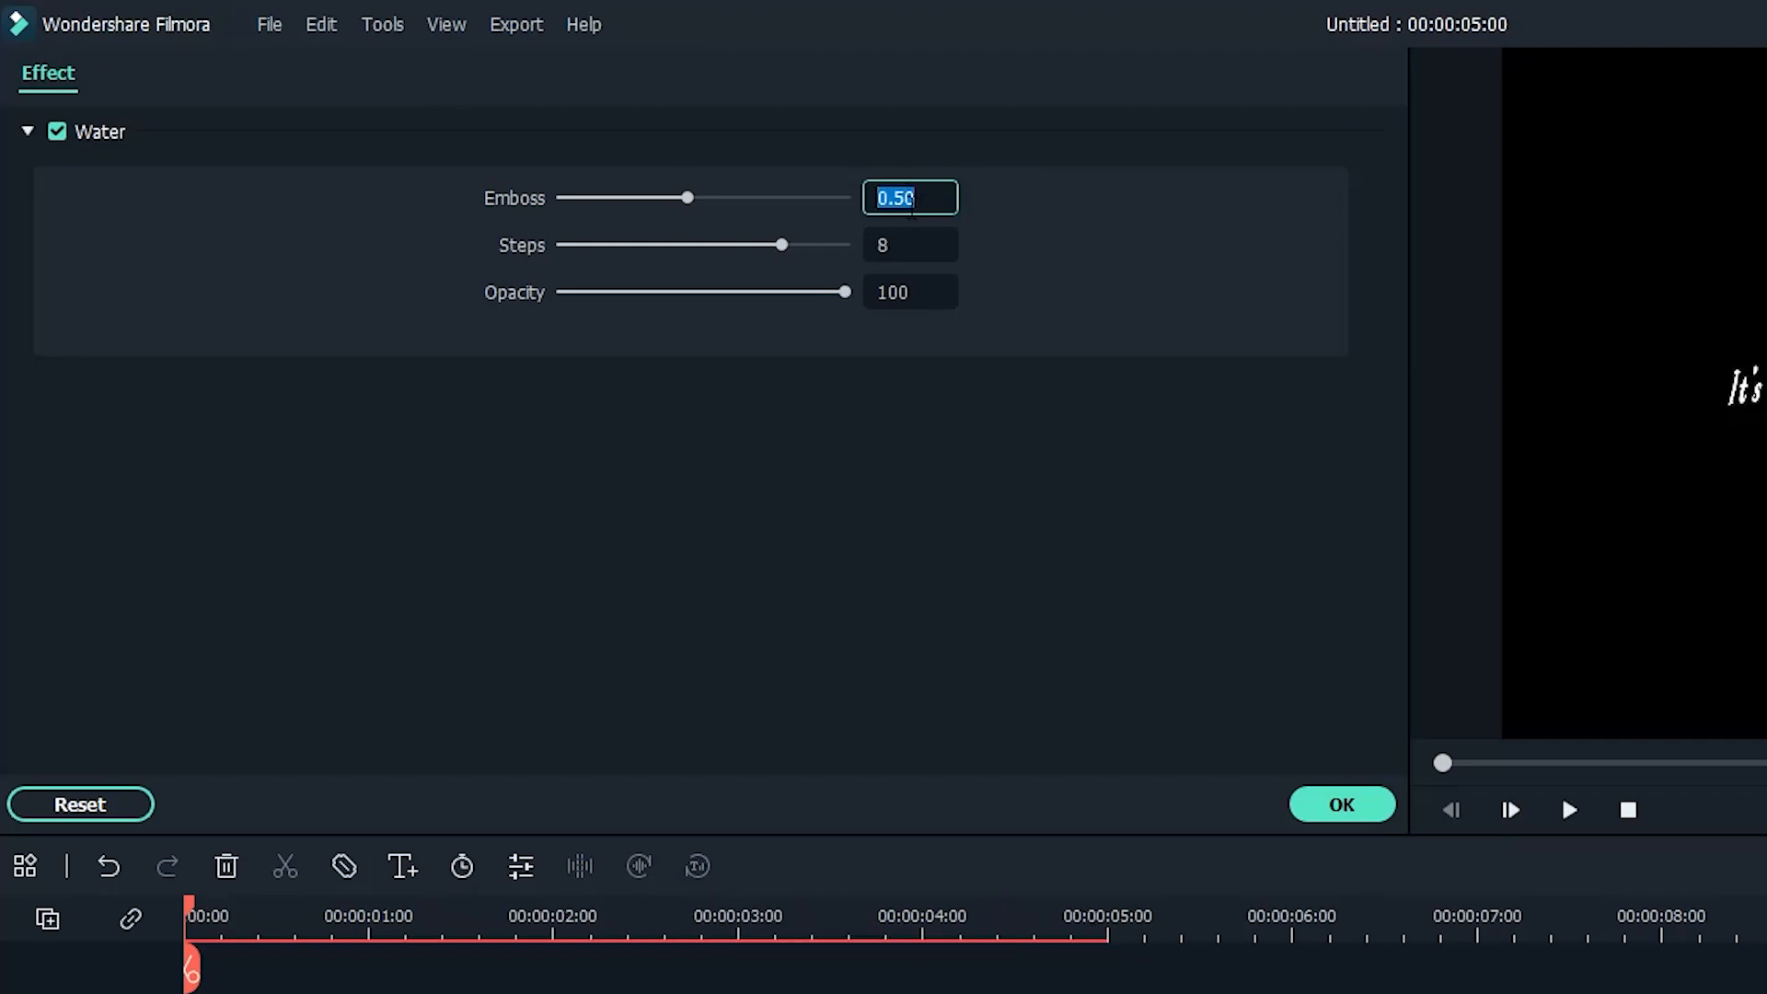
pyautogui.write('0')
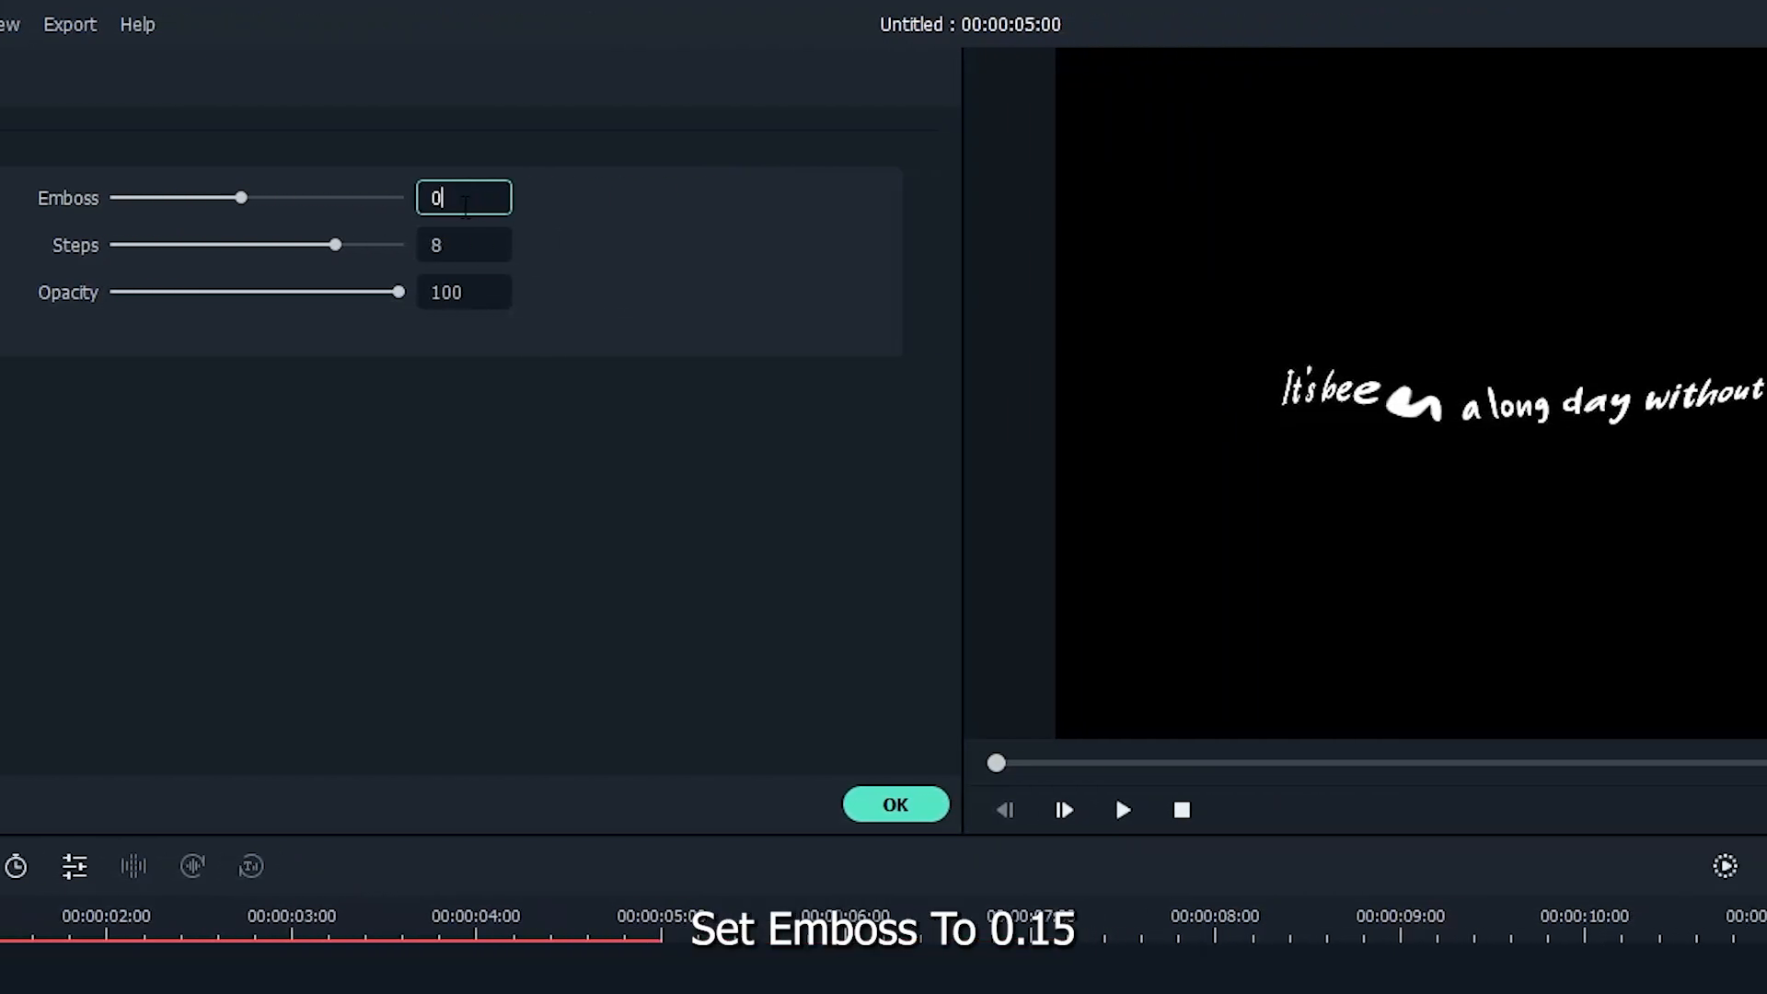
pyautogui.write('0.15')
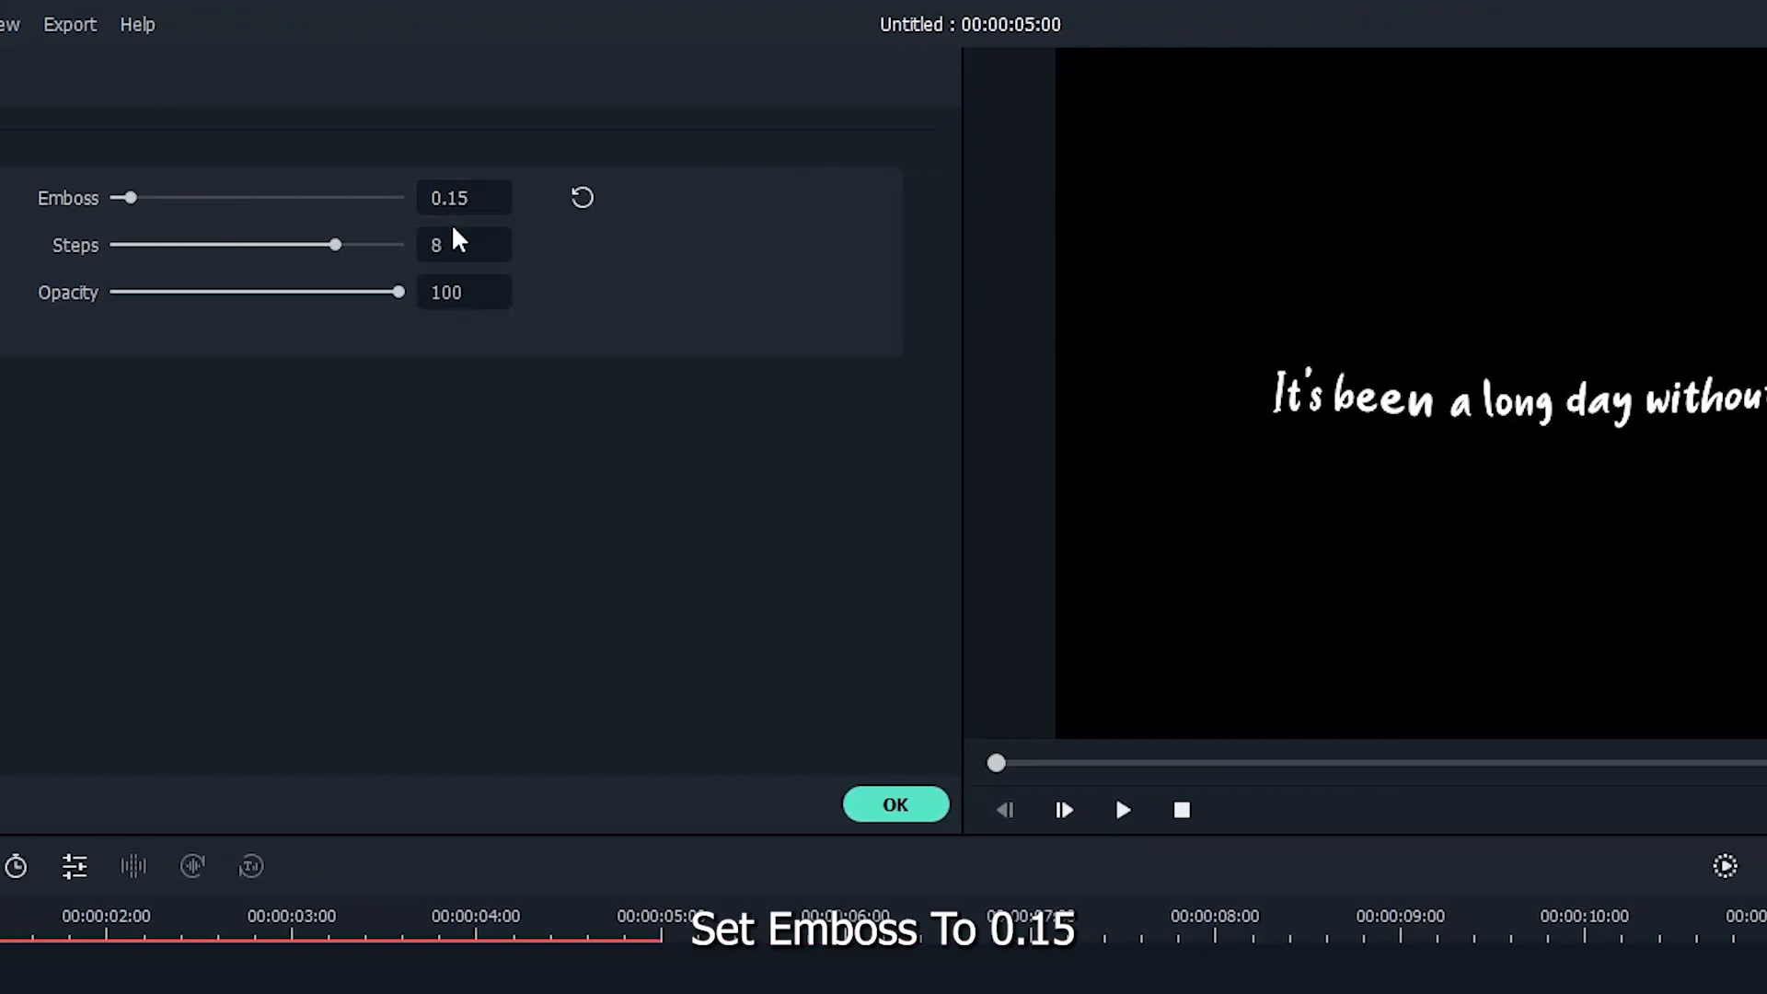
pyautogui.moveTo(335, 245); pyautogui.dragTo(144, 245)
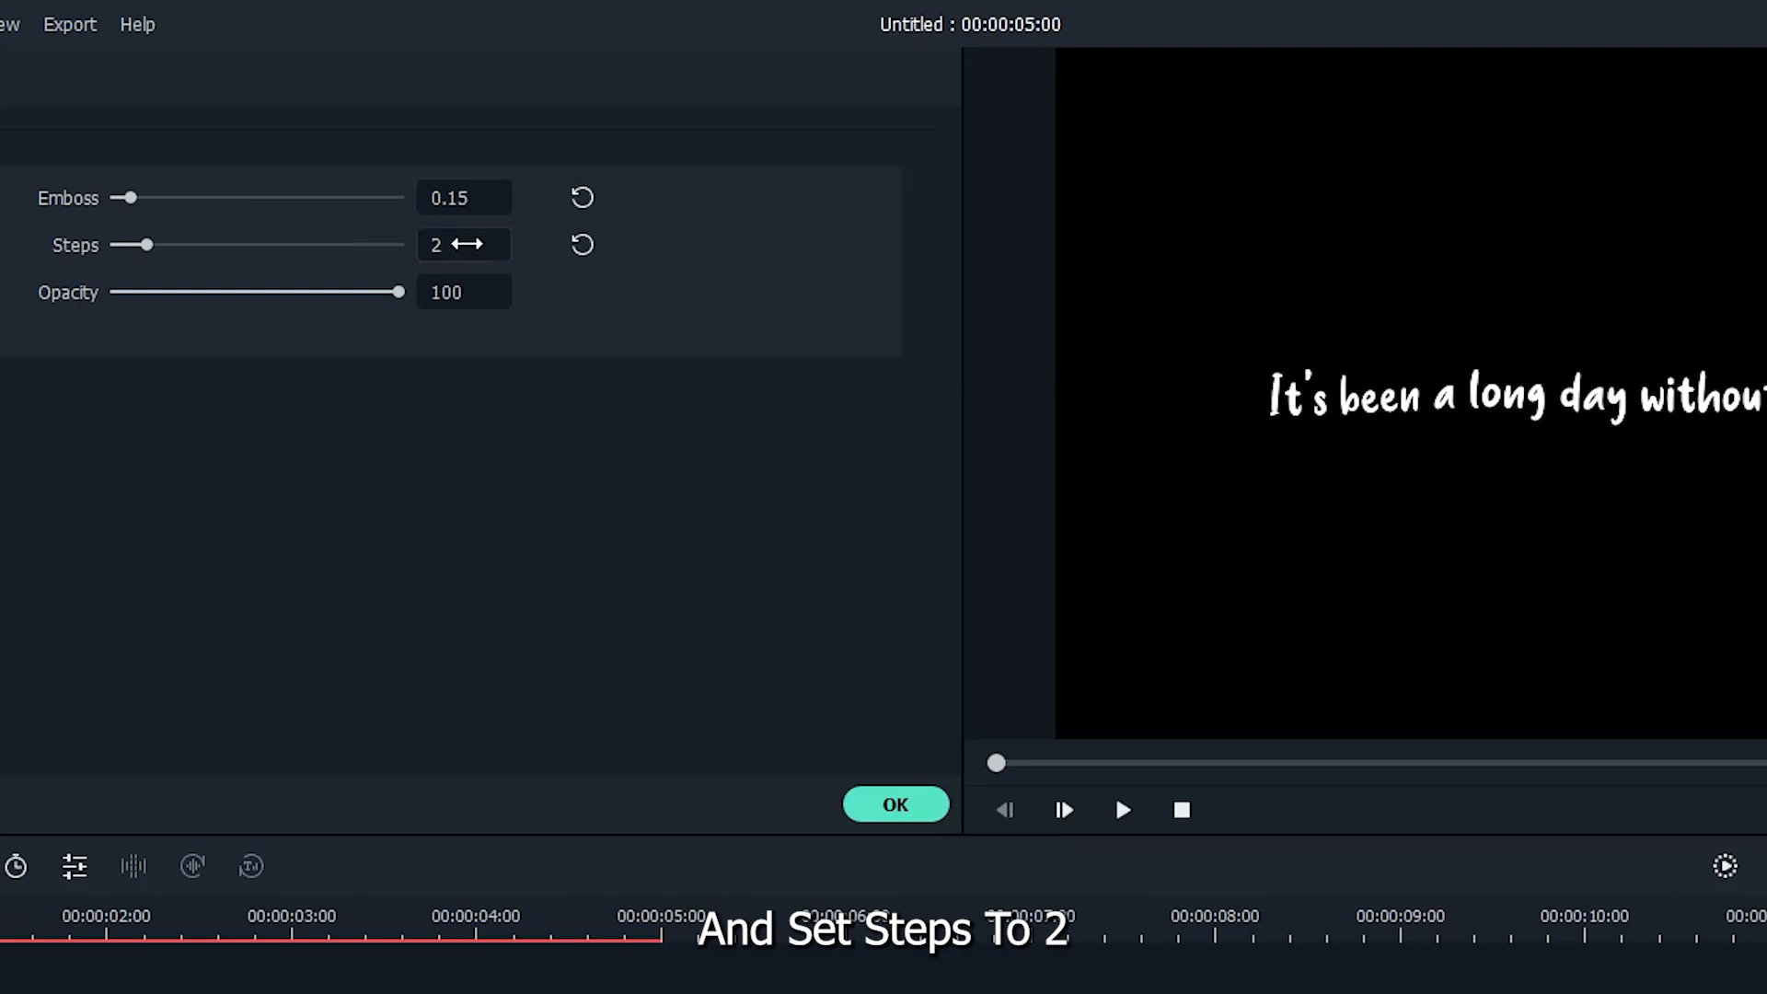
pyautogui.click(895, 804)
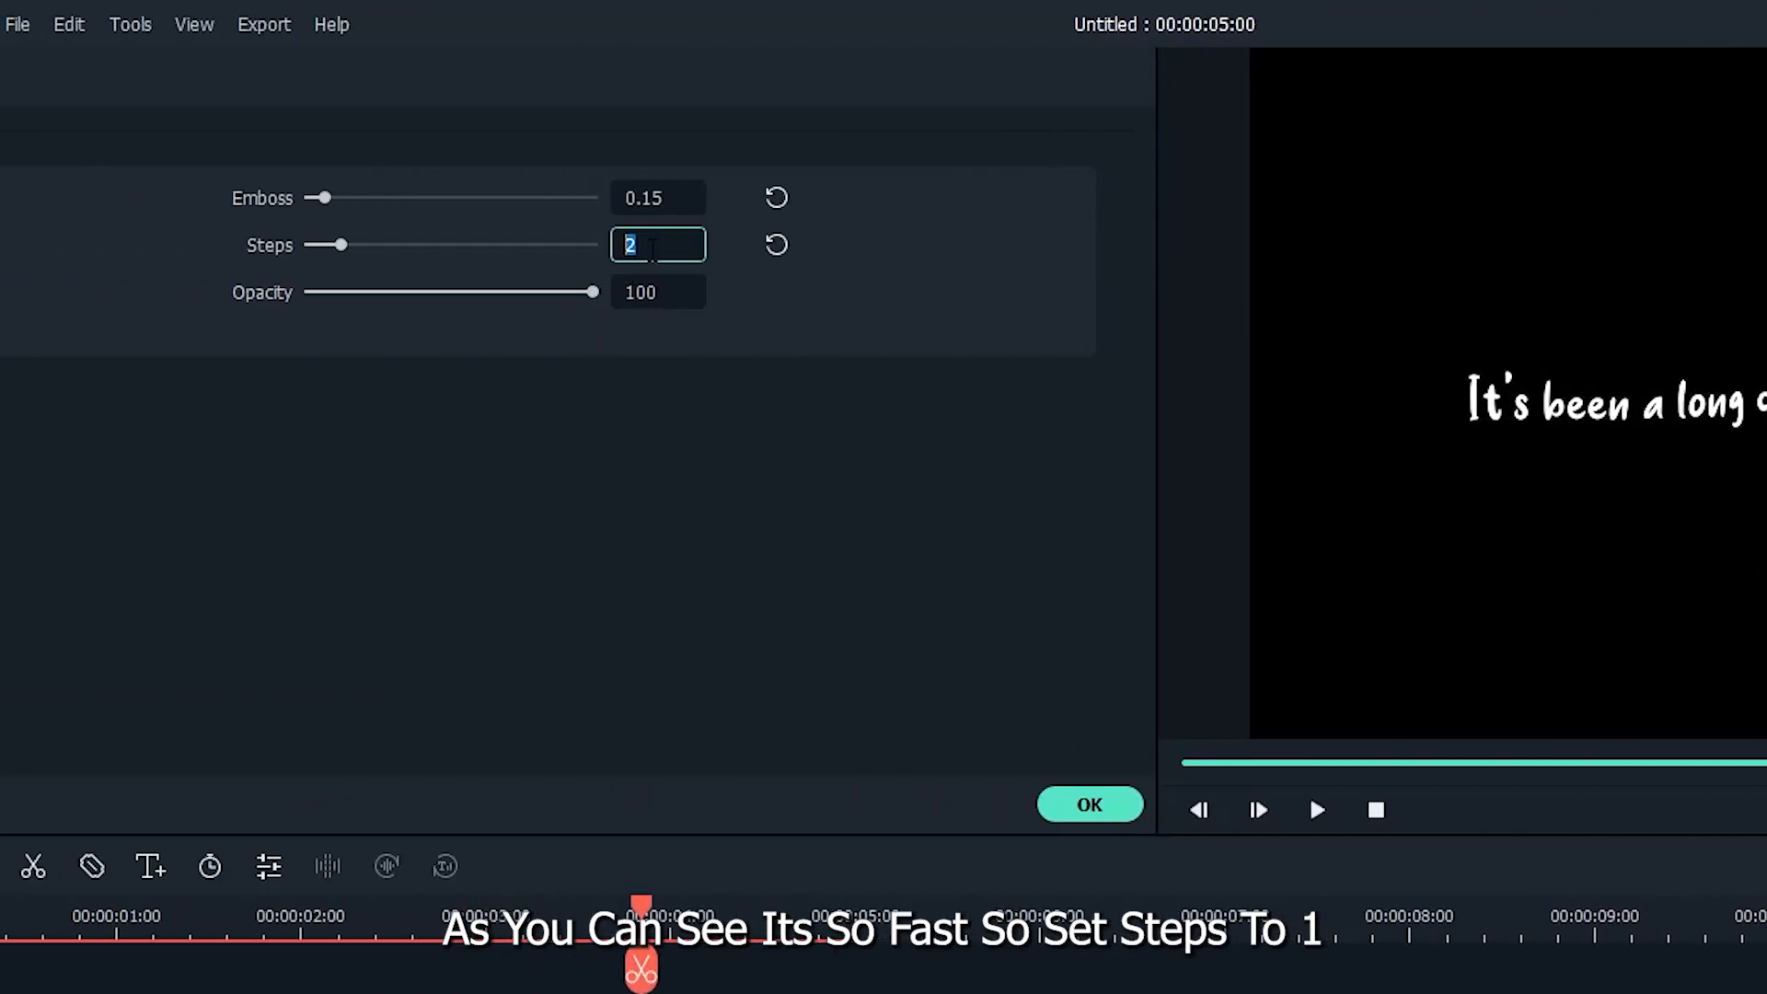
pyautogui.write('1')
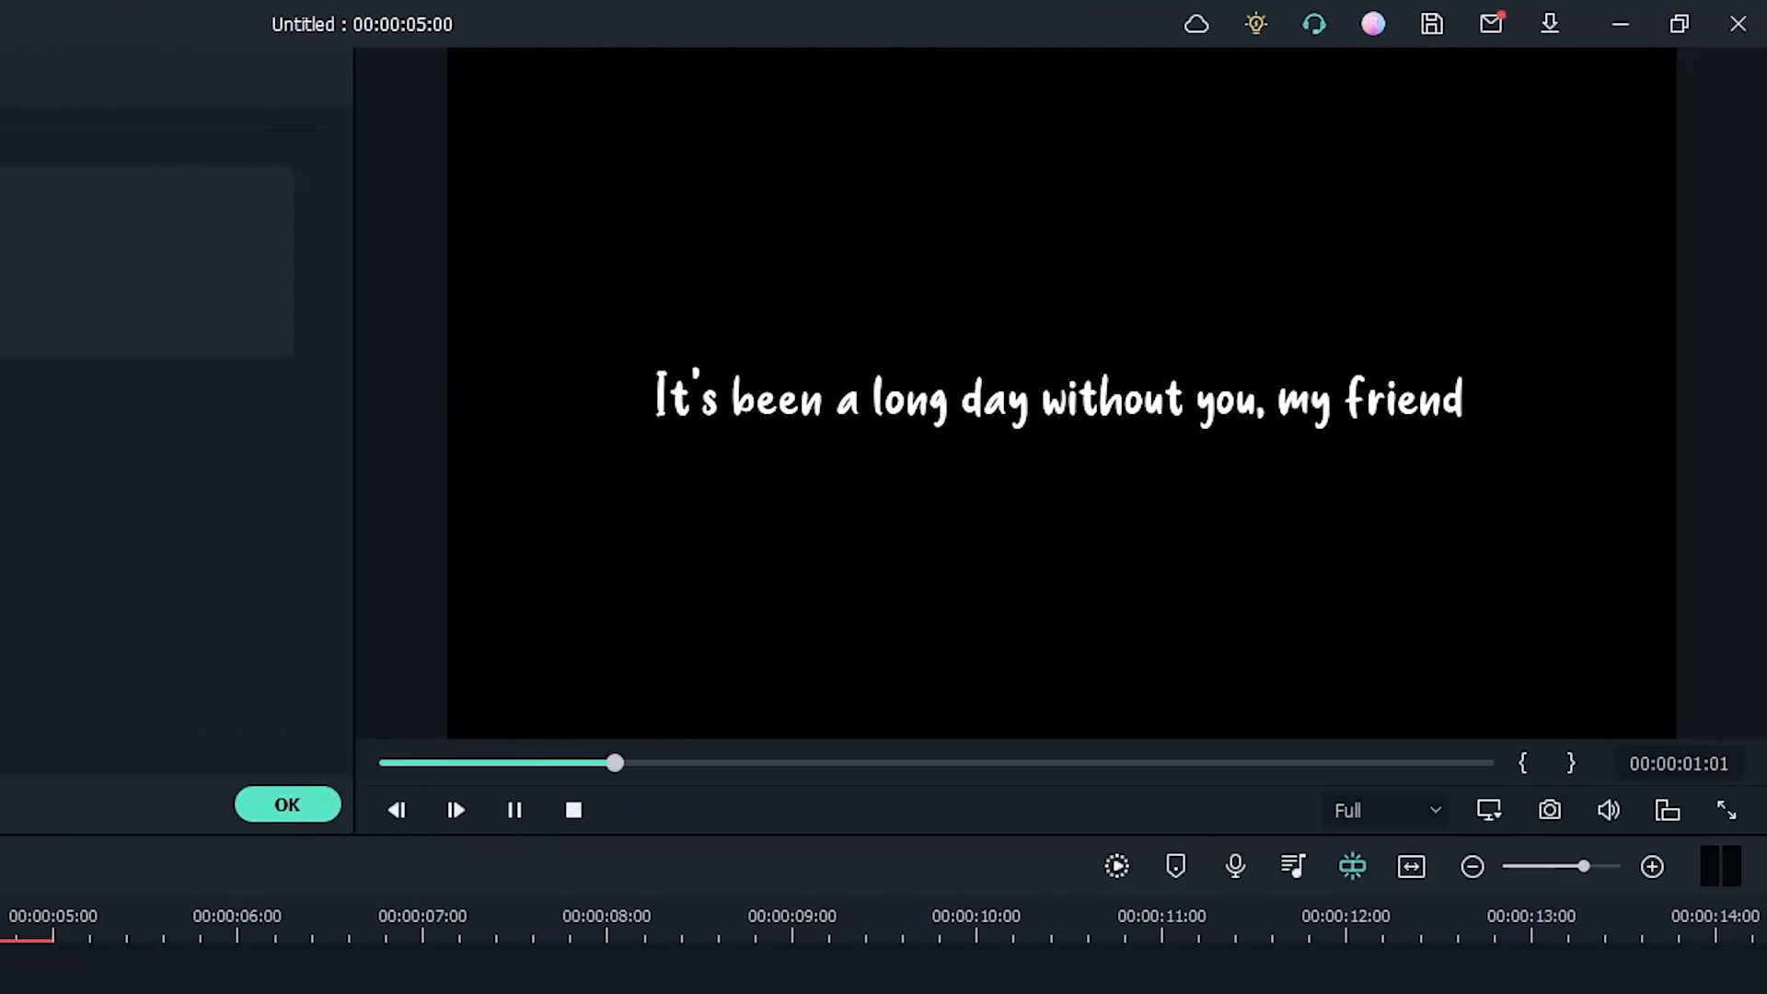
pyautogui.click(455, 809)
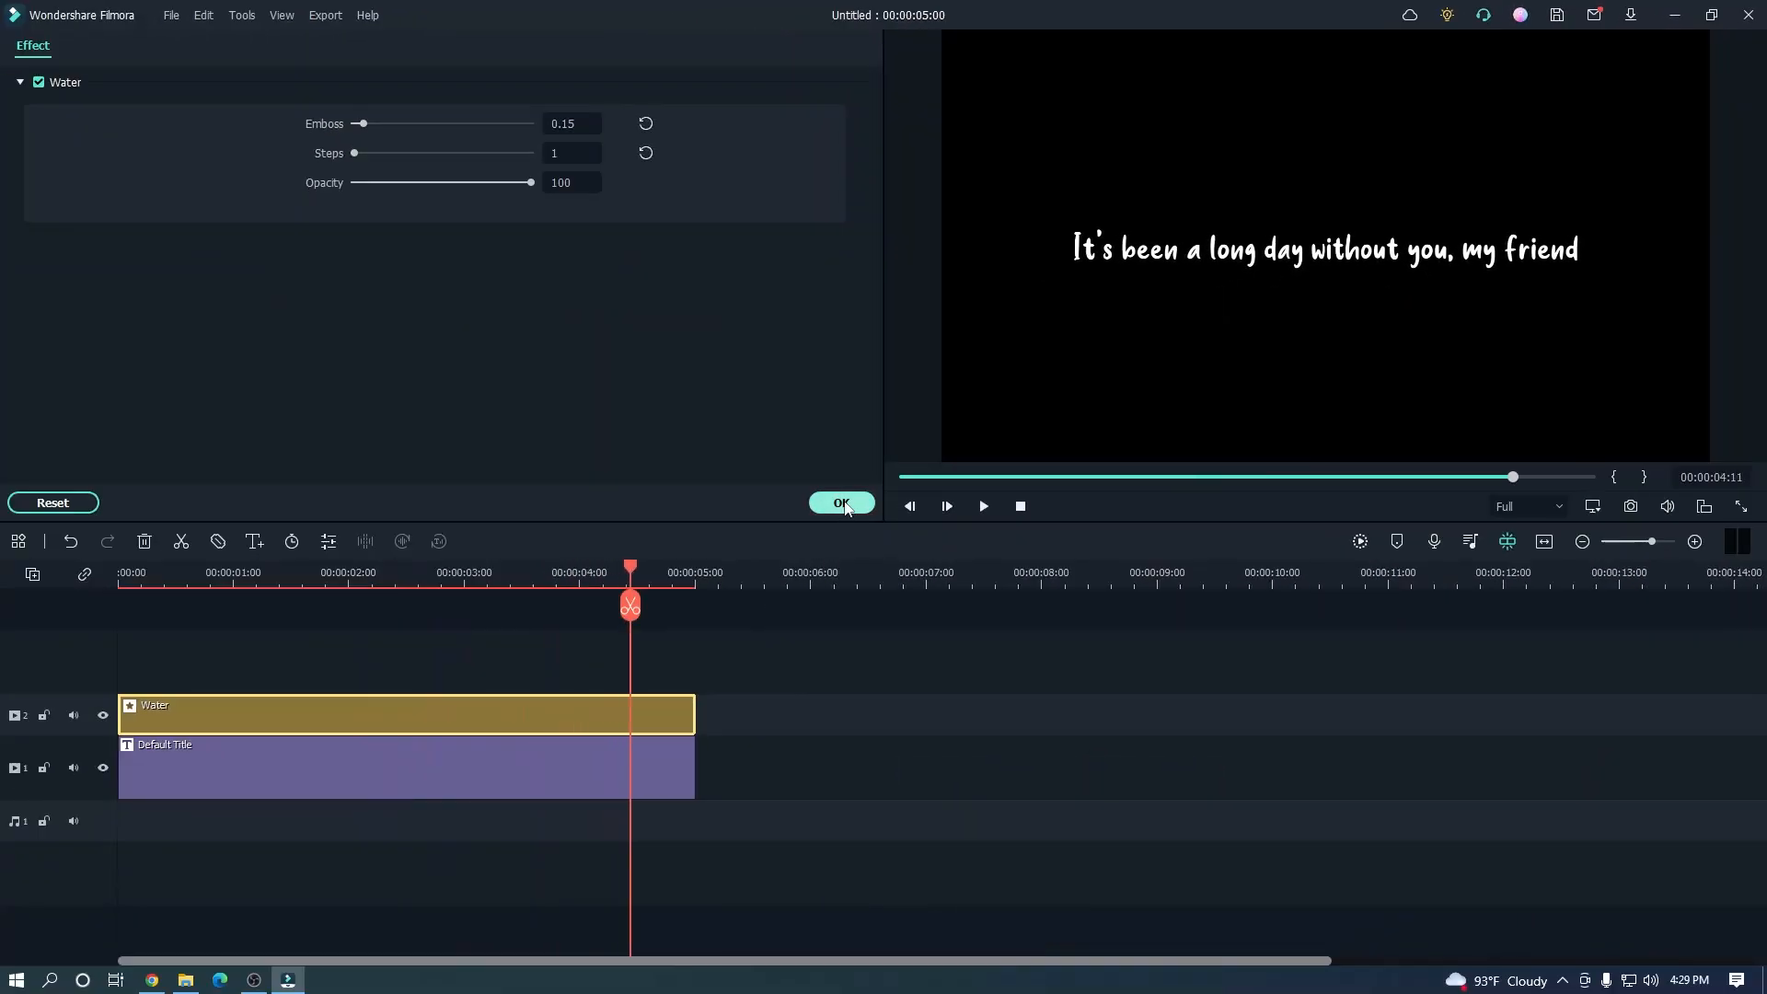
# - Confirm the Water settings, add Glow above it, and preview the glowing lyric
pyautogui.click(840, 503)
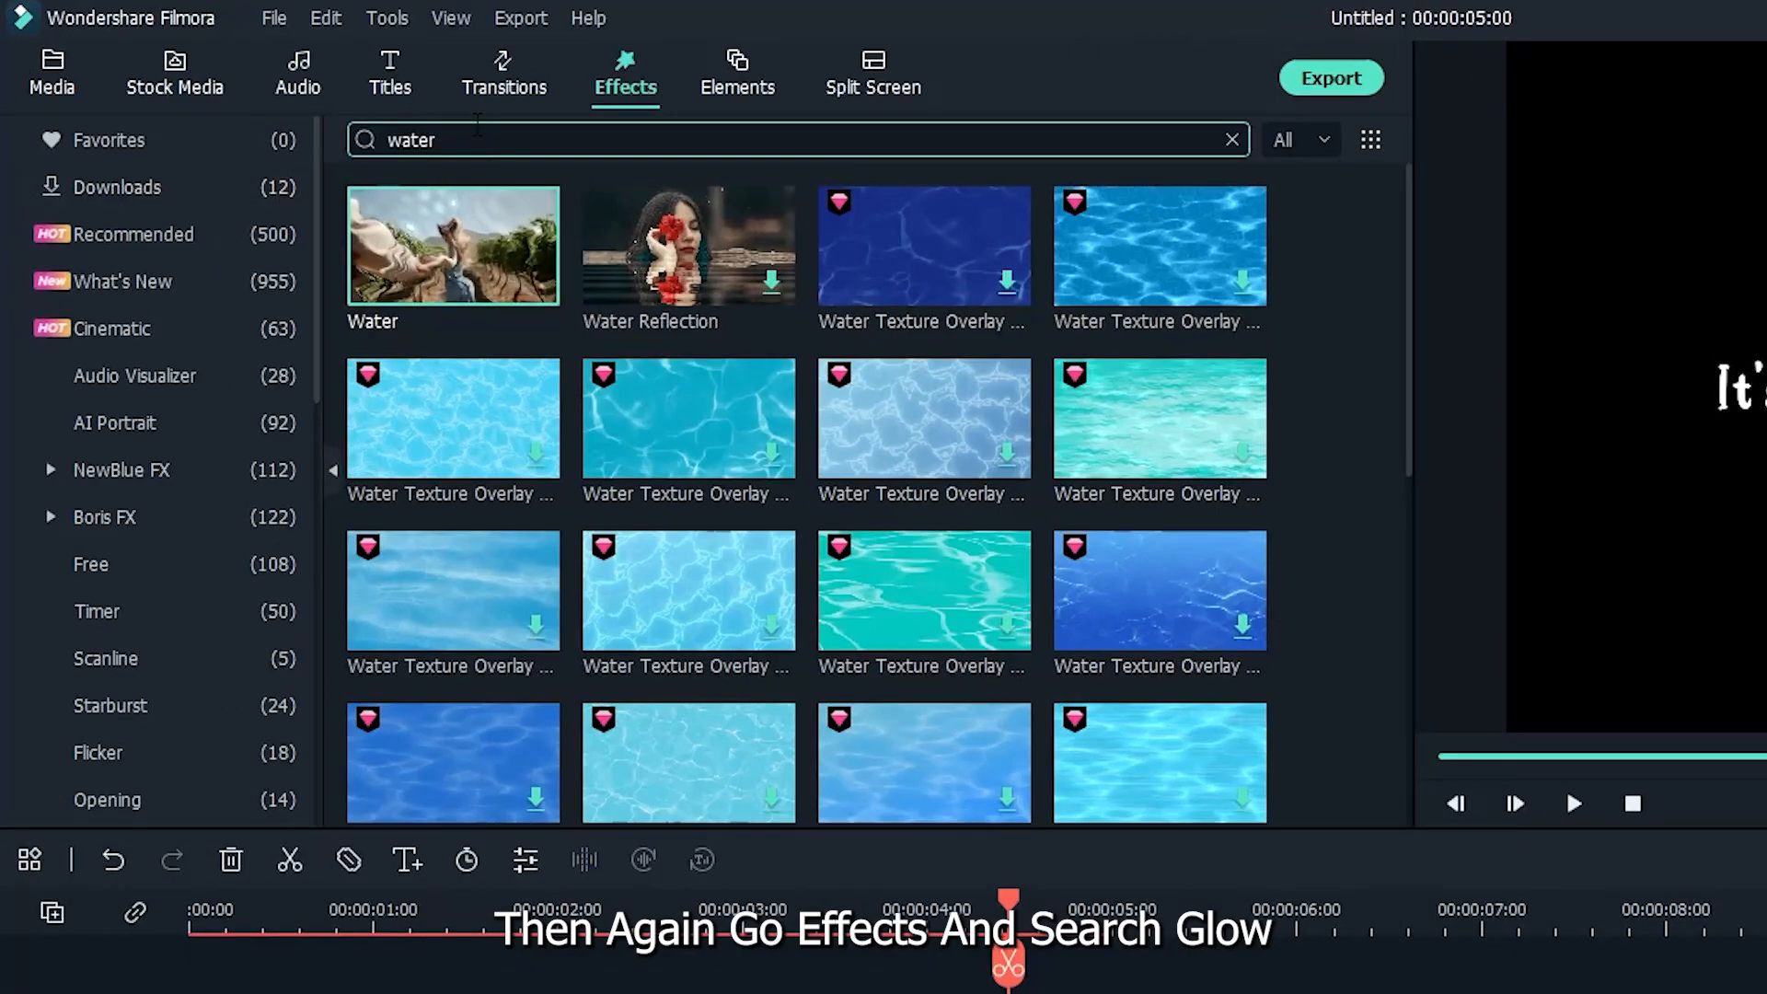
pyautogui.write('glow')
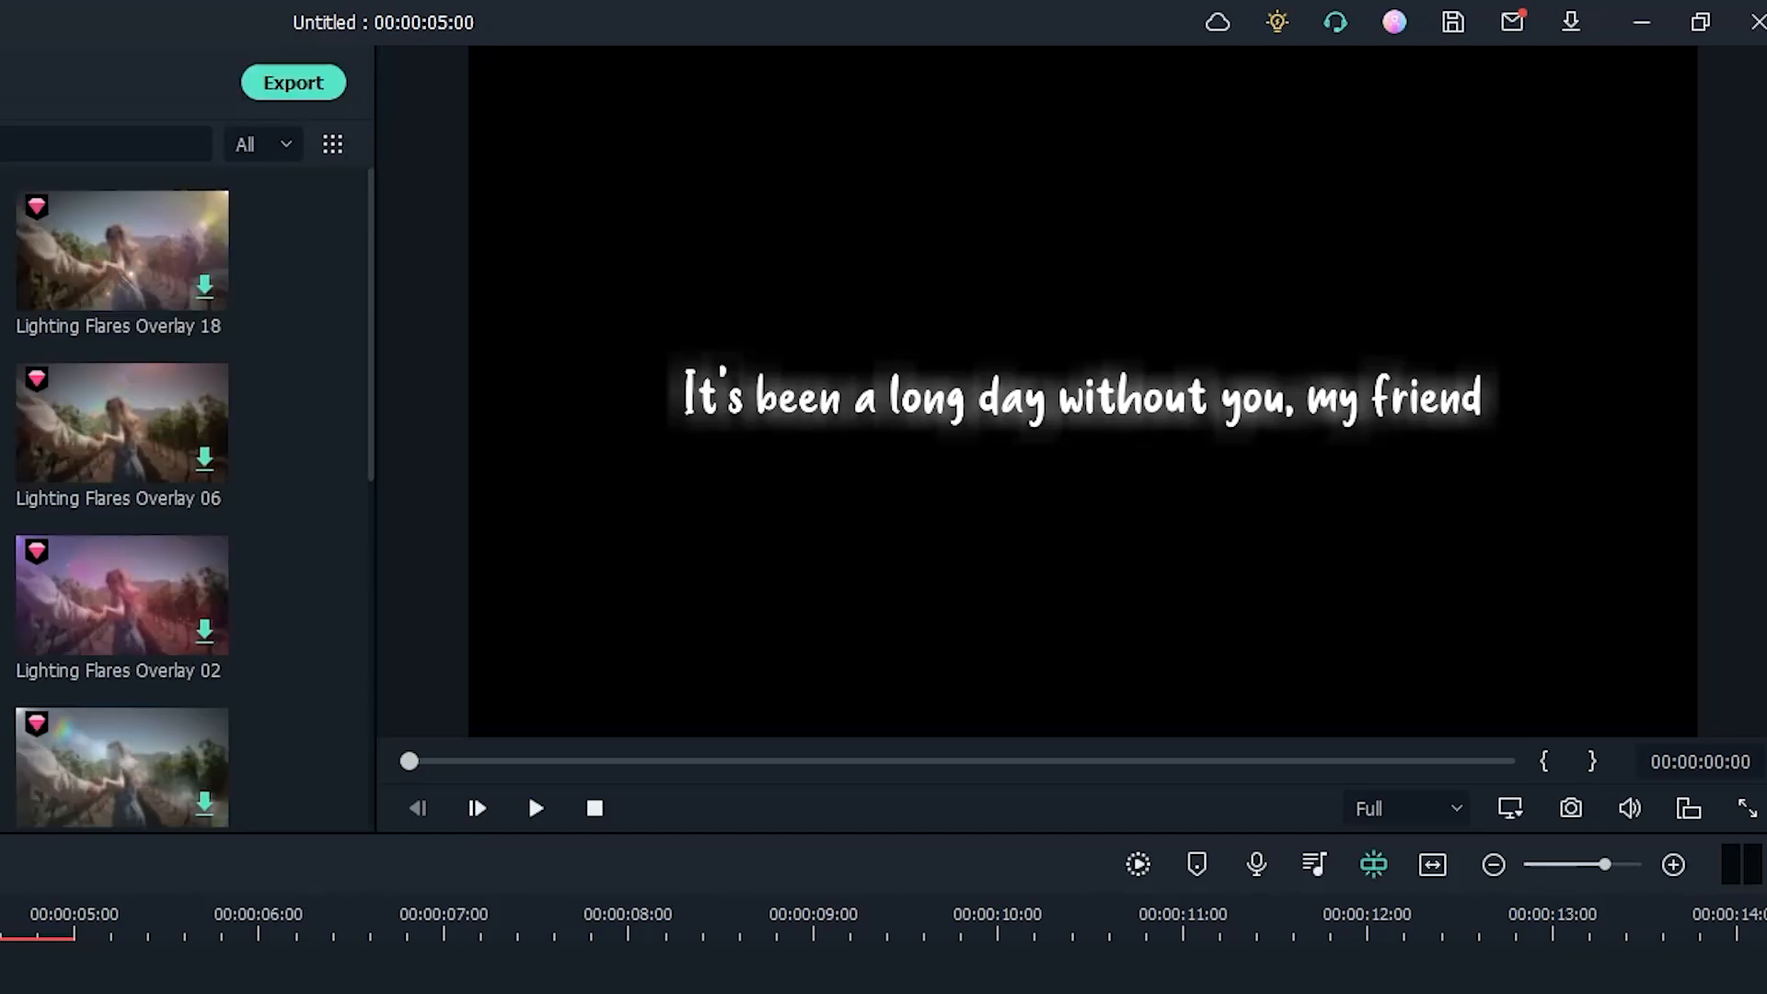
pyautogui.click(536, 809)
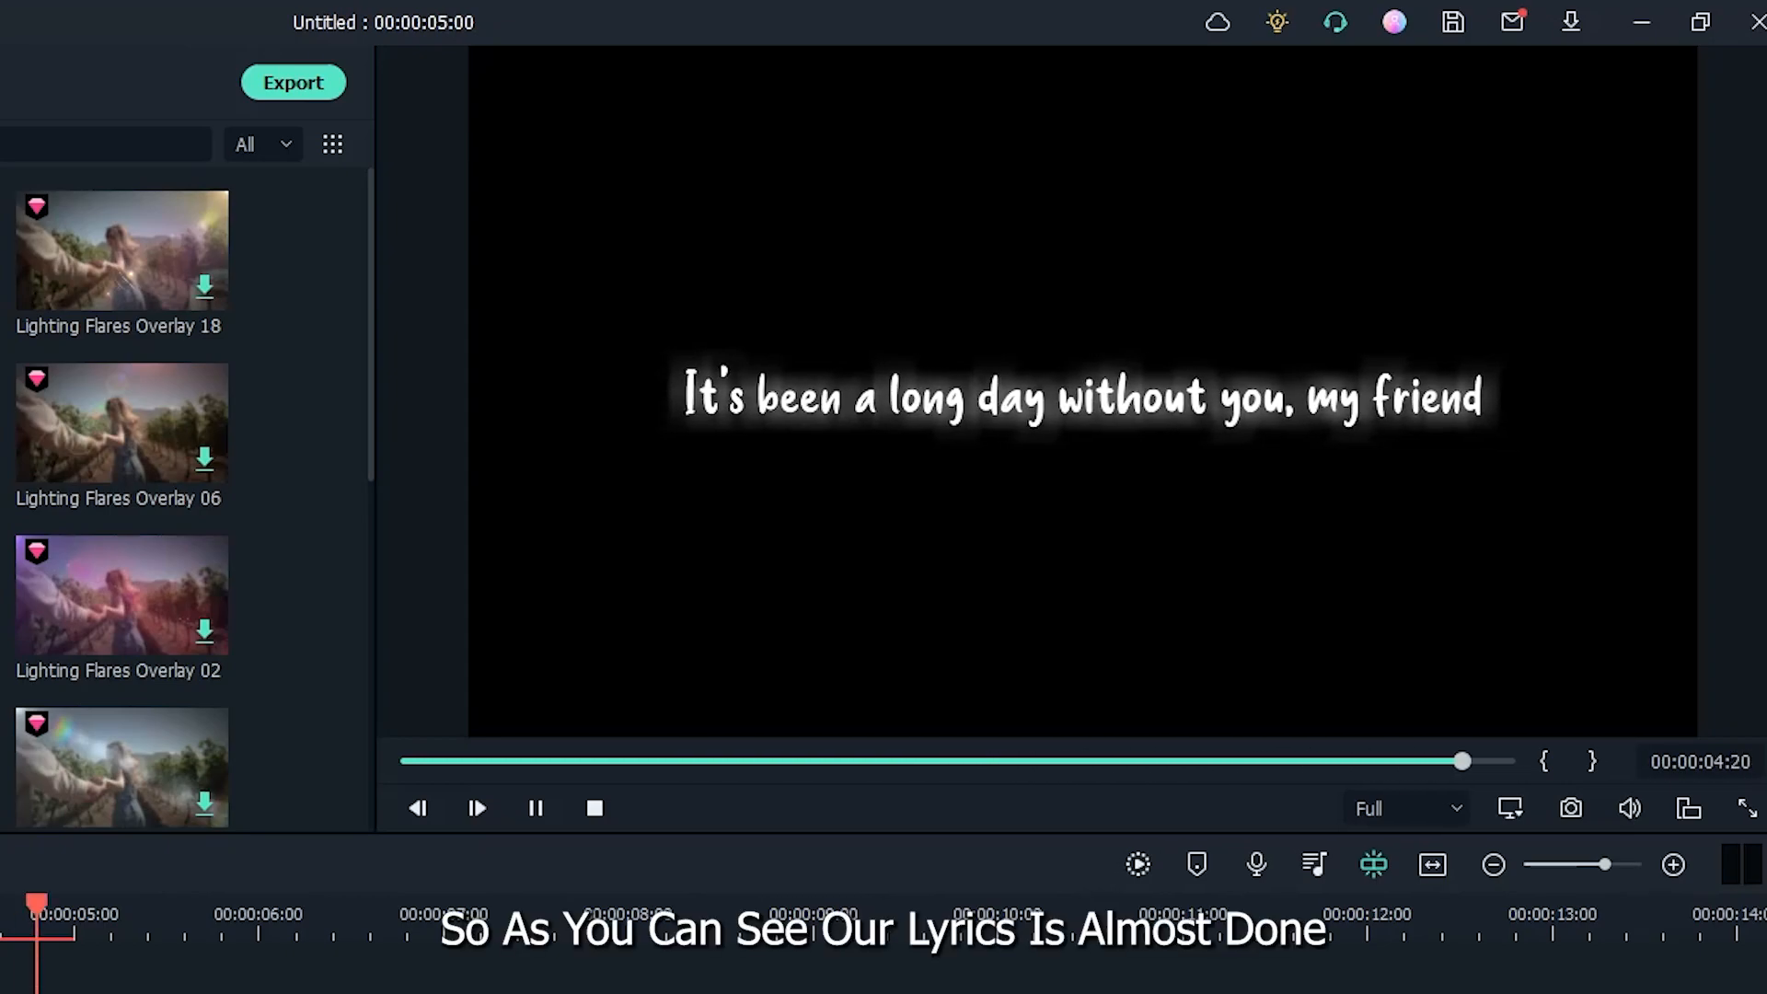
pyautogui.click(594, 808)
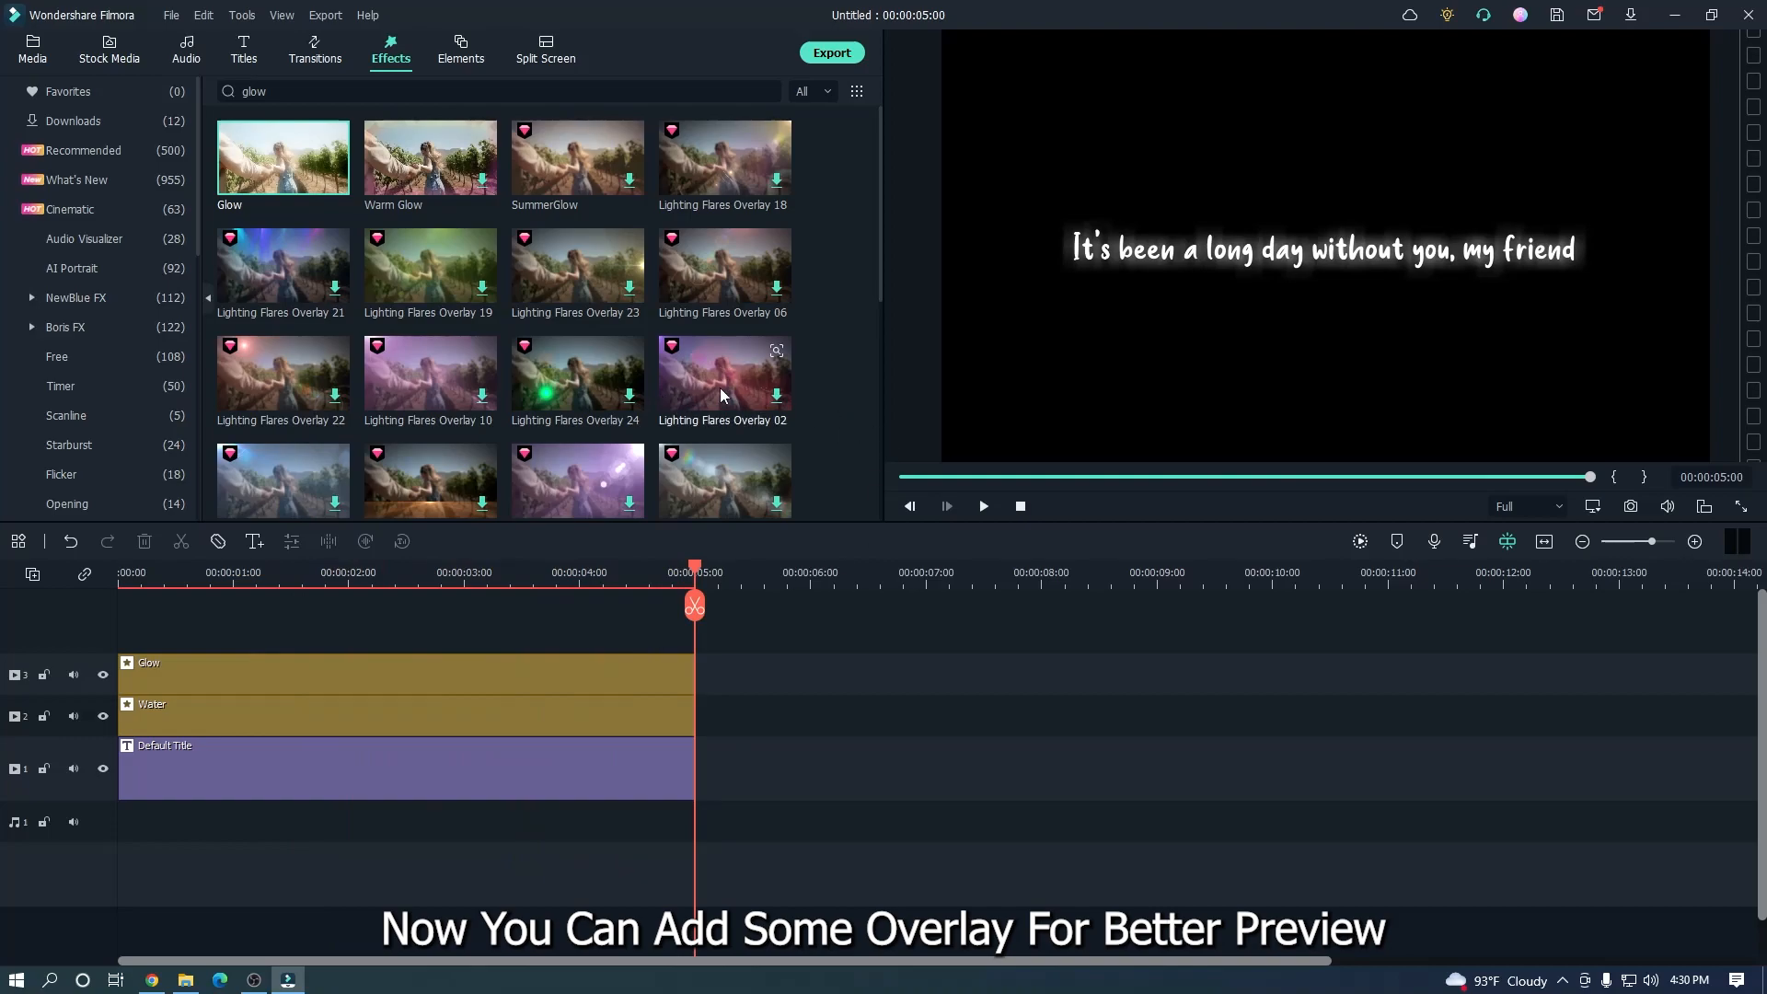
# - Add the Light Mud Splatter overlay from Damaged Film onto track 4
pyautogui.scroll(-3)
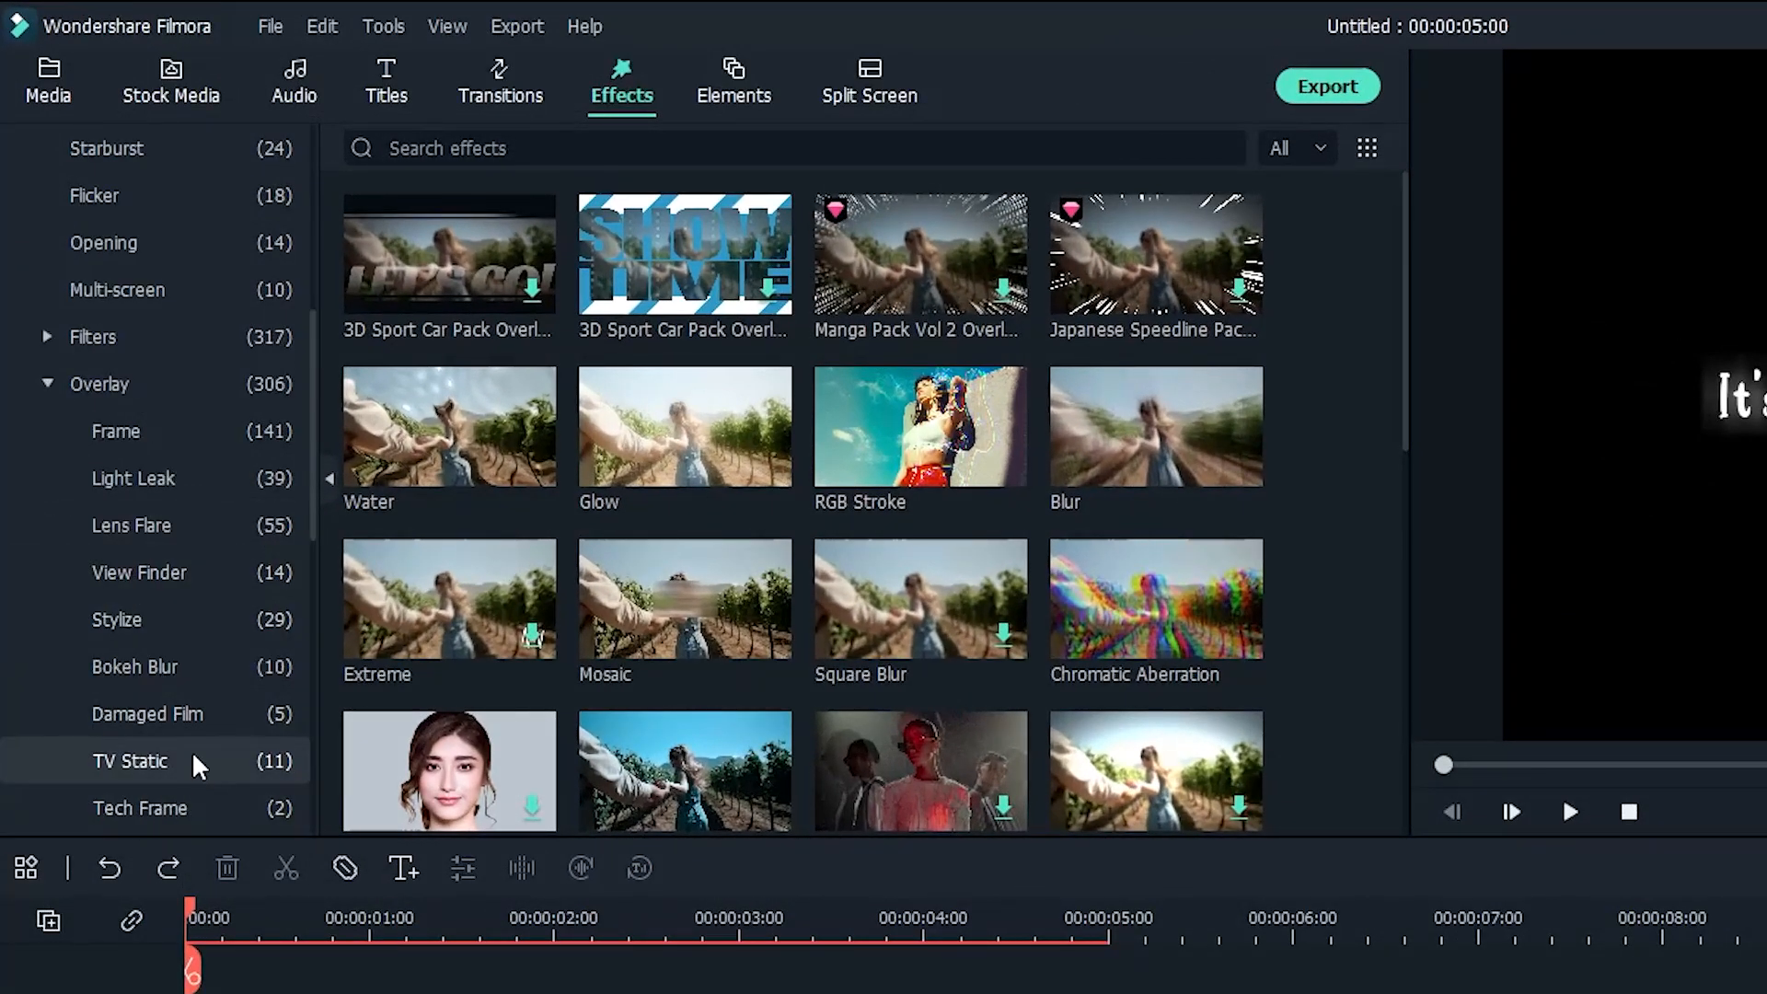
pyautogui.click(146, 713)
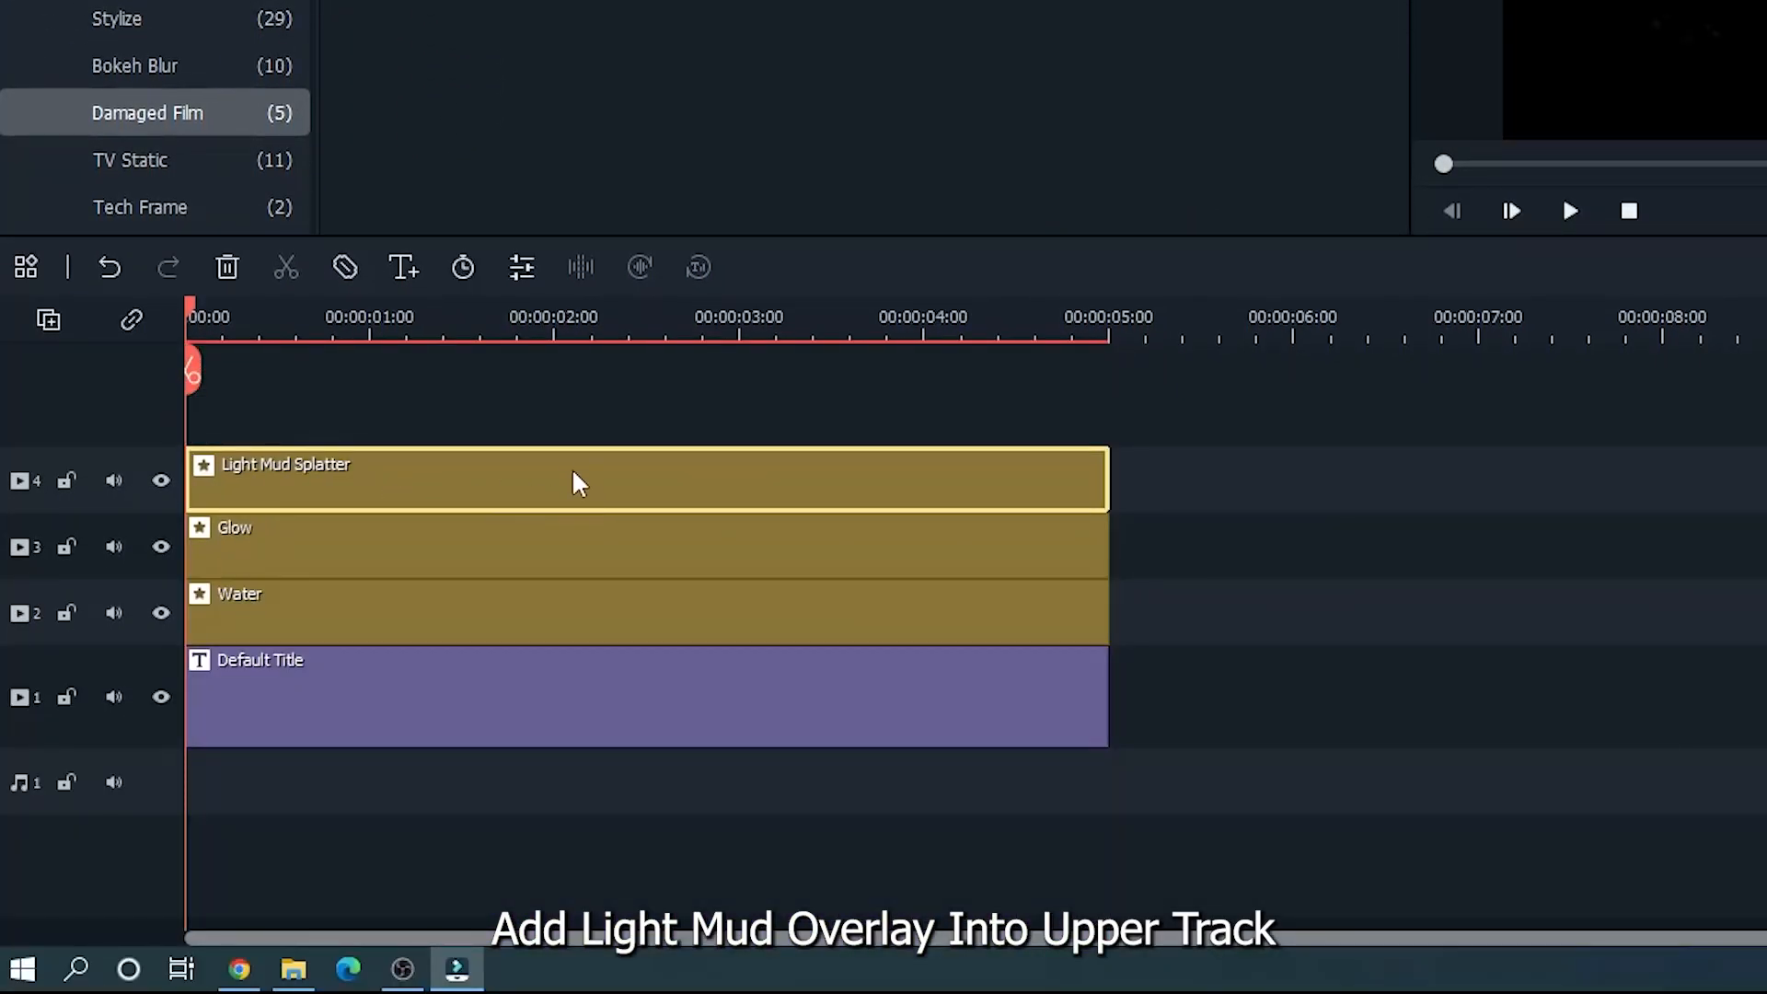
pyautogui.click(1568, 210)
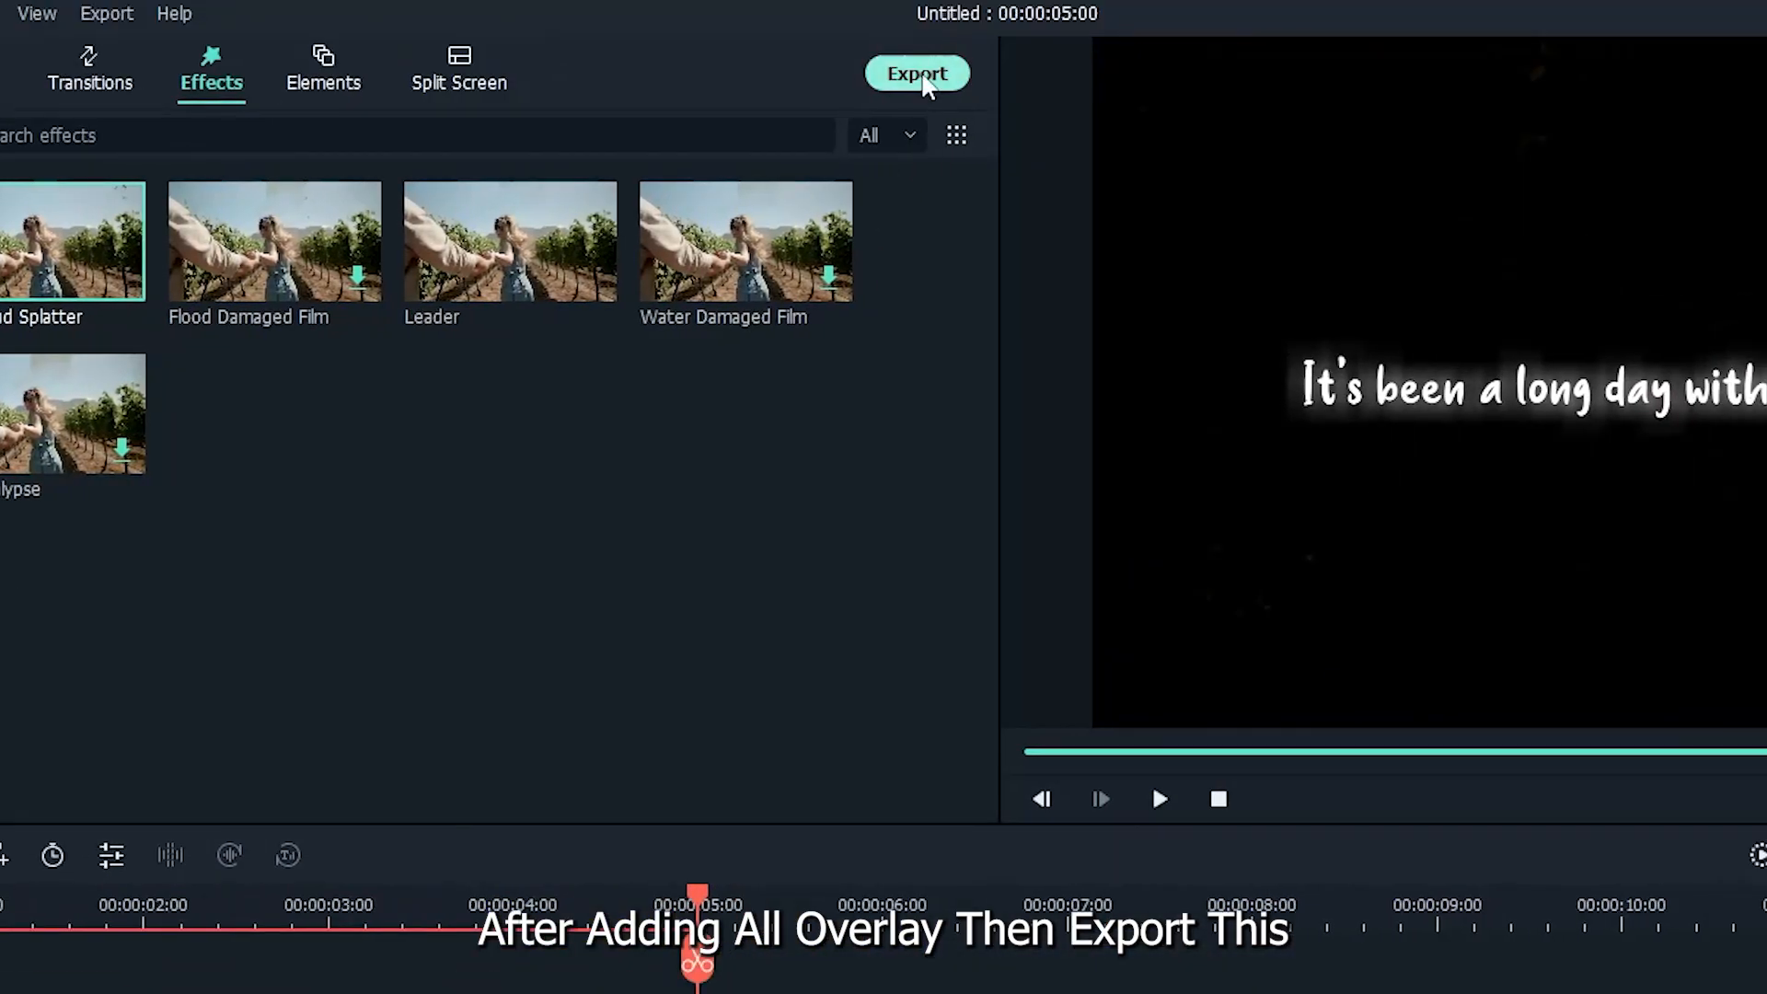
# - Export the project as MP4 with Best quality render settings, then close the export window
pyautogui.click(918, 73)
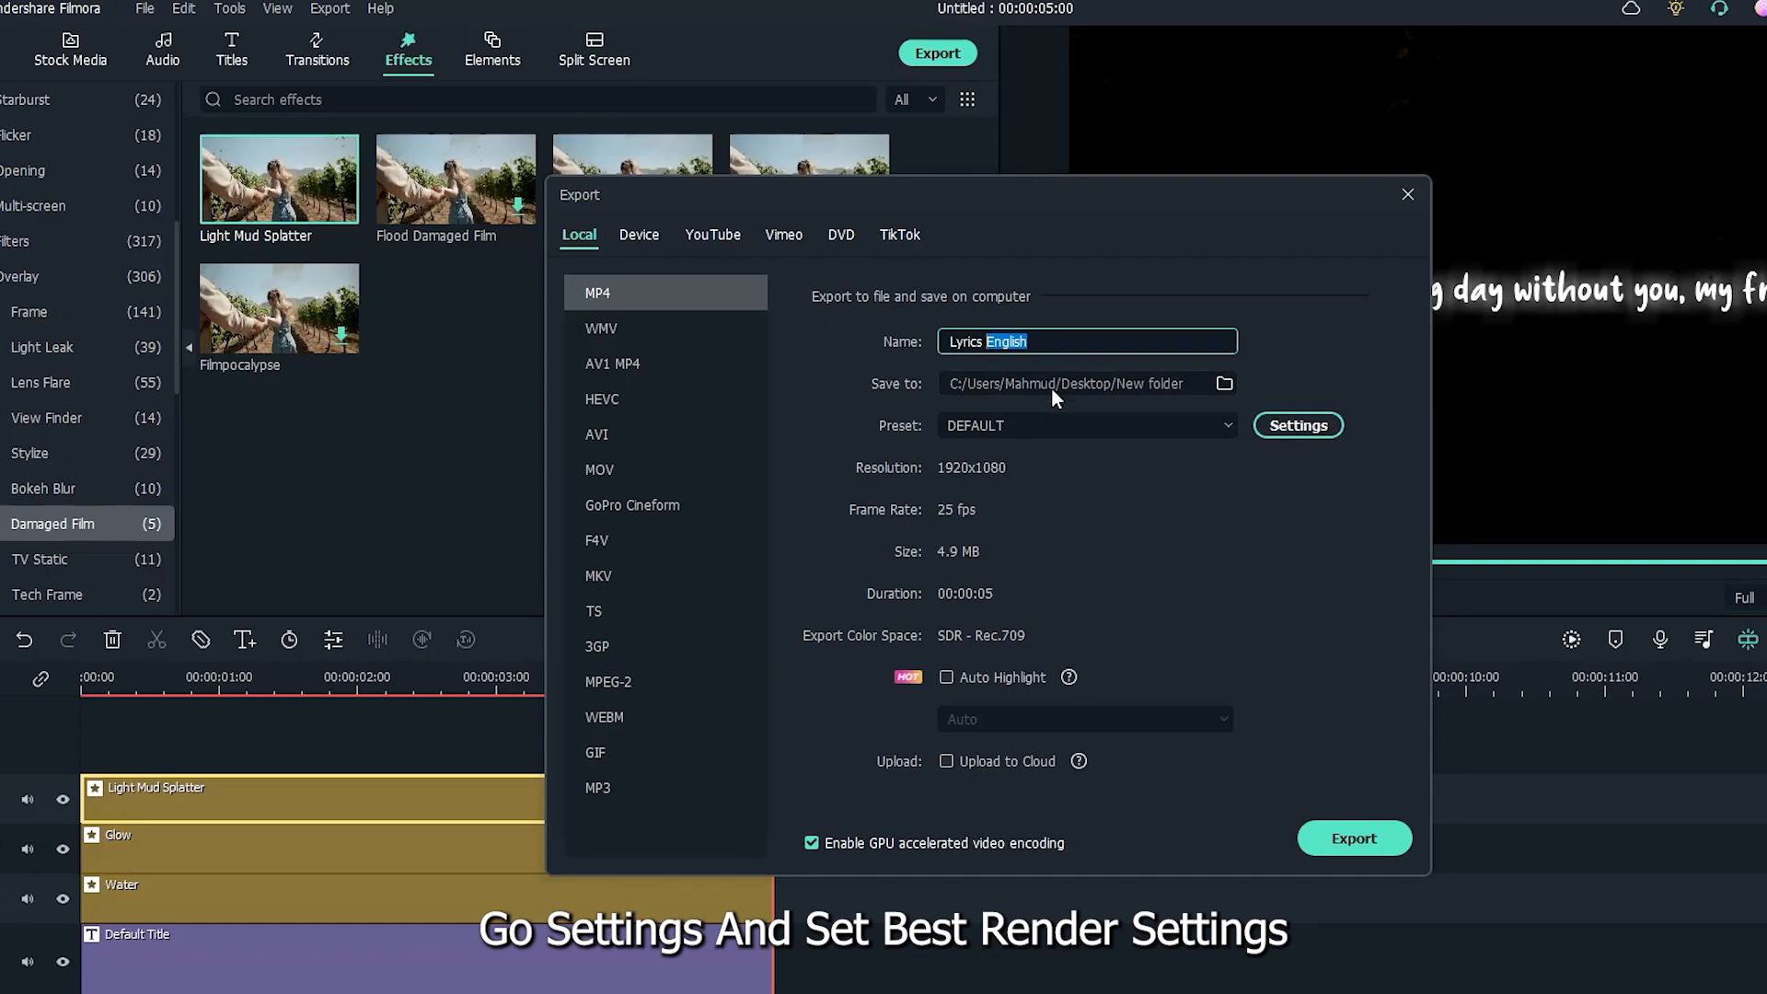
pyautogui.click(1297, 425)
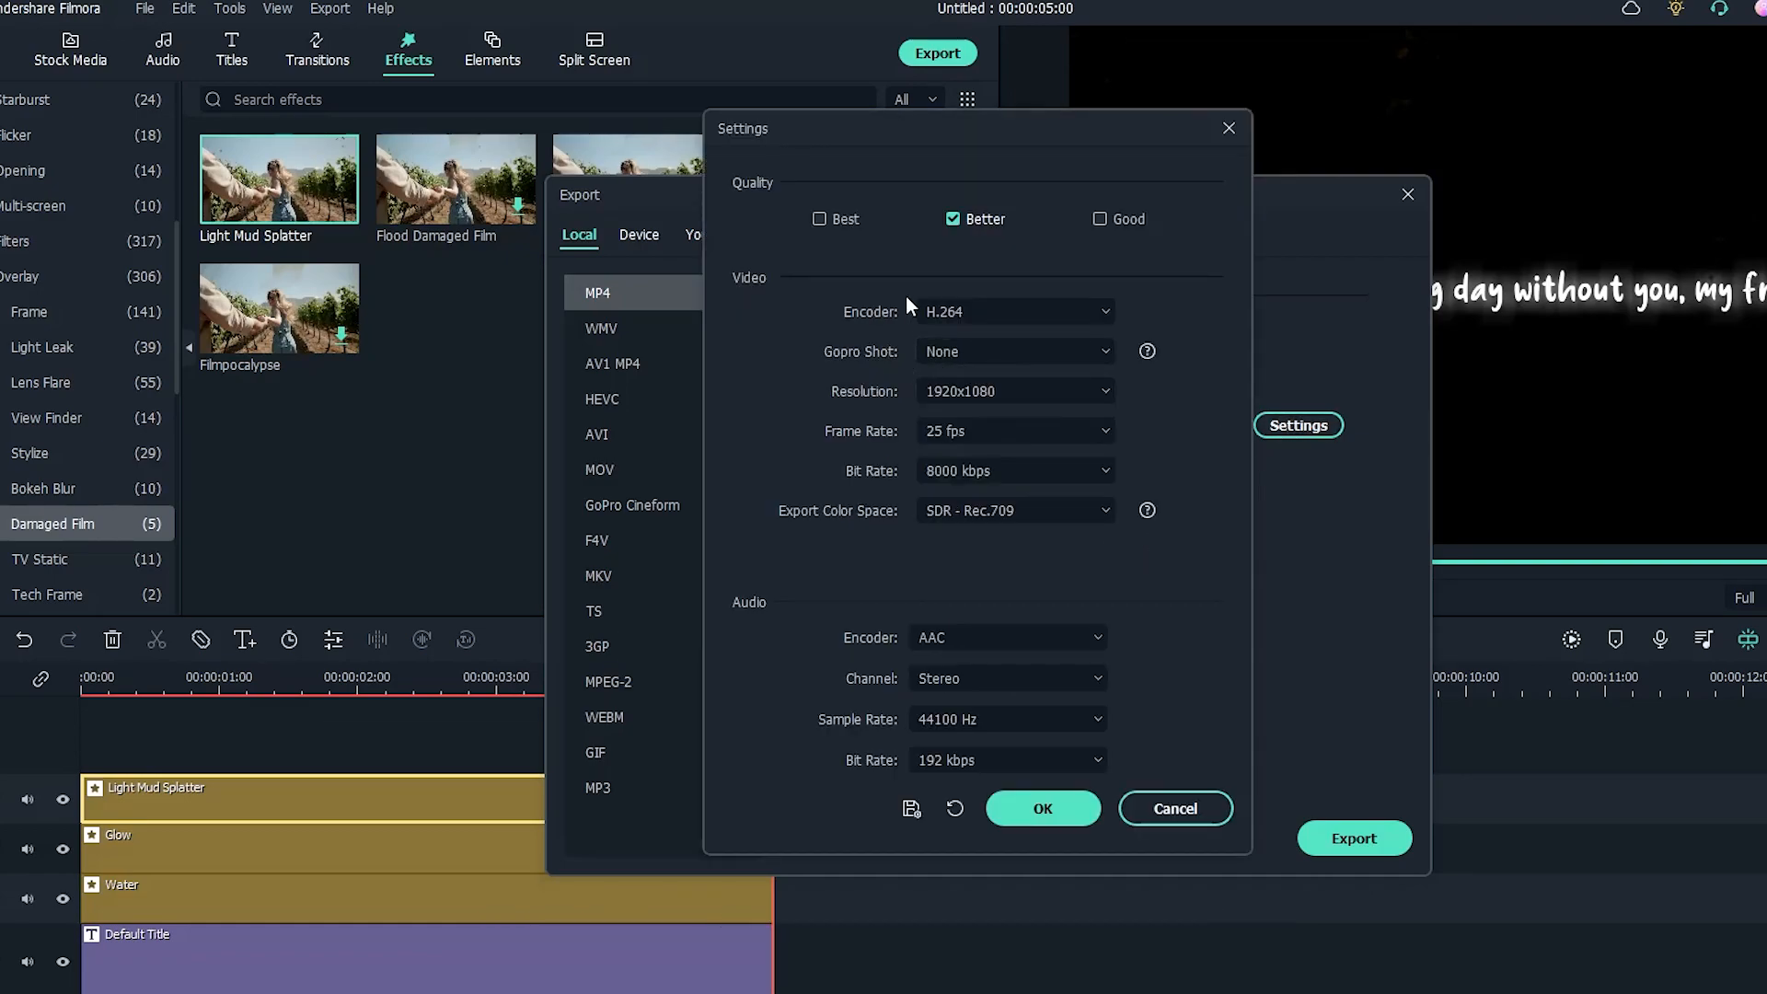
pyautogui.click(1012, 431)
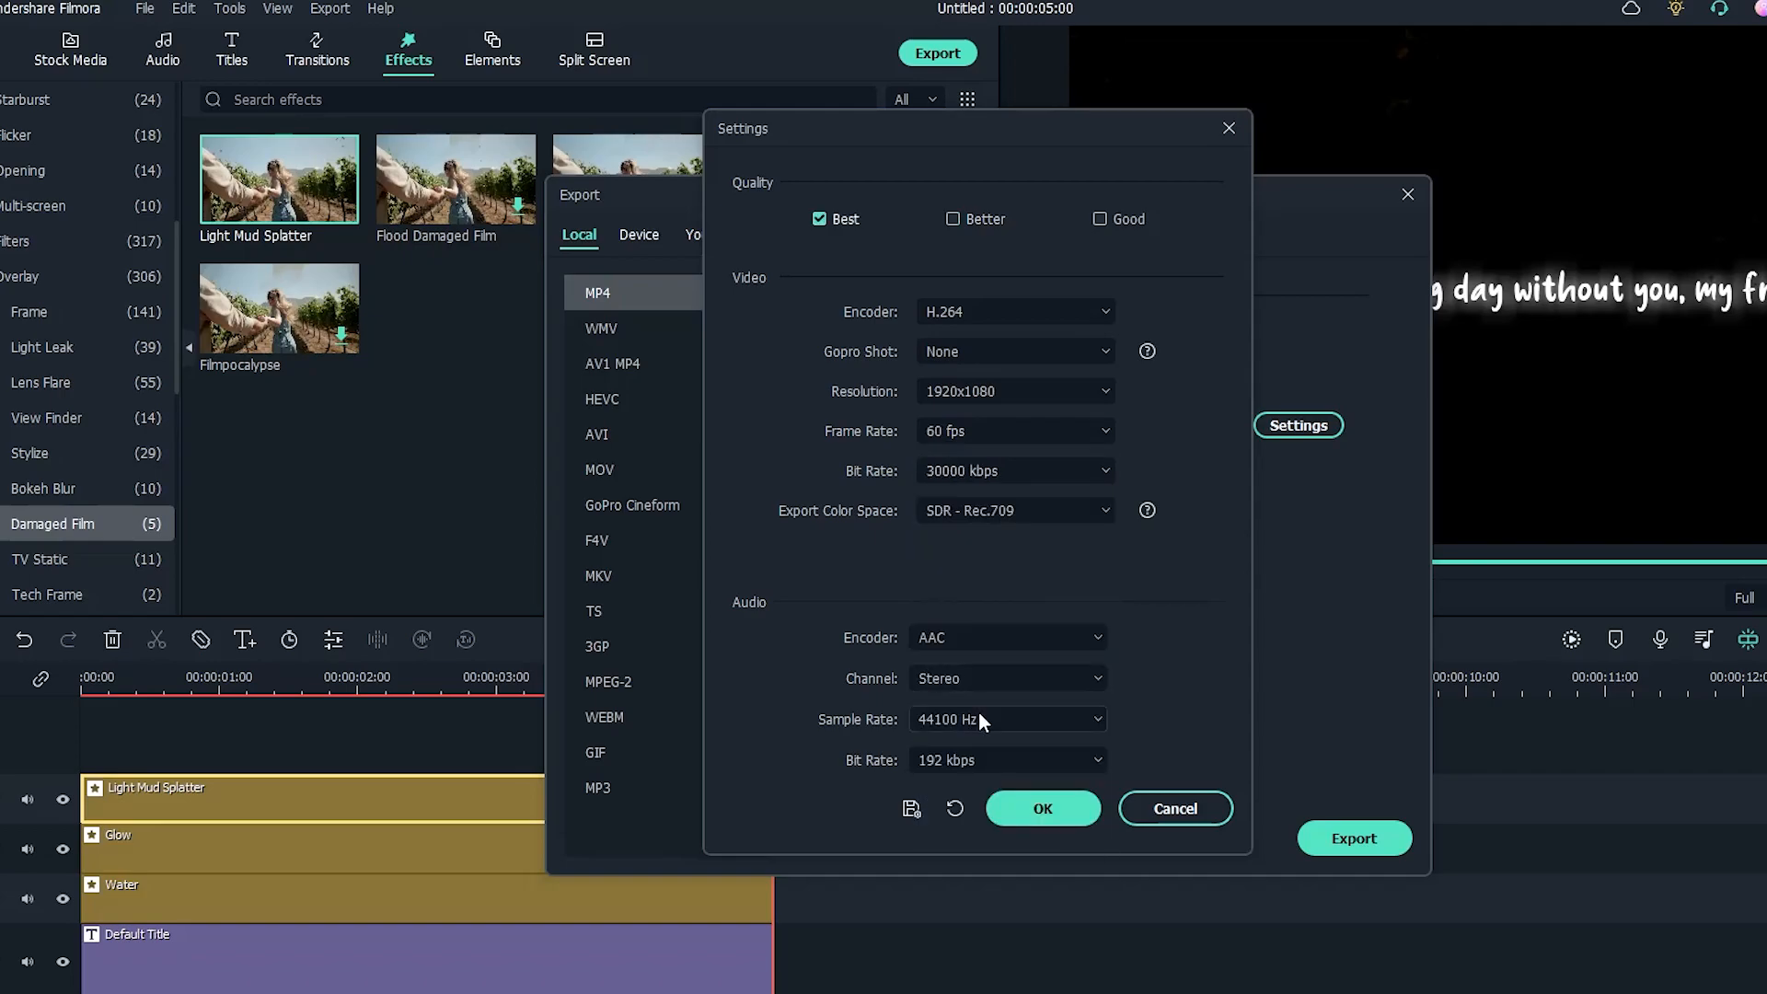
pyautogui.click(1040, 808)
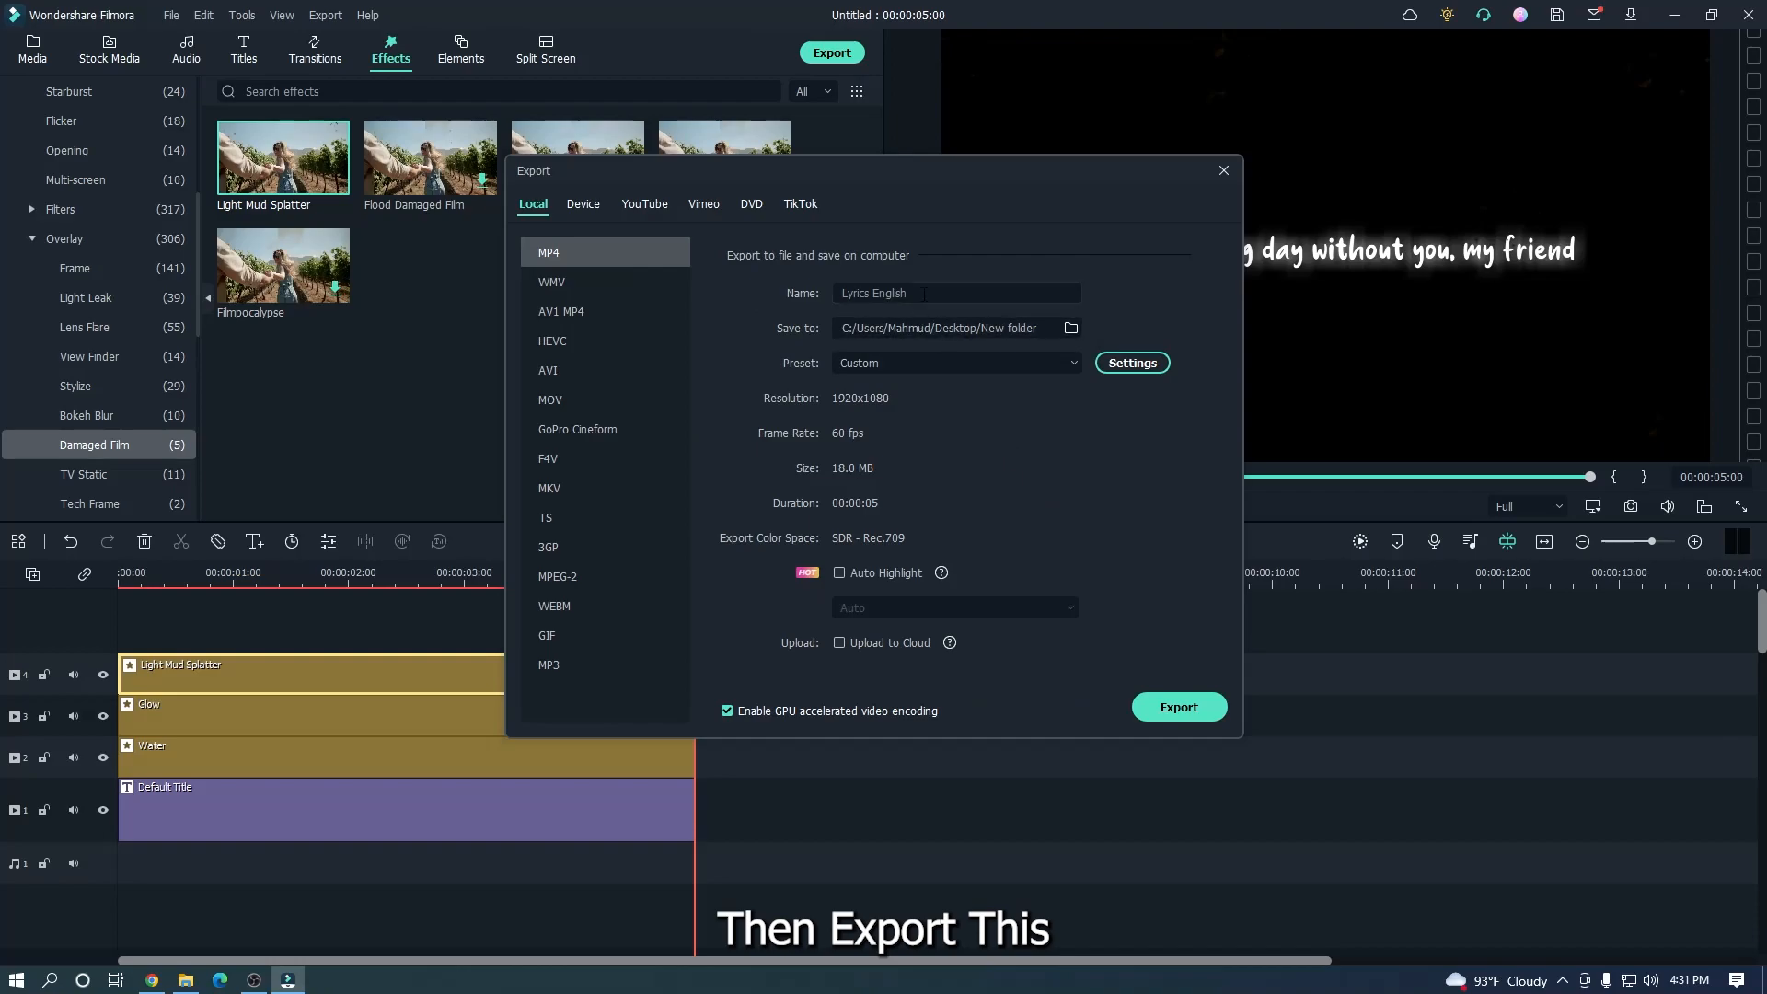
pyautogui.click(1178, 707)
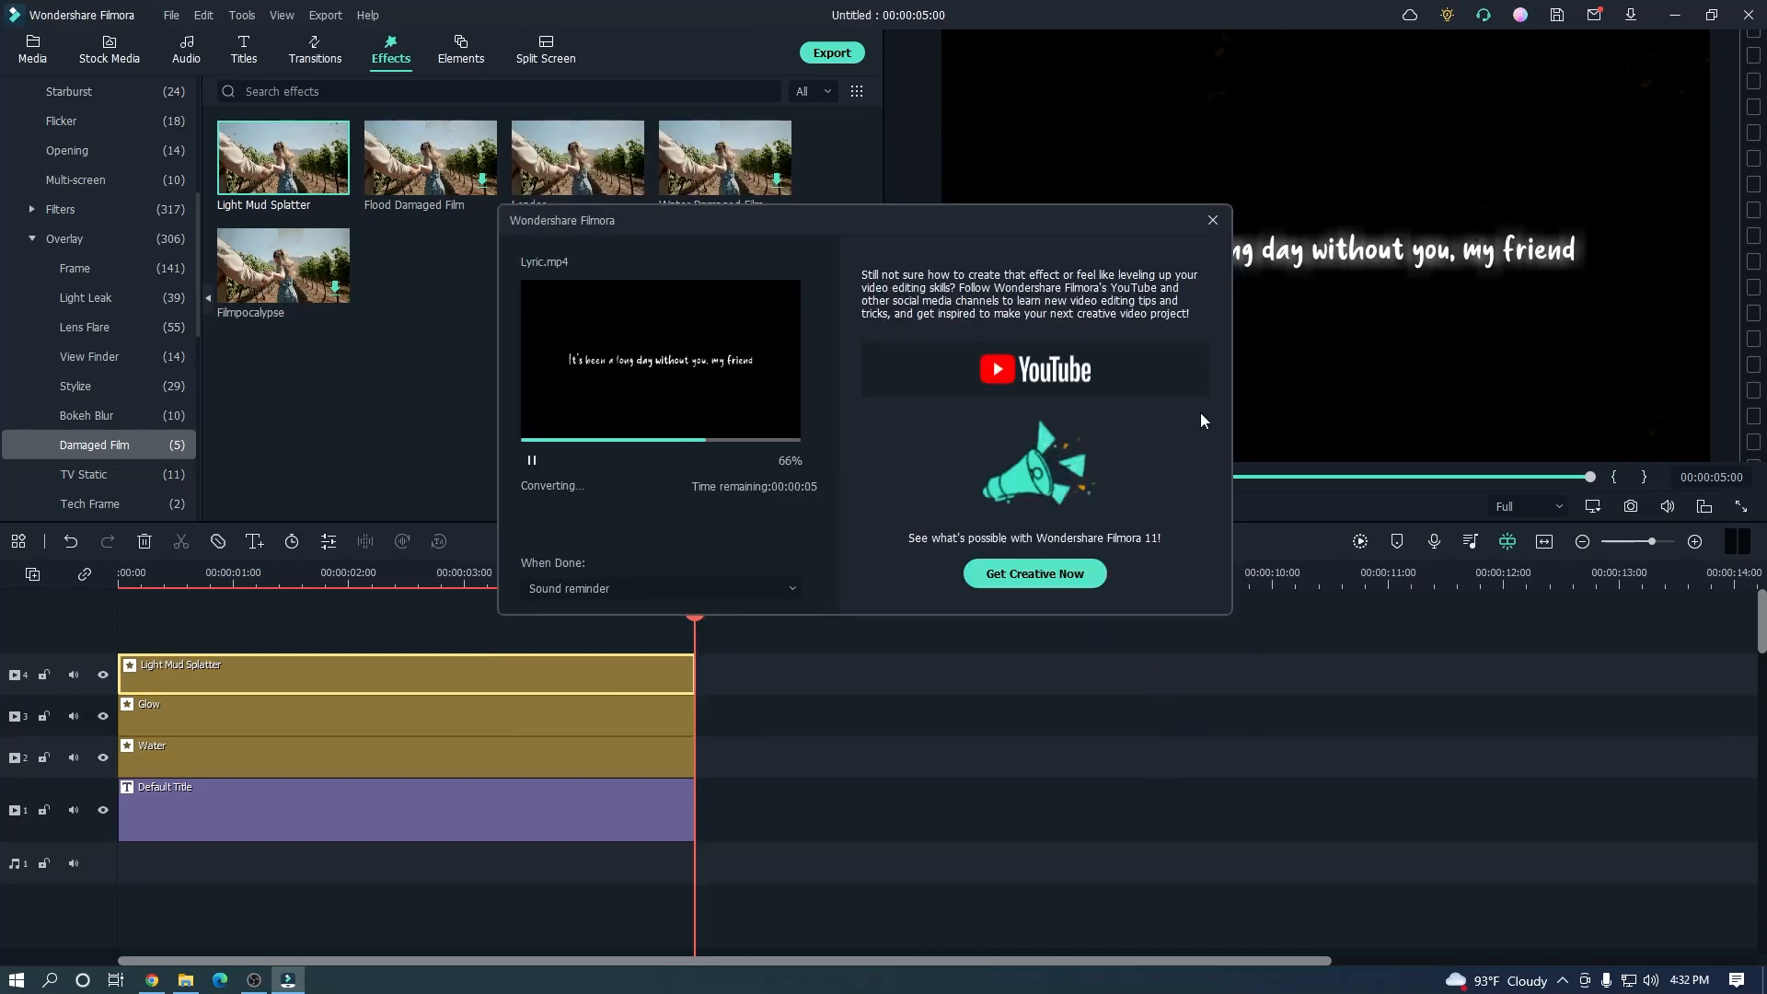
pyautogui.click(1213, 220)
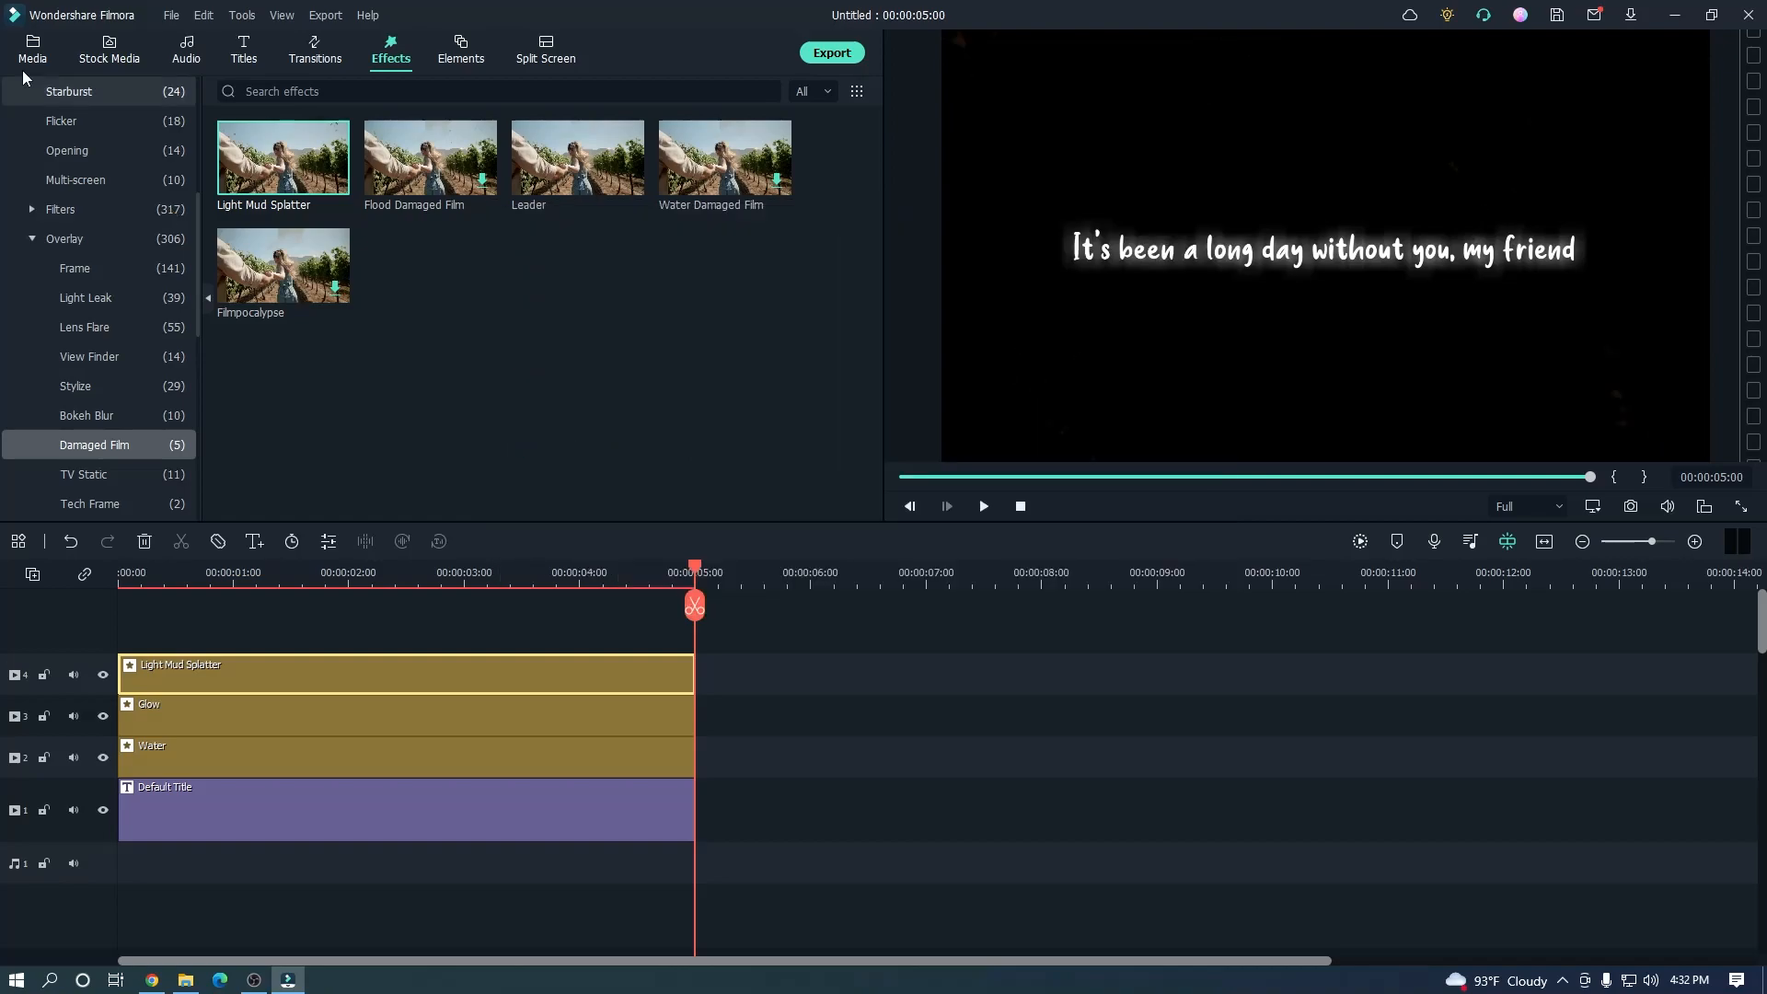
# - Add the Pexels daisy video from Media while keeping the project's 25 fps settings
pyautogui.click(32, 50)
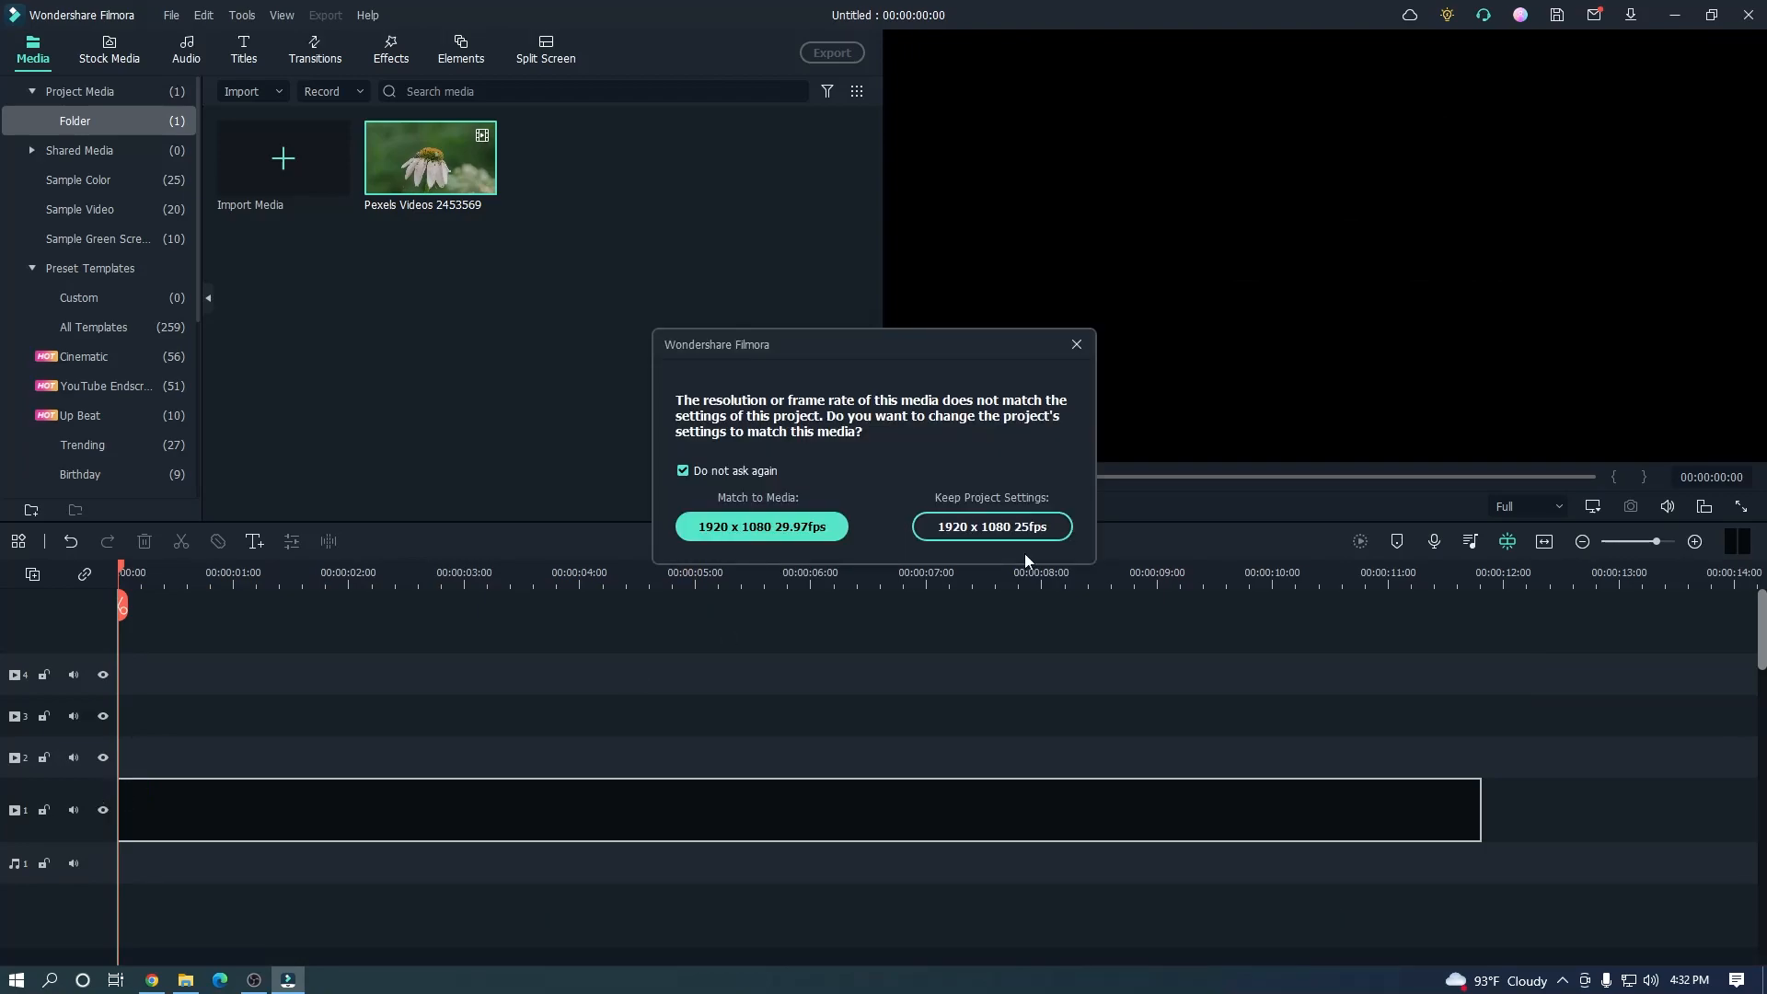
pyautogui.click(989, 527)
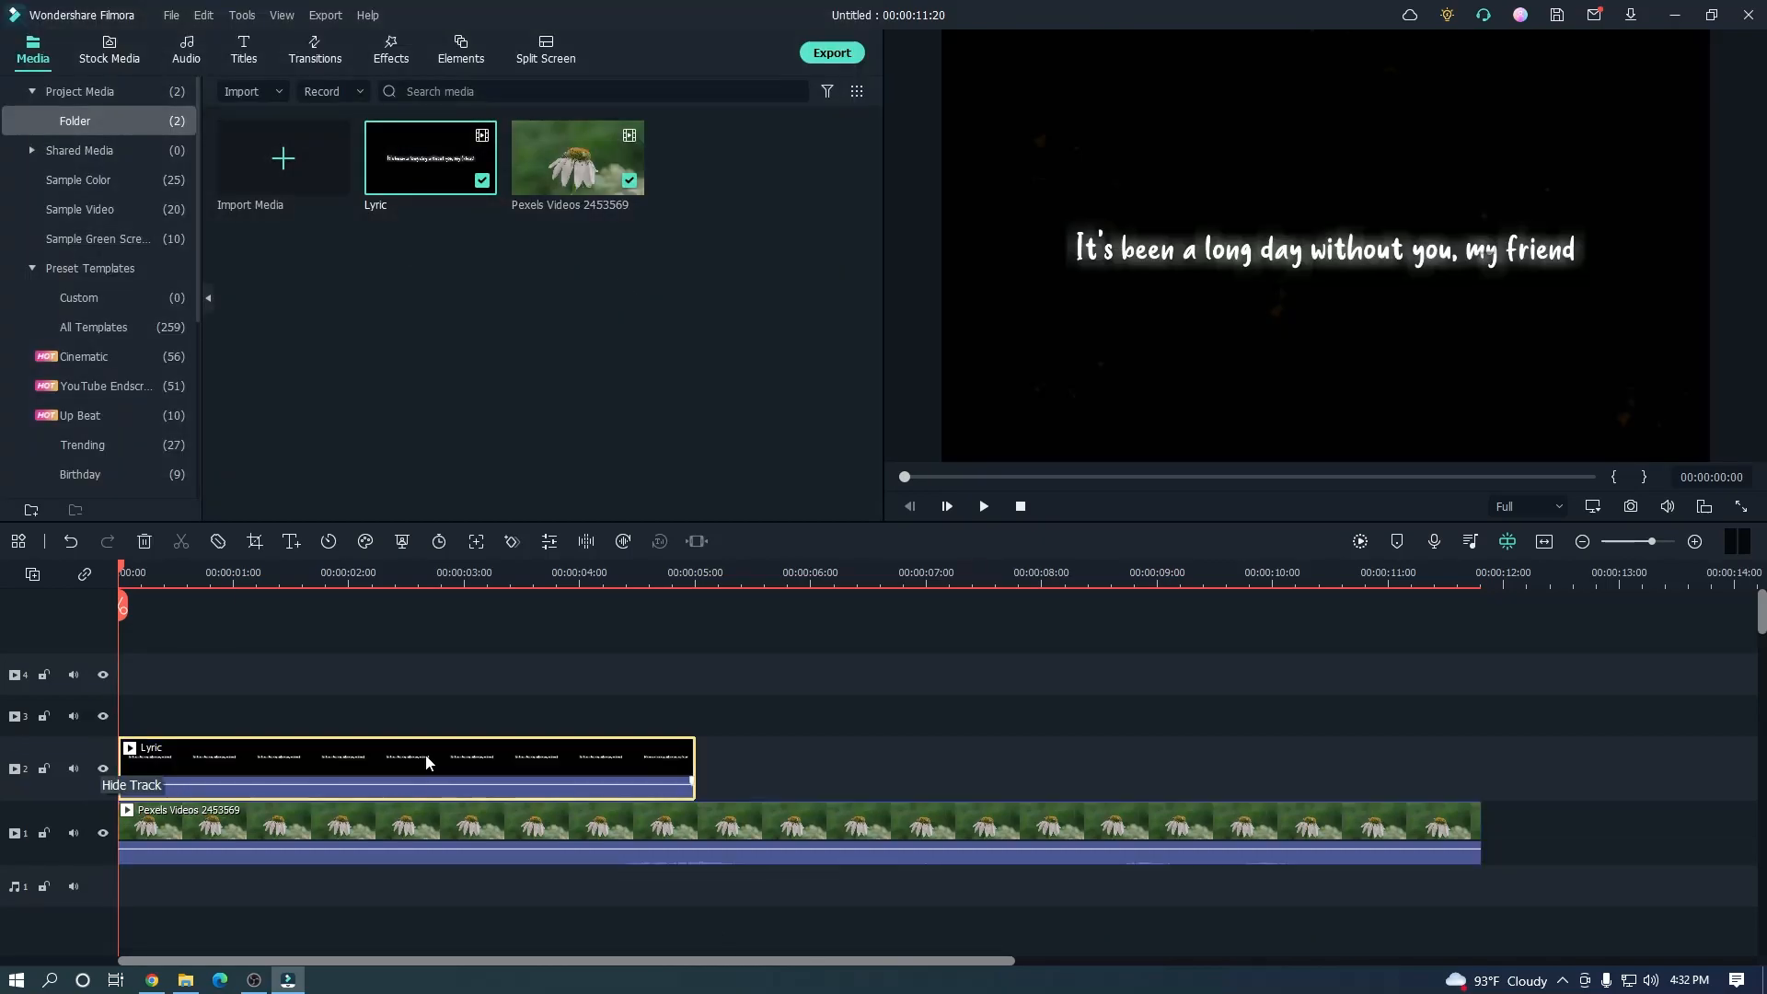
# - Set the Lyric clip's Compositing blending mode to Screen
pyautogui.doubleClick(406, 766)
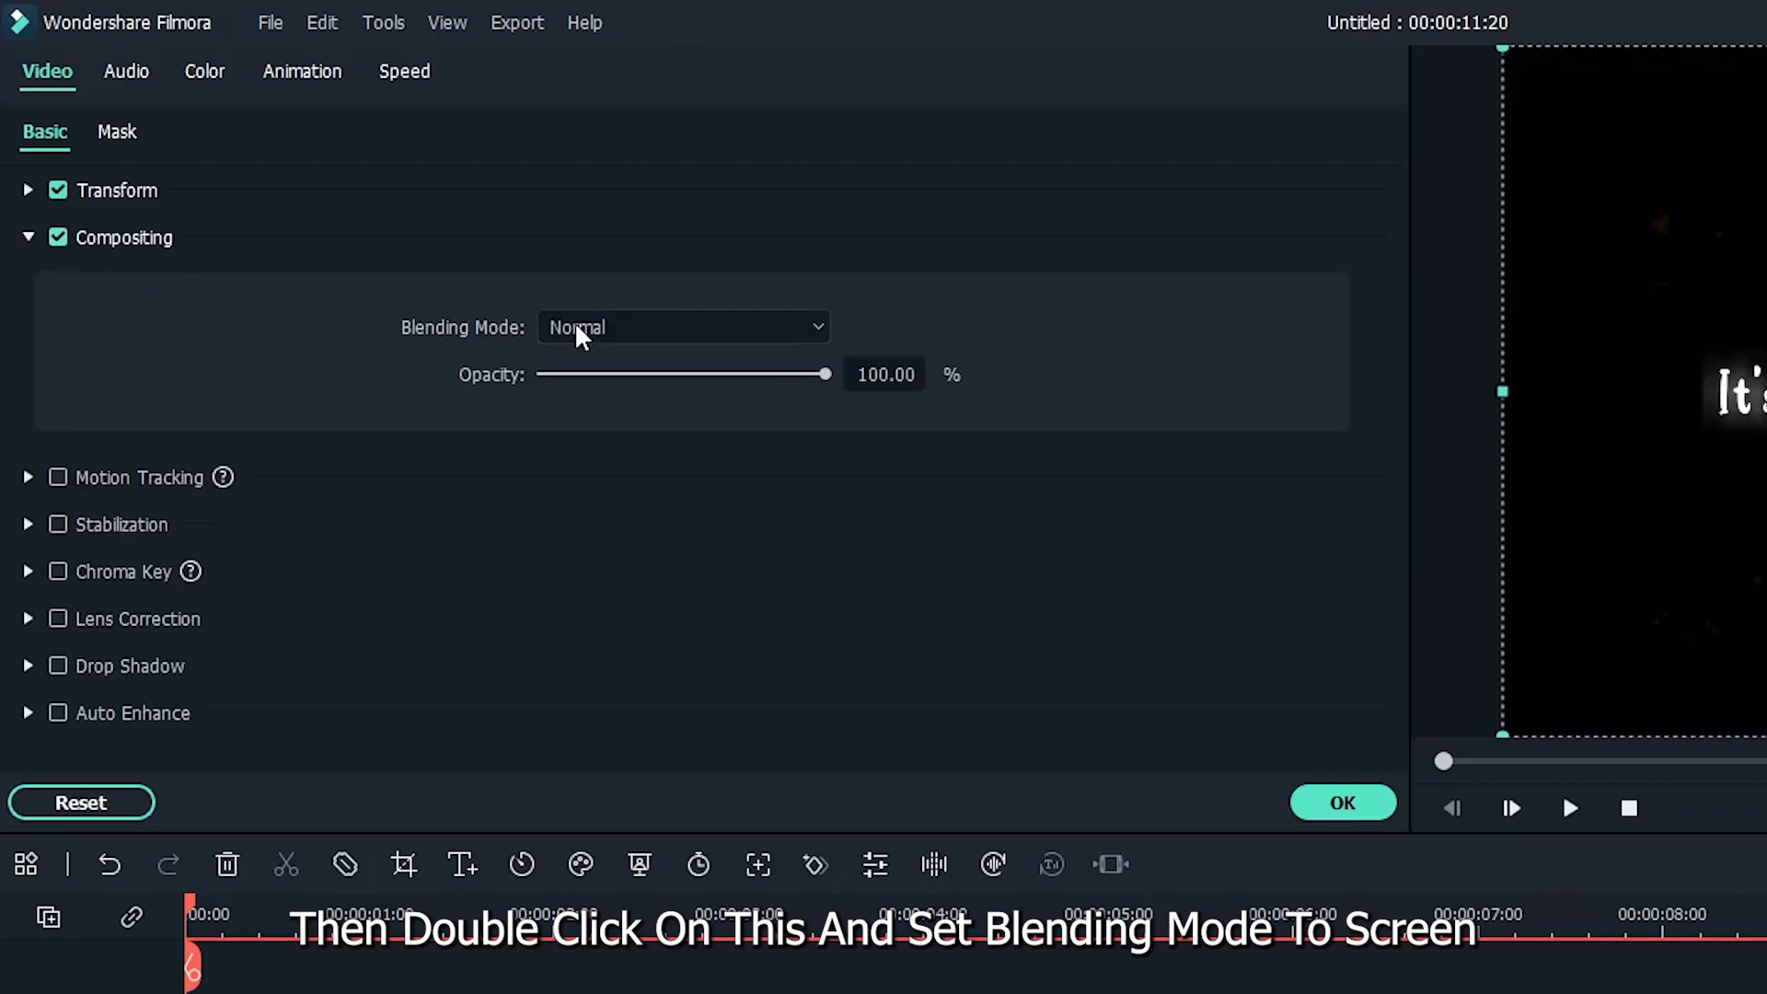
pyautogui.click(682, 326)
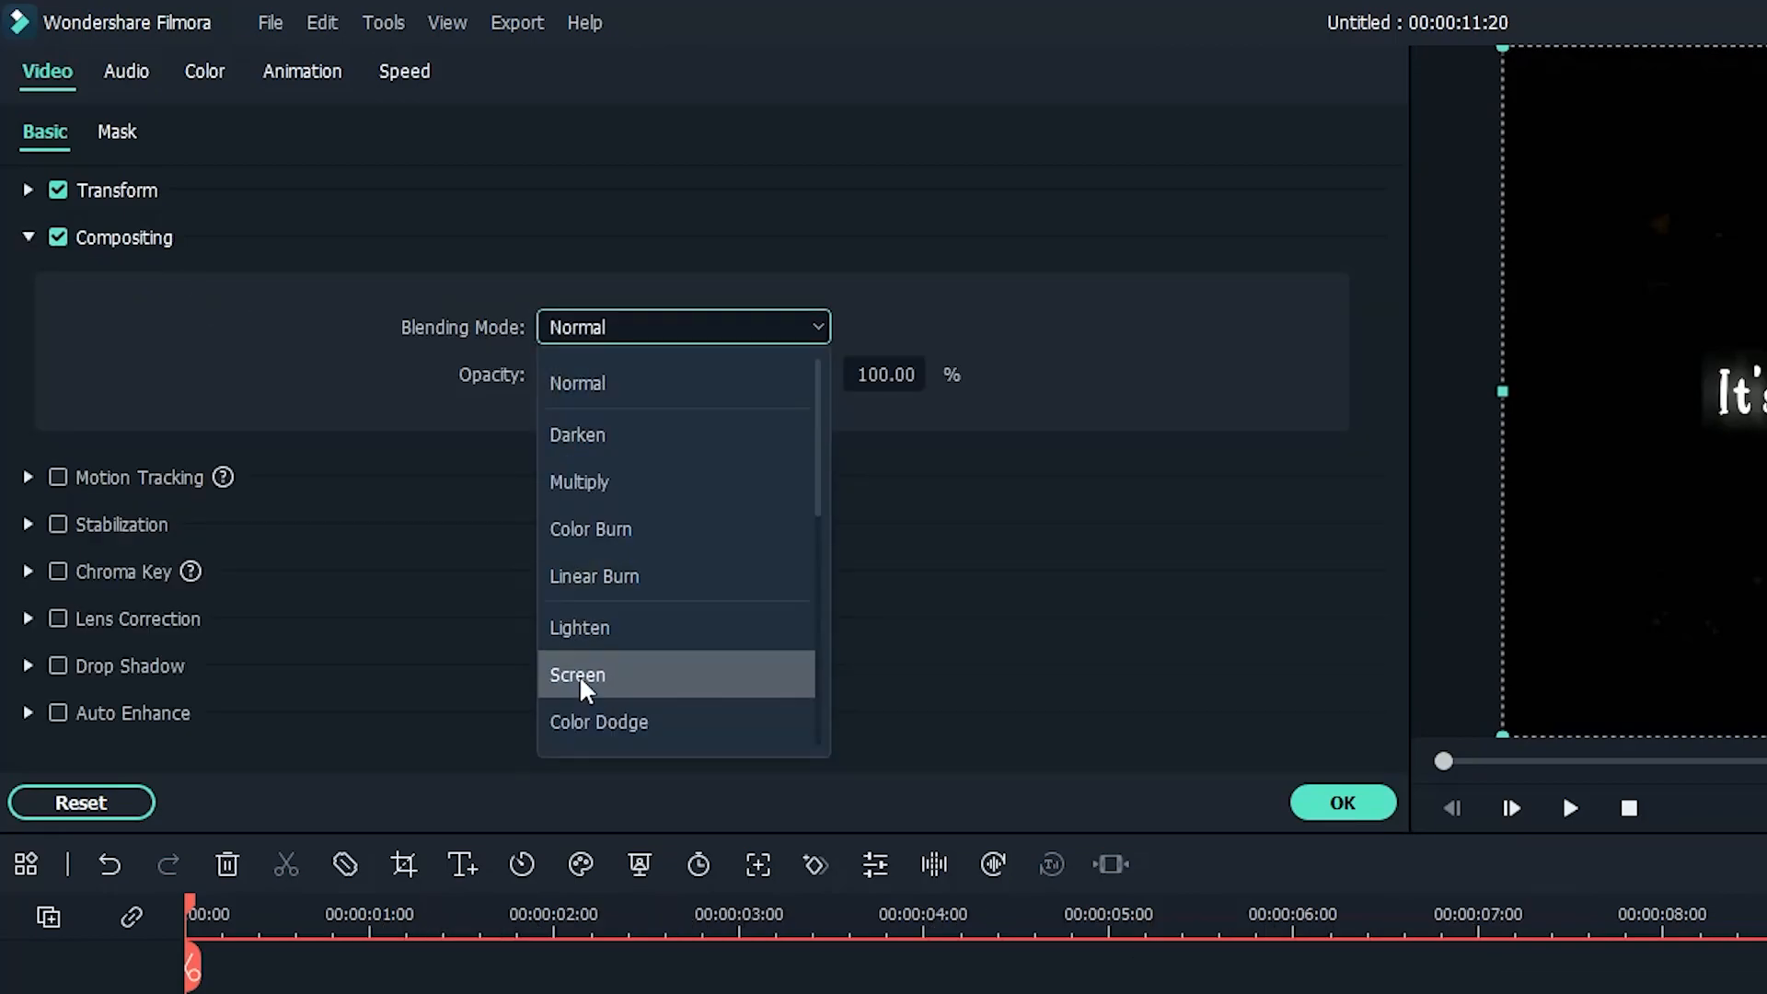
pyautogui.click(576, 674)
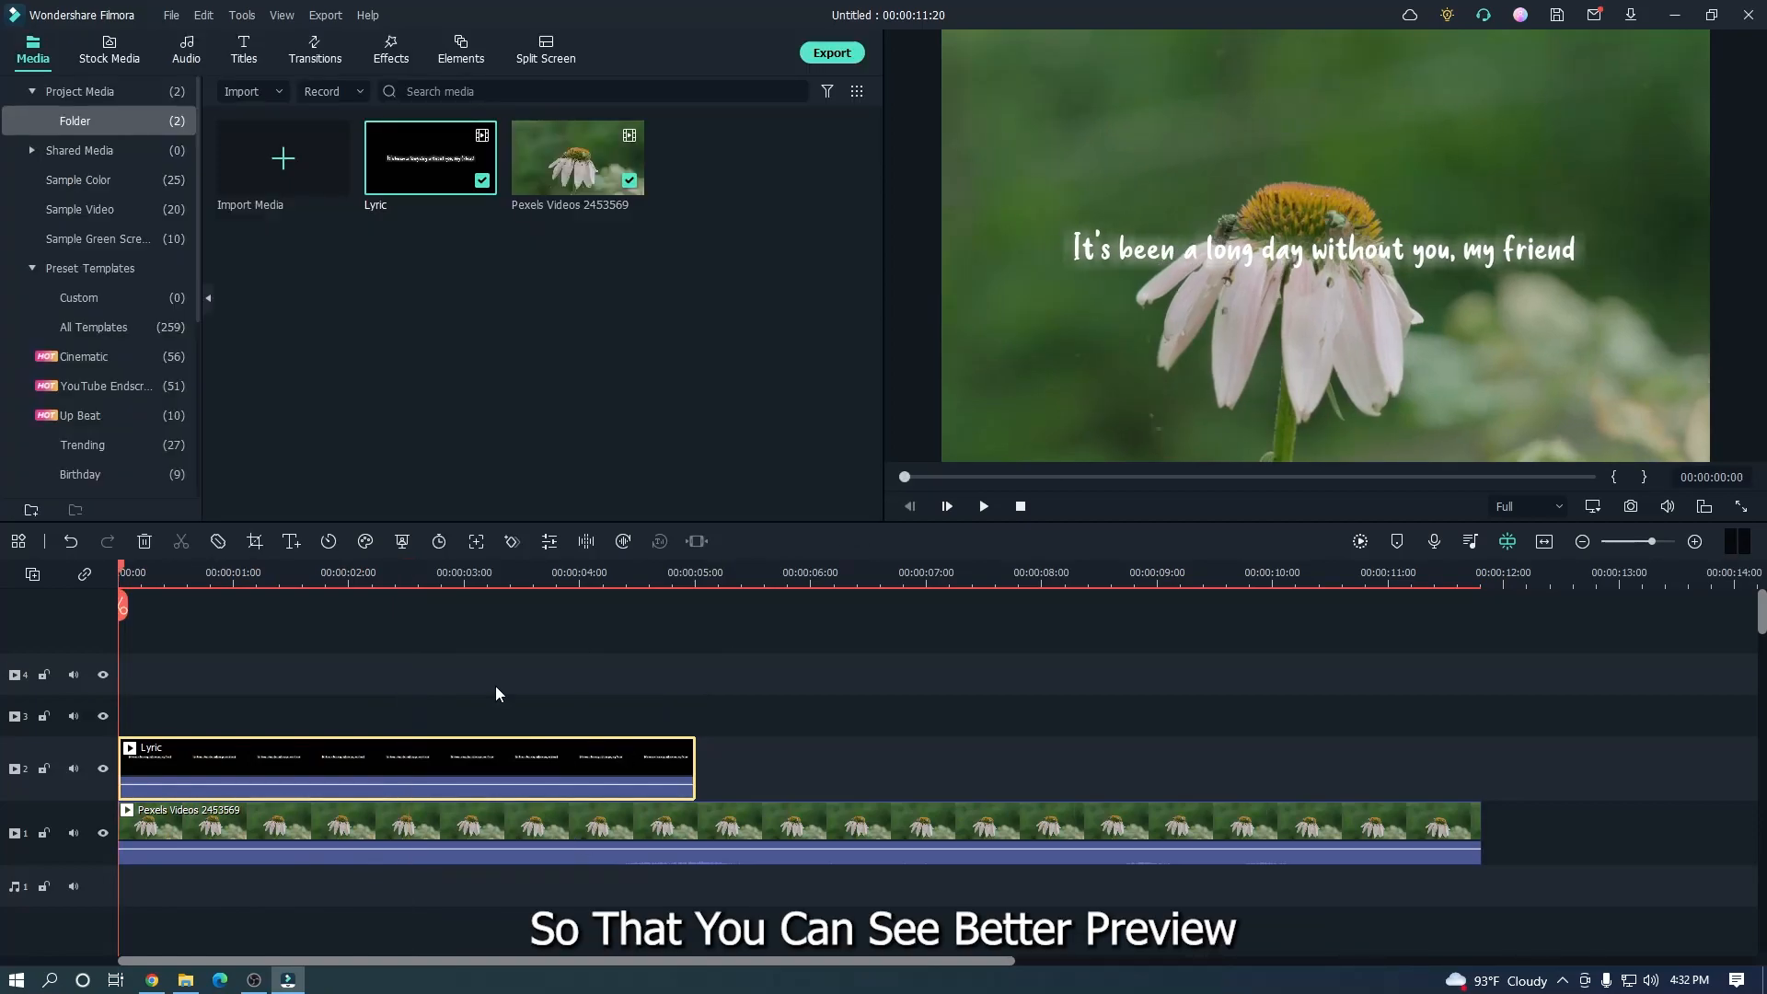
# - Lower the daisy clip's opacity to about 73% and apply the change
pyautogui.click(413, 831)
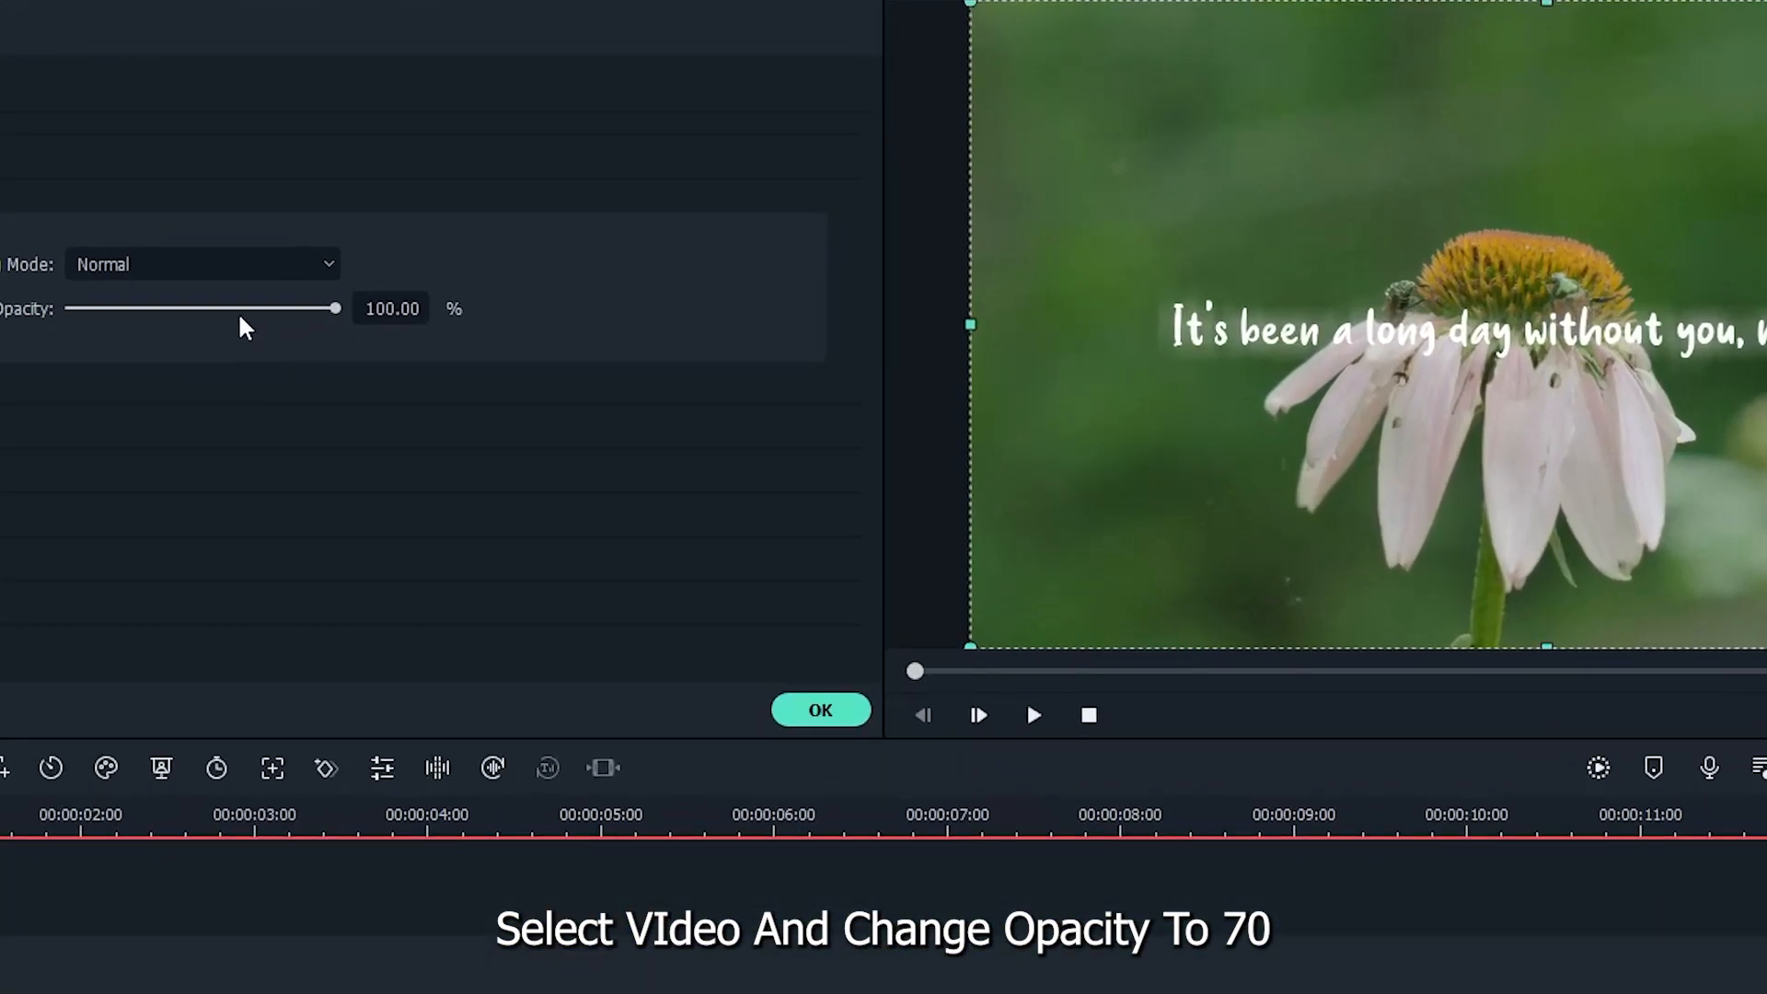
pyautogui.moveTo(335, 308); pyautogui.dragTo(290, 308)
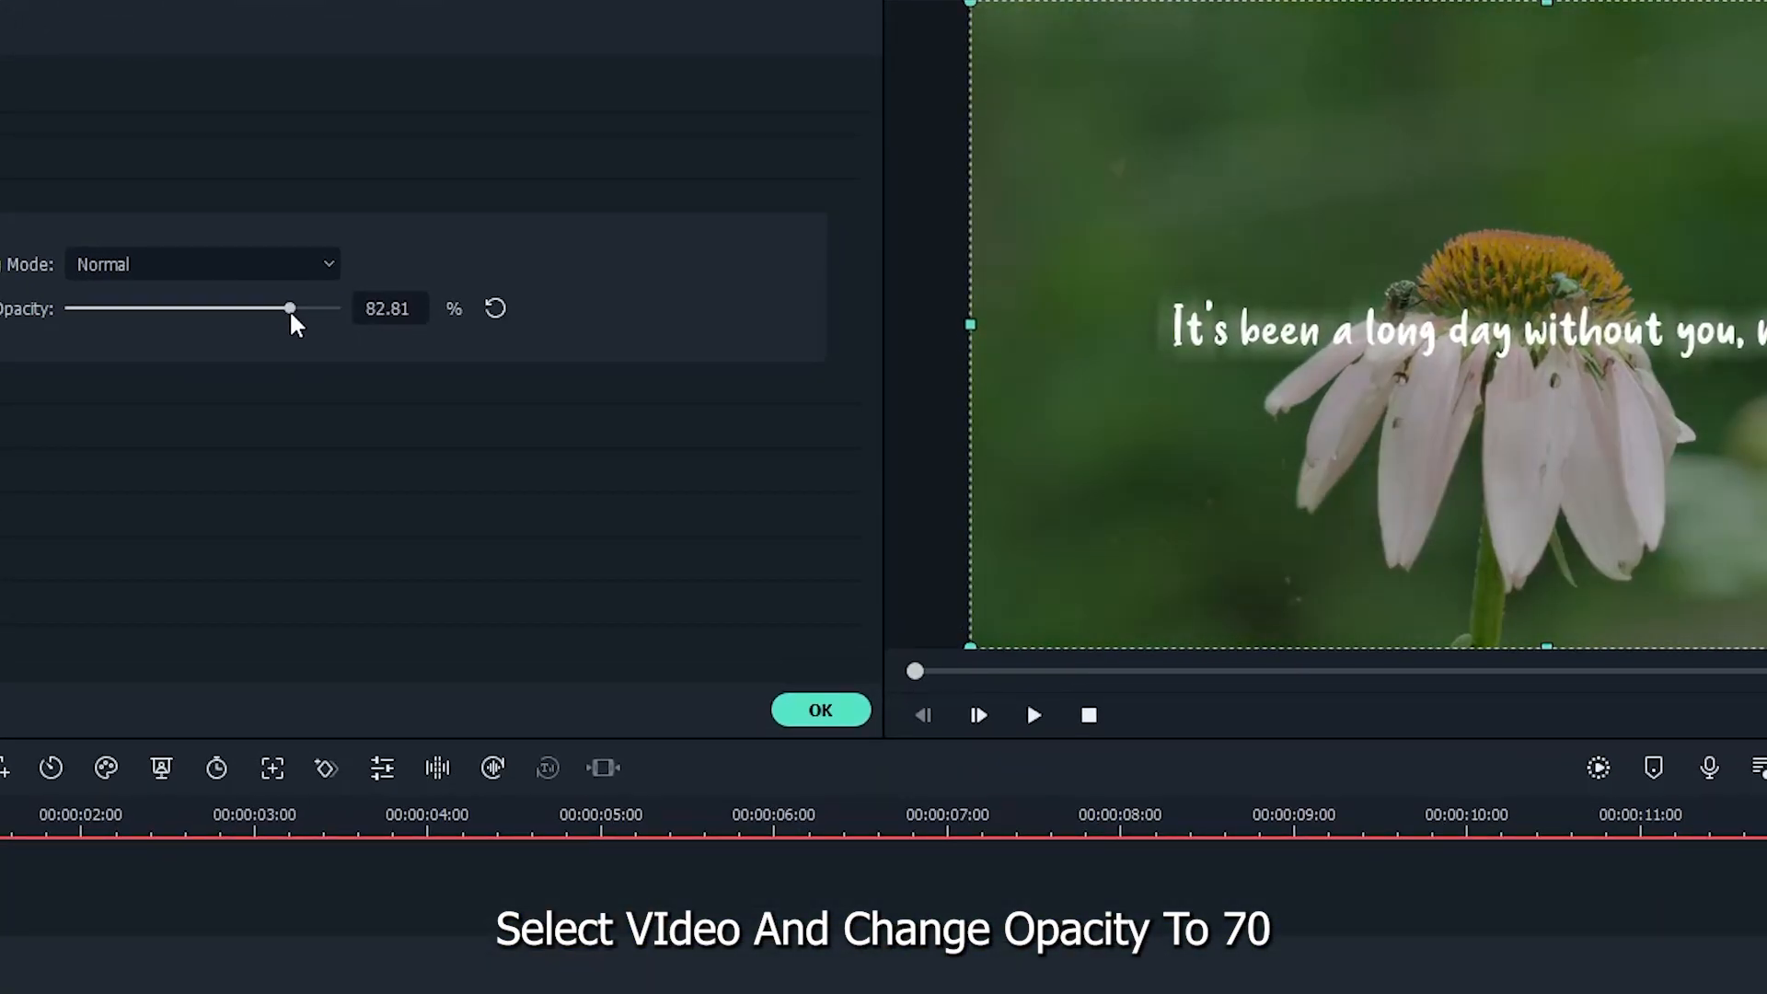
pyautogui.moveTo(288, 307); pyautogui.dragTo(262, 308)
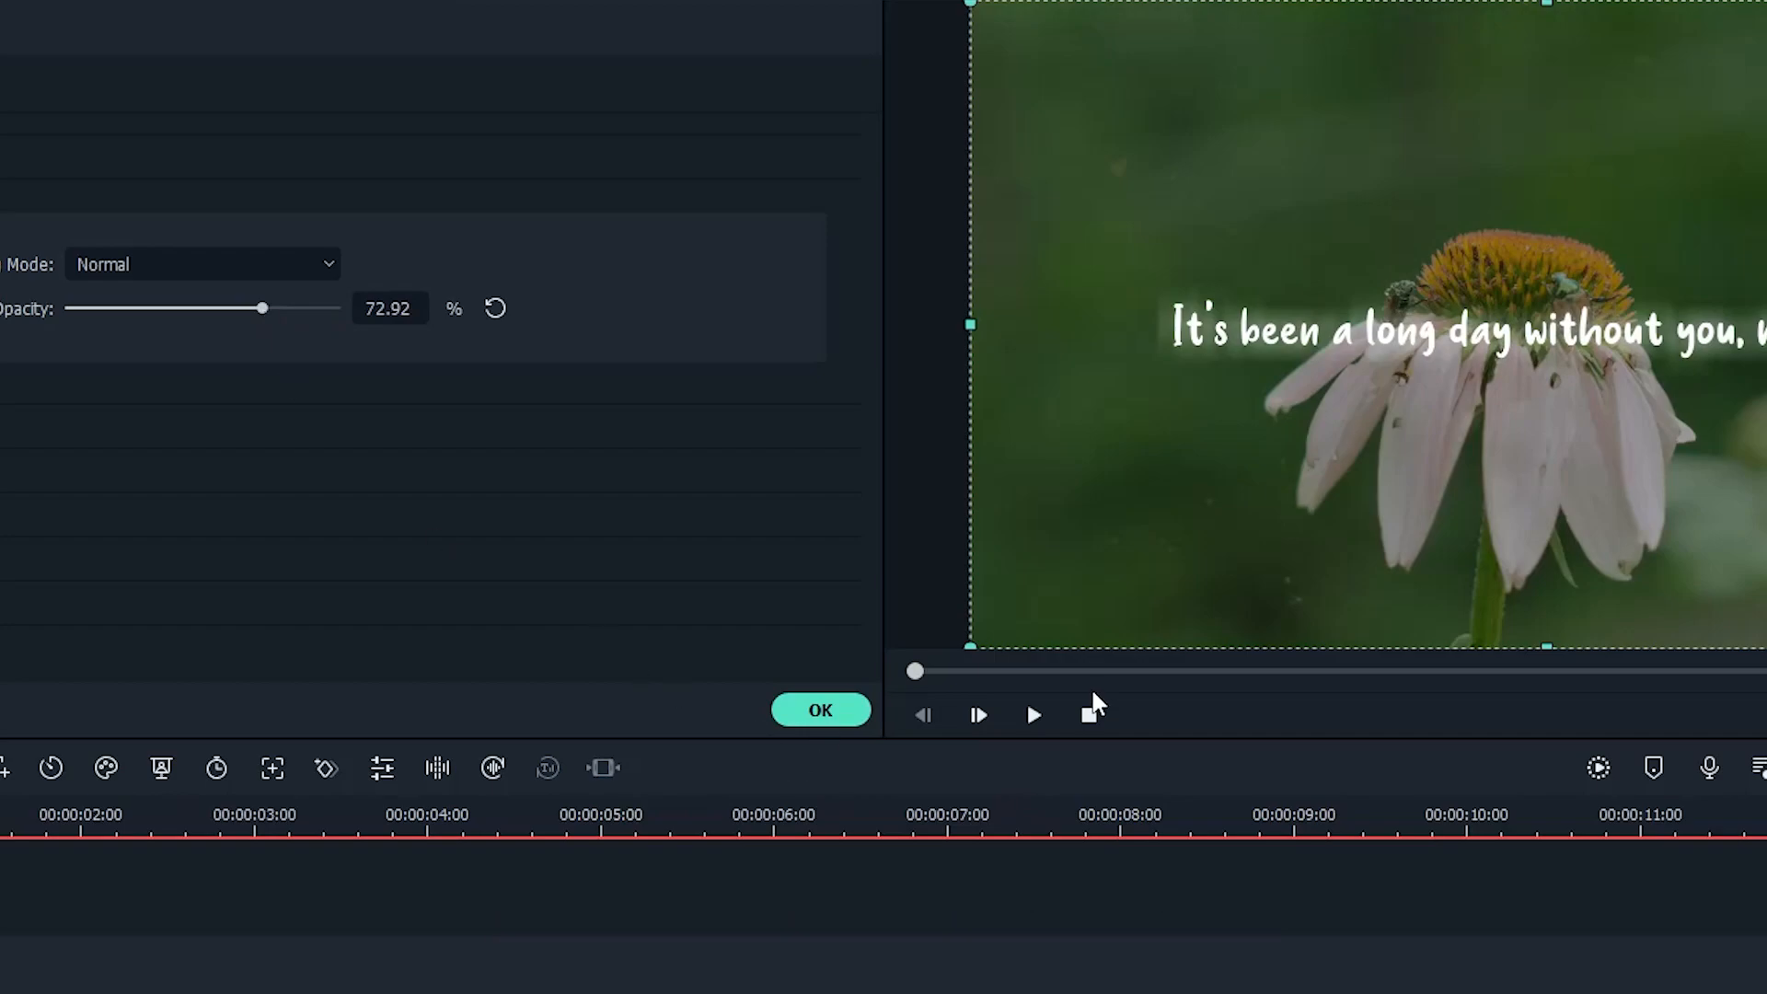
pyautogui.click(1033, 714)
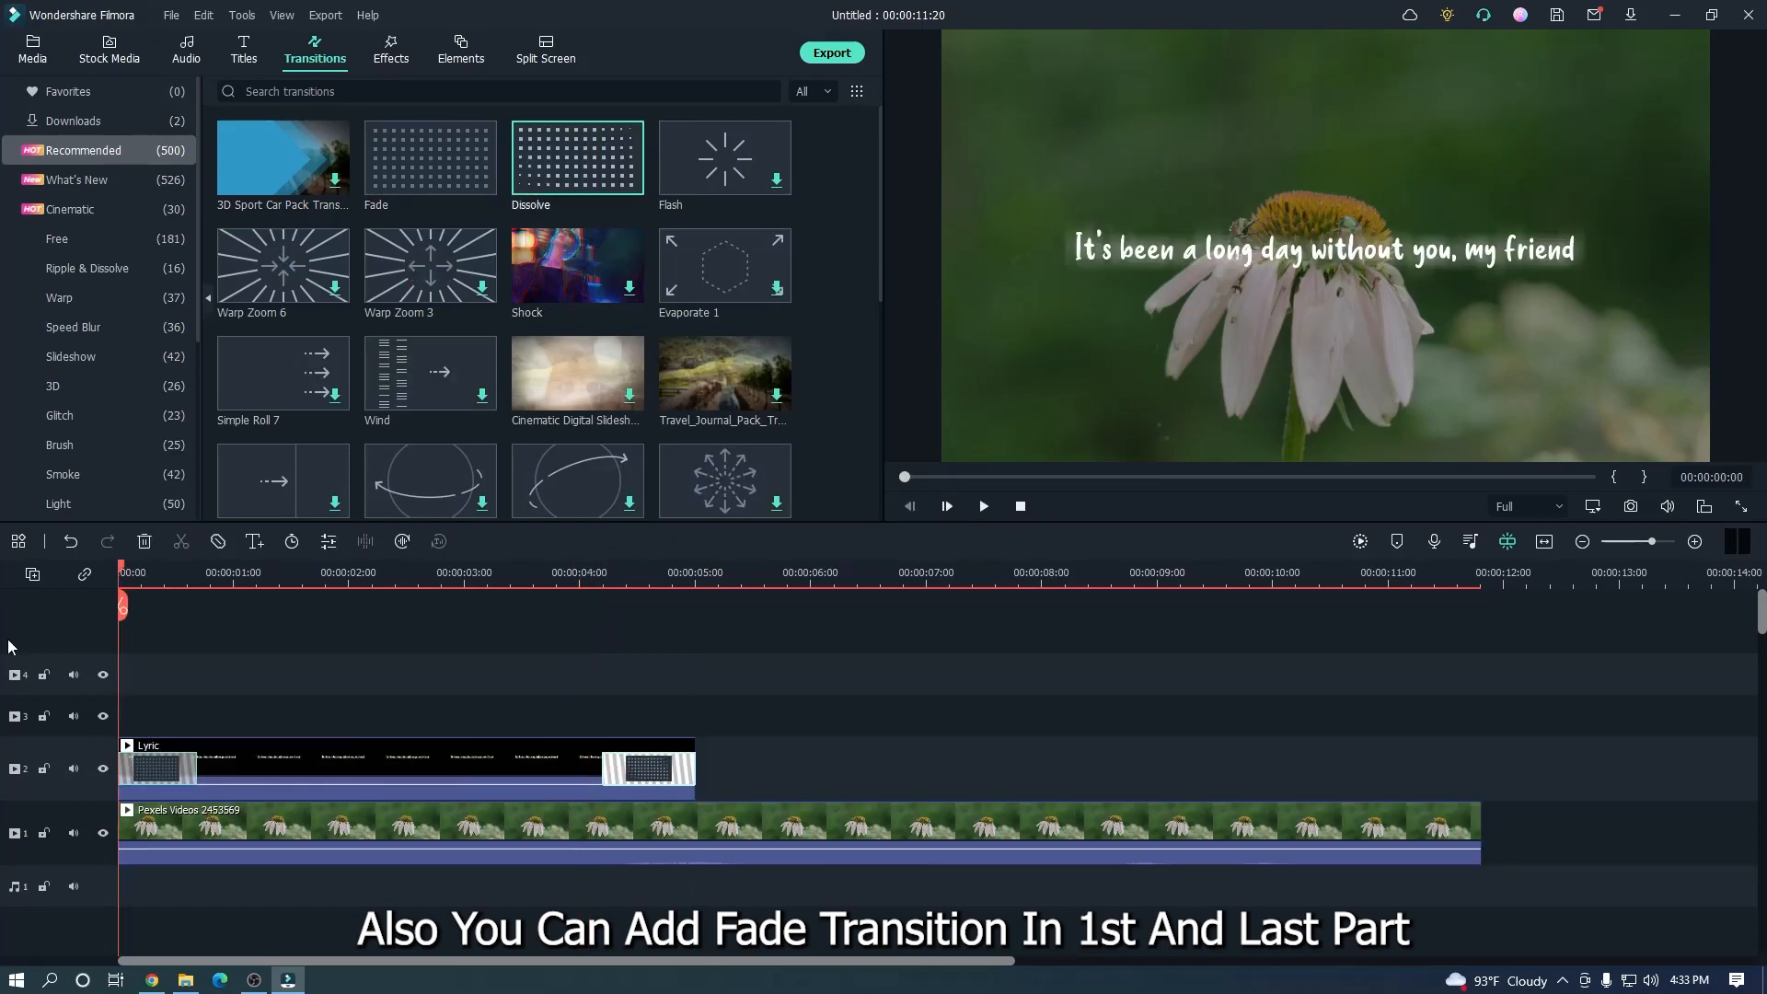
# - Play back the finished composite of the glowing lyric line over the dimmed daisy footage
pyautogui.click(982, 506)
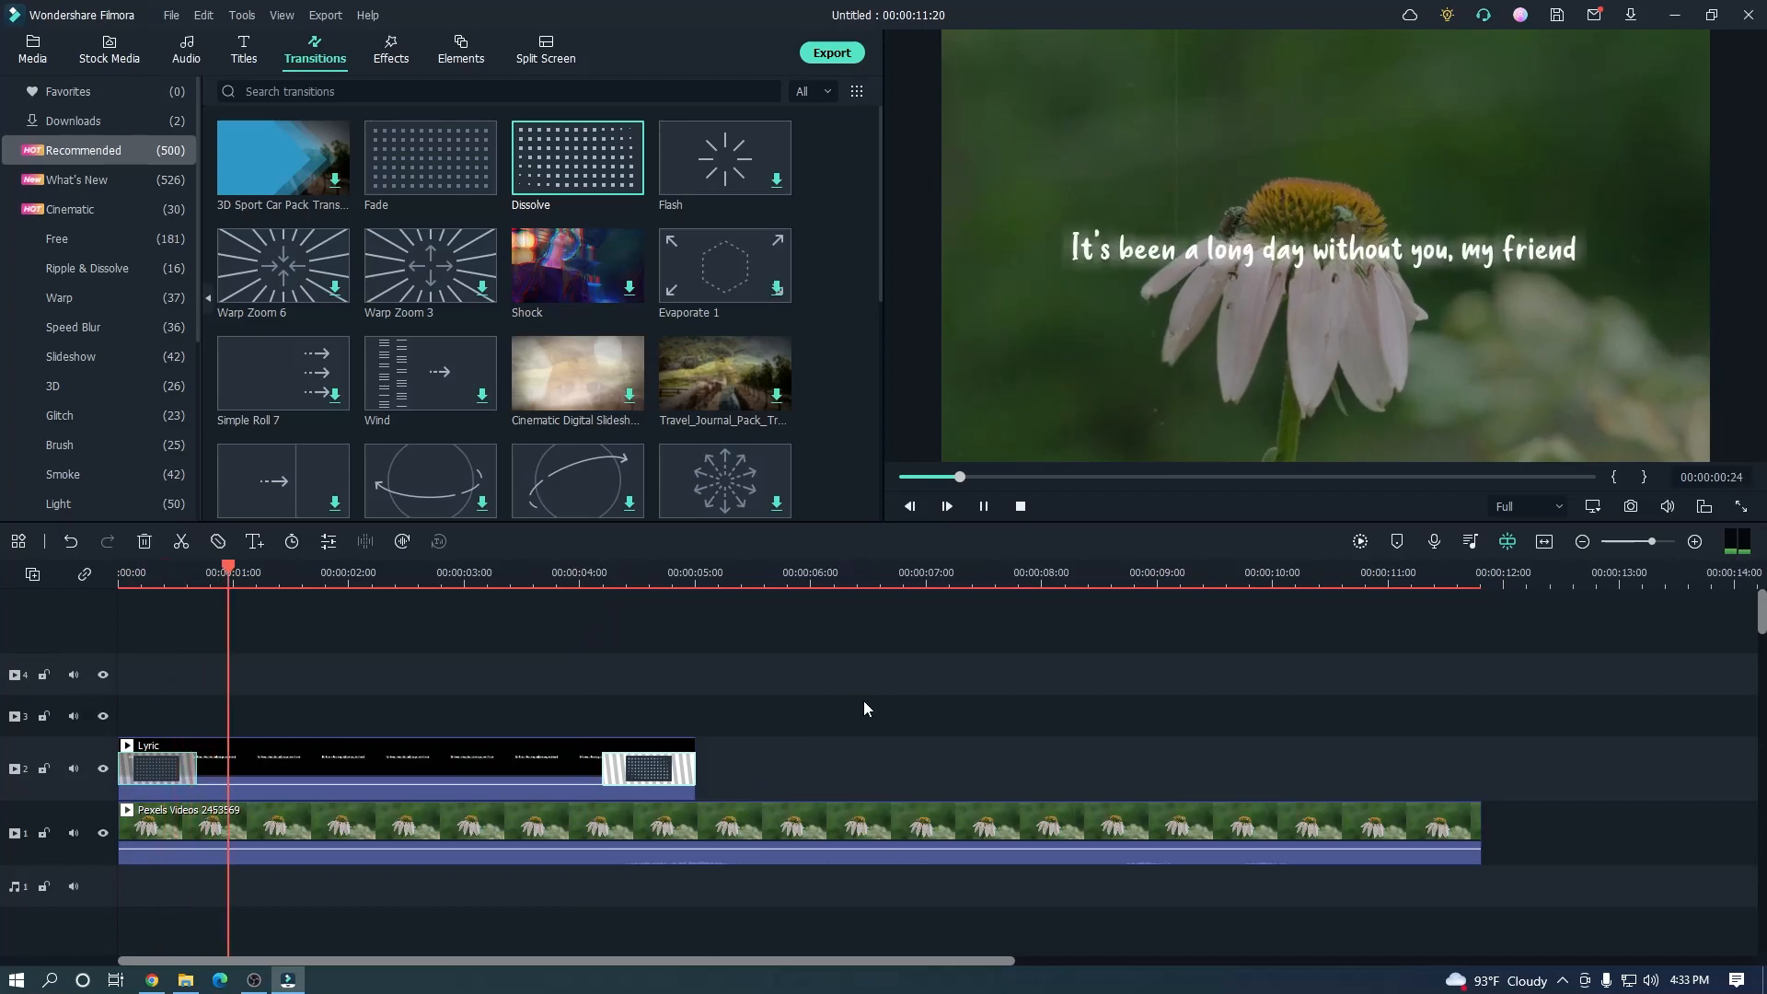